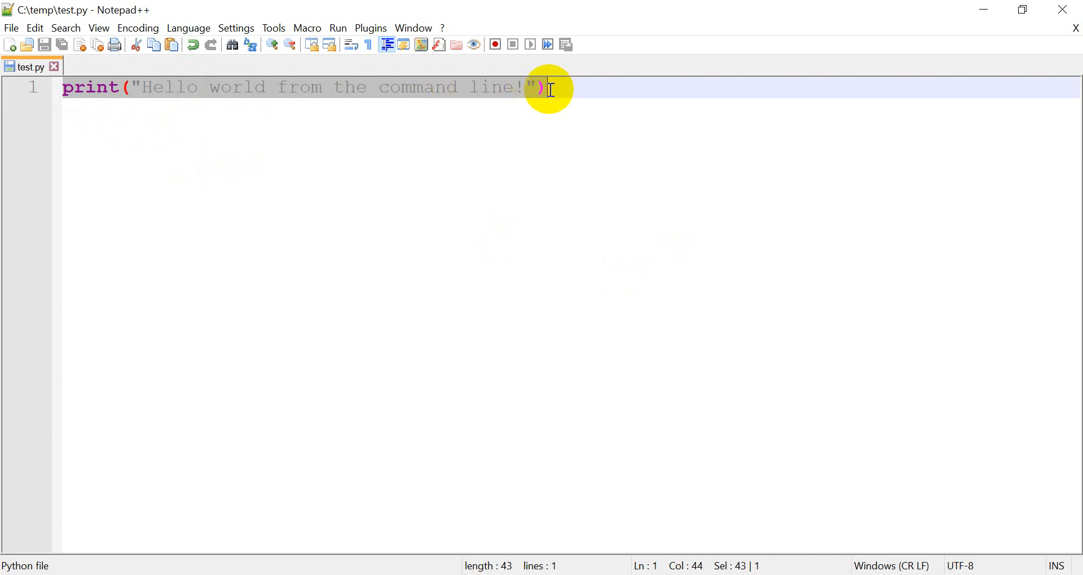
# Select the cmd_scripts root folder in the Project tool window
pyautogui.click(547, 88)
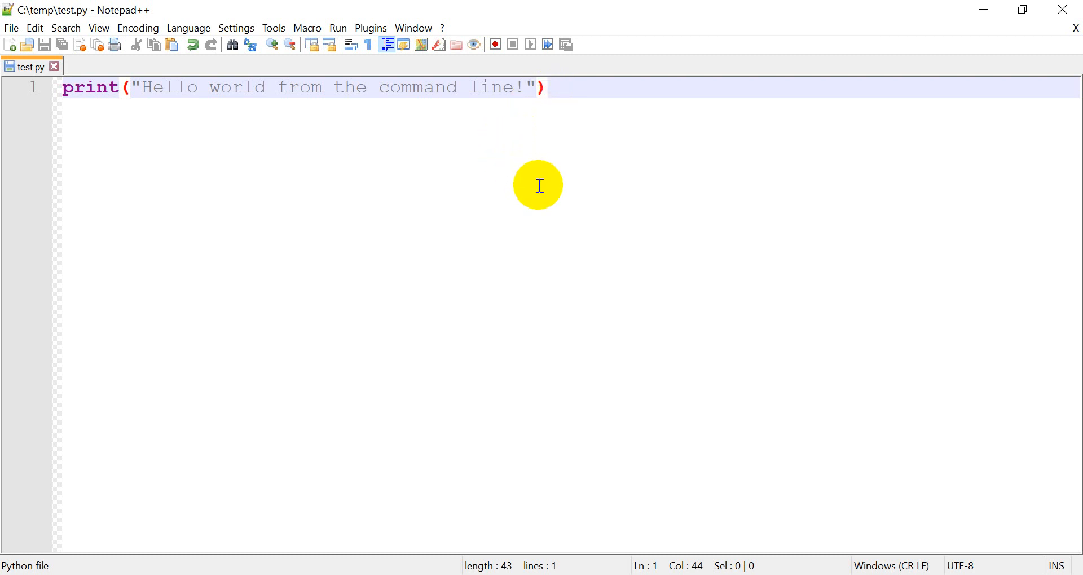
pyautogui.moveTo(530, 194)
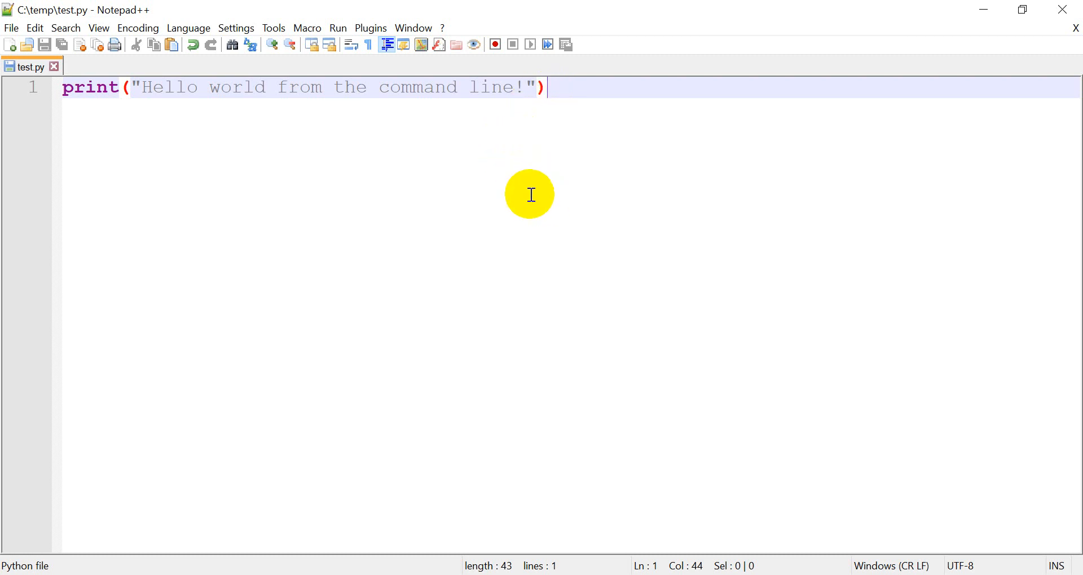
pyautogui.moveTo(127, 130)
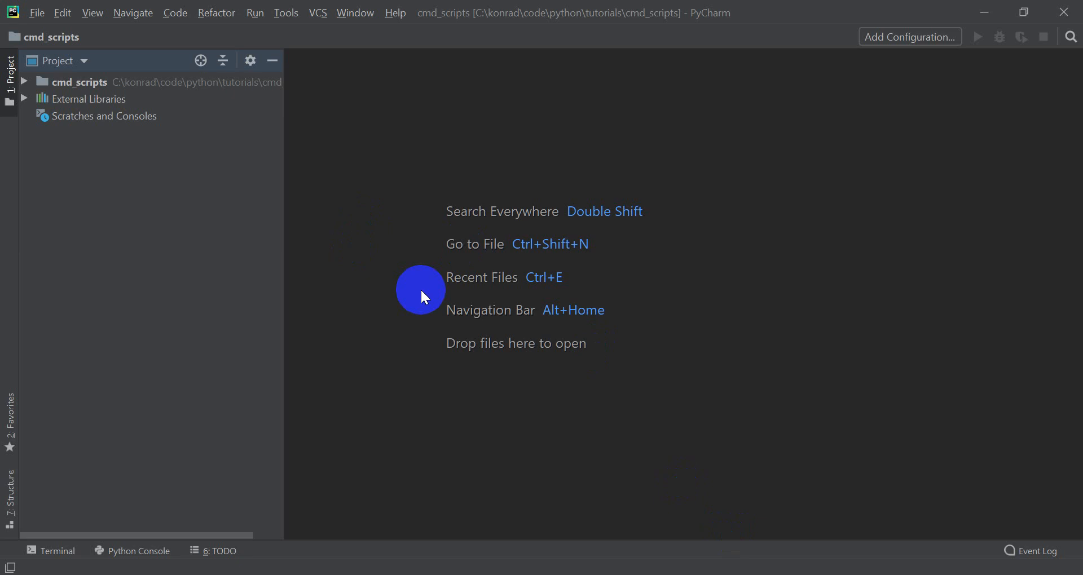
pyautogui.moveTo(160, 148)
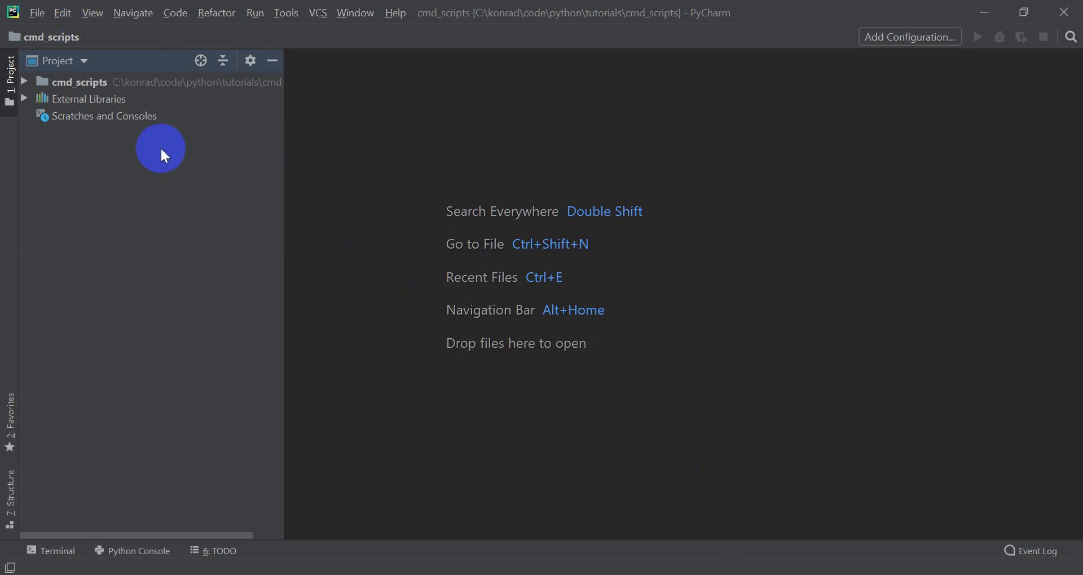
pyautogui.moveTo(170, 145)
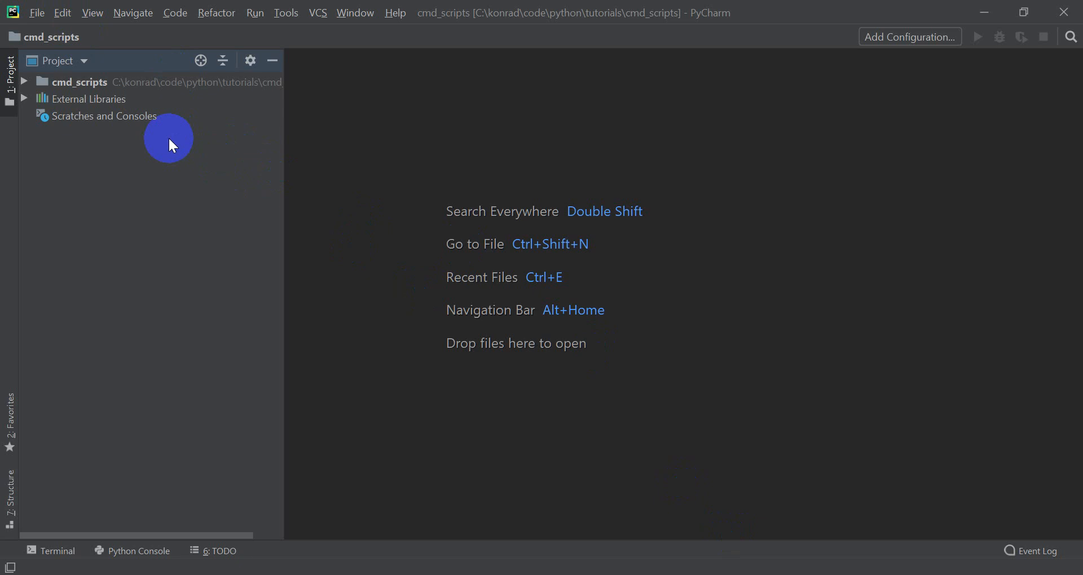
pyautogui.click(79, 81)
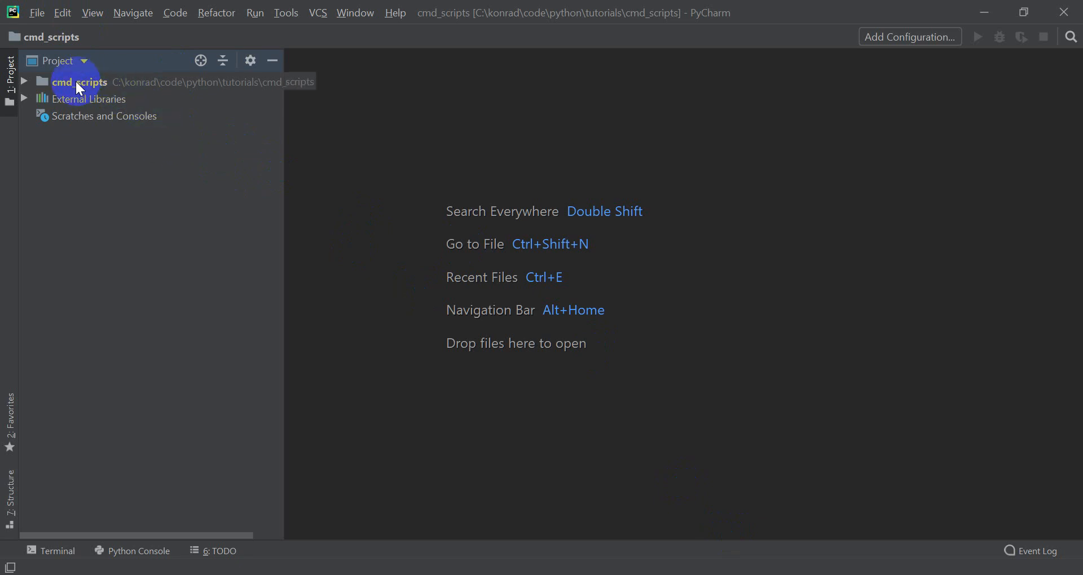
pyautogui.click(78, 81)
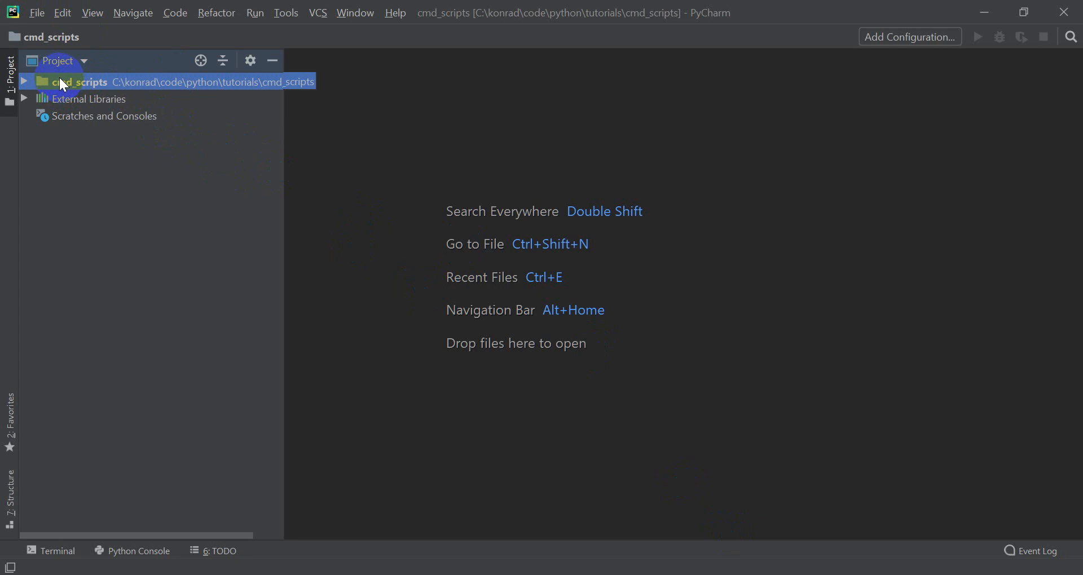
# Create a new Python file named cmd_args.py inside the cmd_scripts folder
pyautogui.rightClick(78, 82)
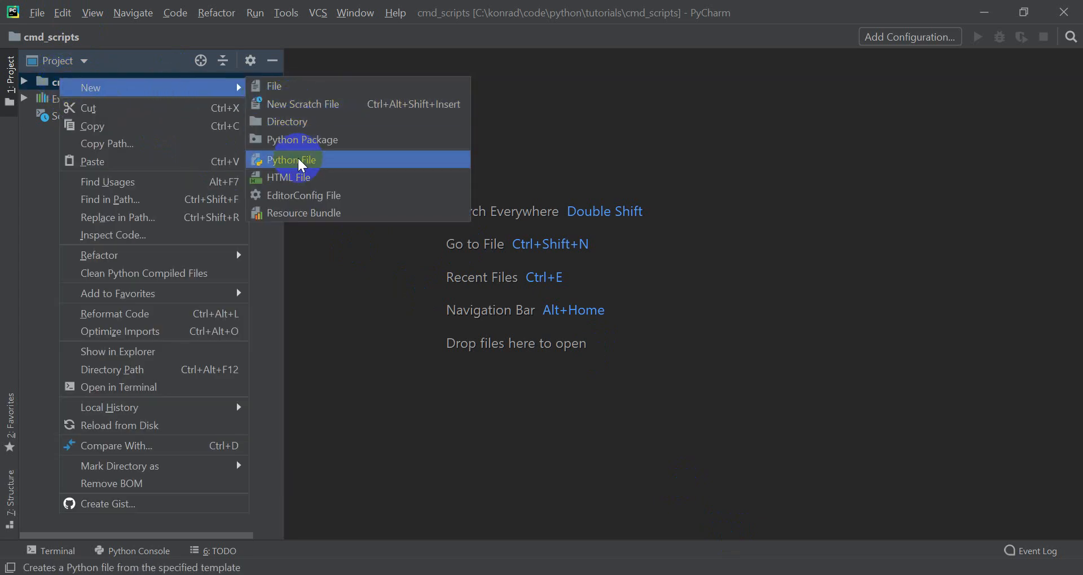
pyautogui.click(291, 160)
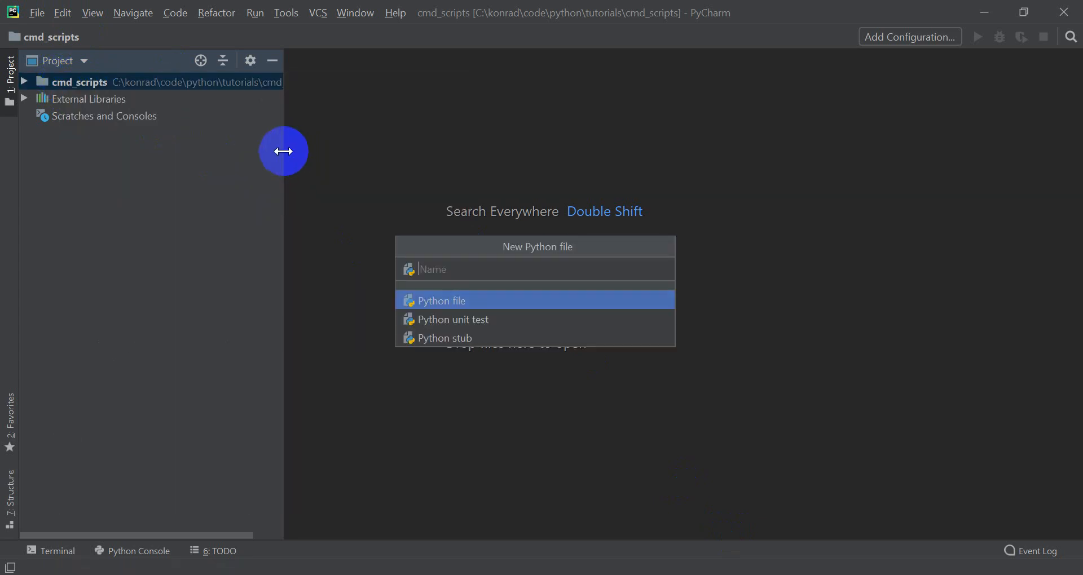
pyautogui.write('cmd_Aar')
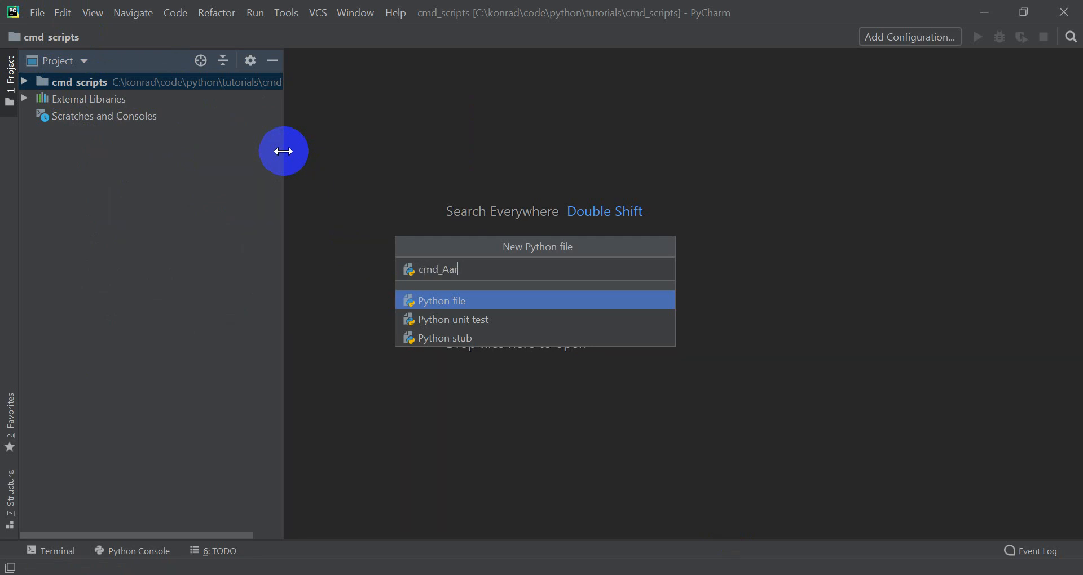
pyautogui.press('Backspace')
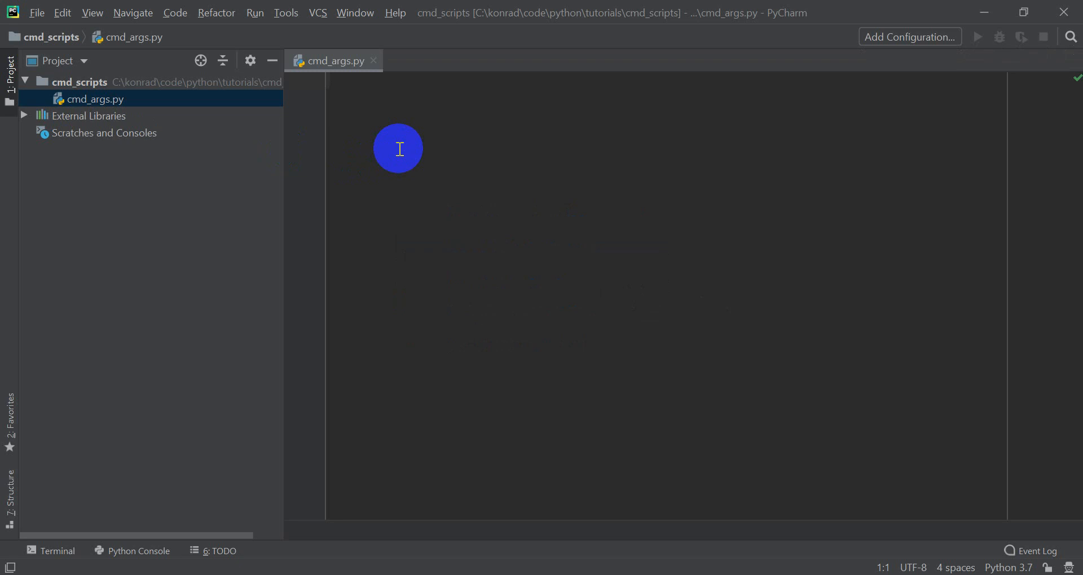
# Write import sys, number = 1 and print('number', number) into cmd_args.py
pyautogui.write('import')
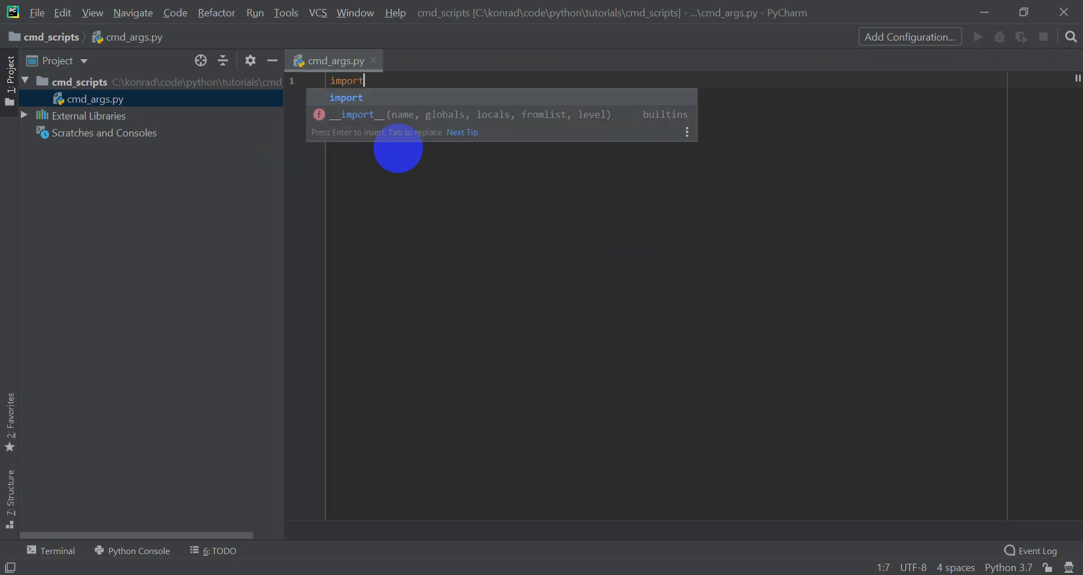
pyautogui.write('sys')
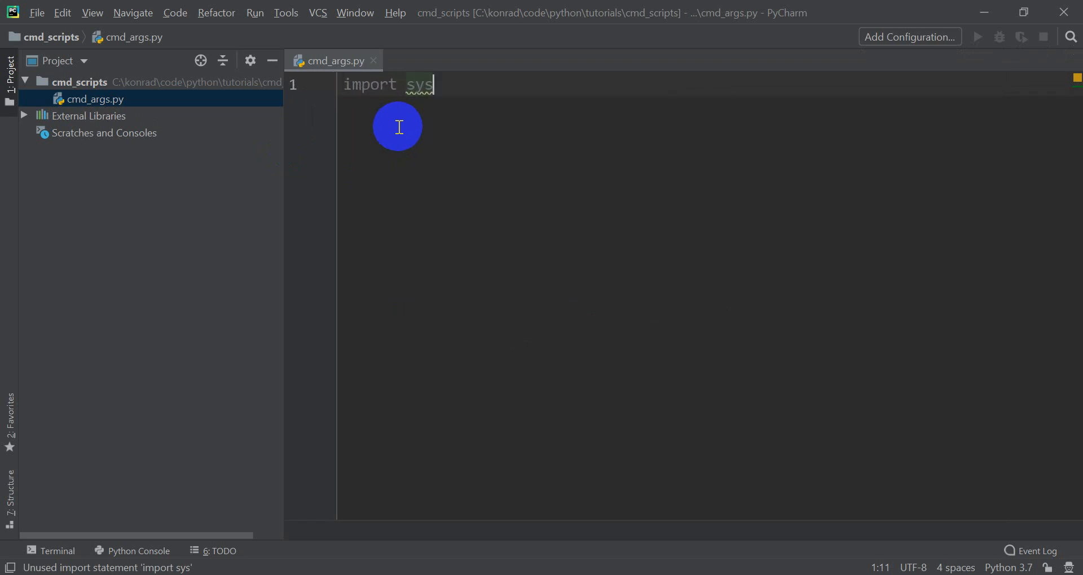
pyautogui.moveTo(455, 114)
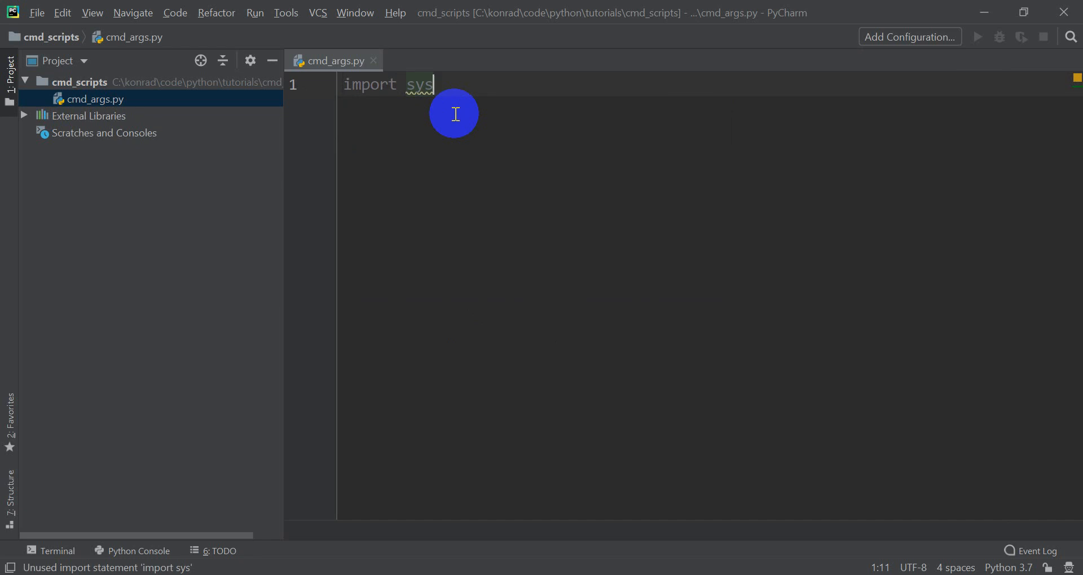
pyautogui.press('enter')
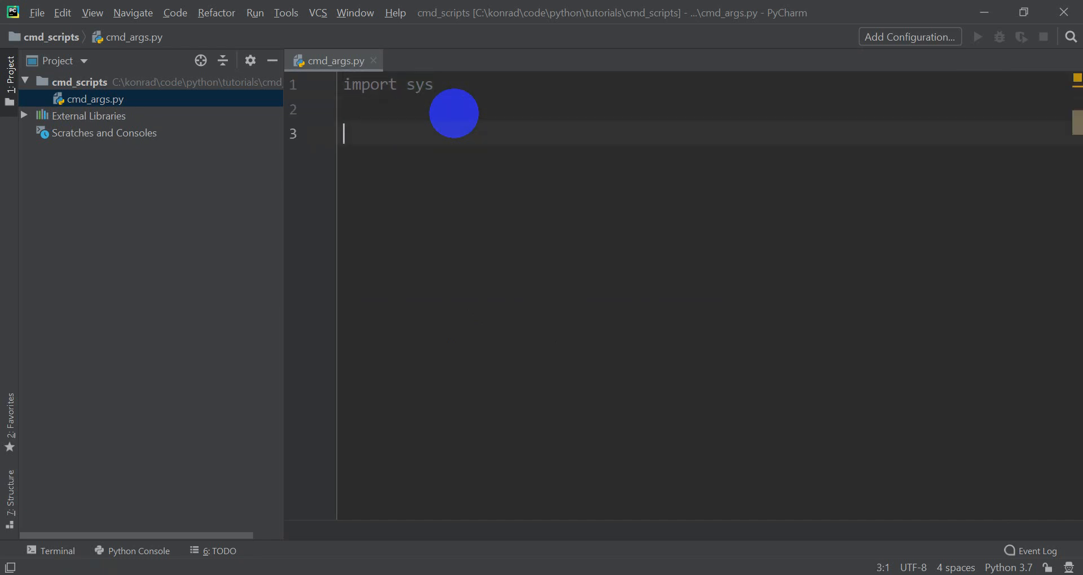
pyautogui.write('numb')
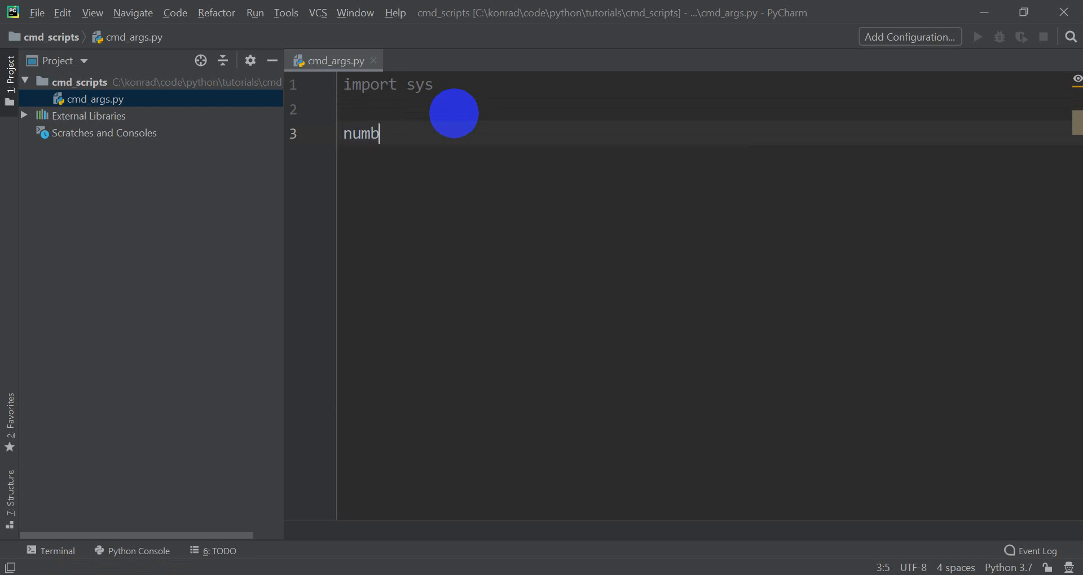
pyautogui.write('er = 1')
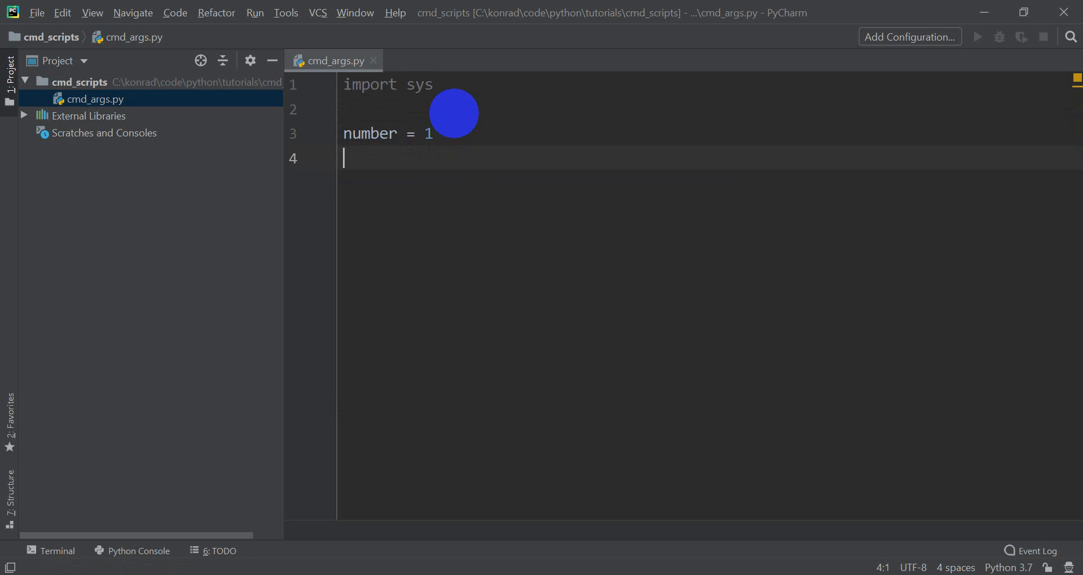
pyautogui.write("print('")
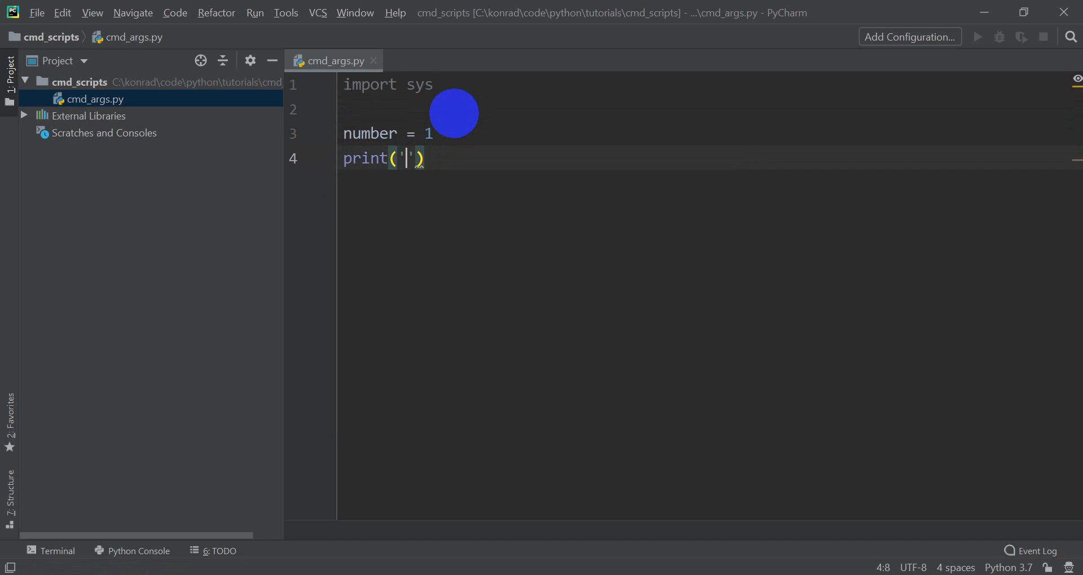
pyautogui.write('number')
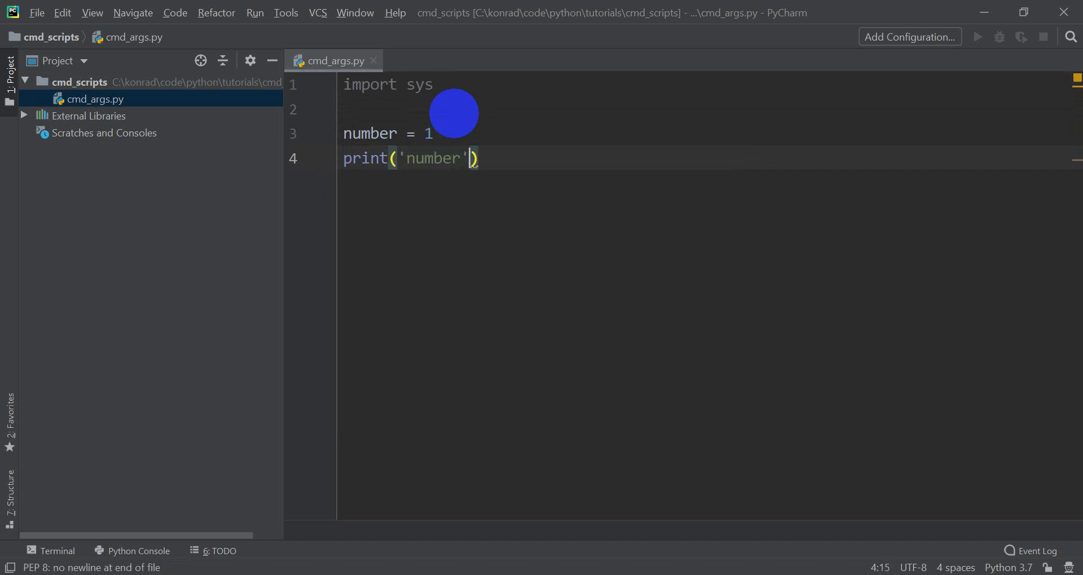
pyautogui.write(', number')
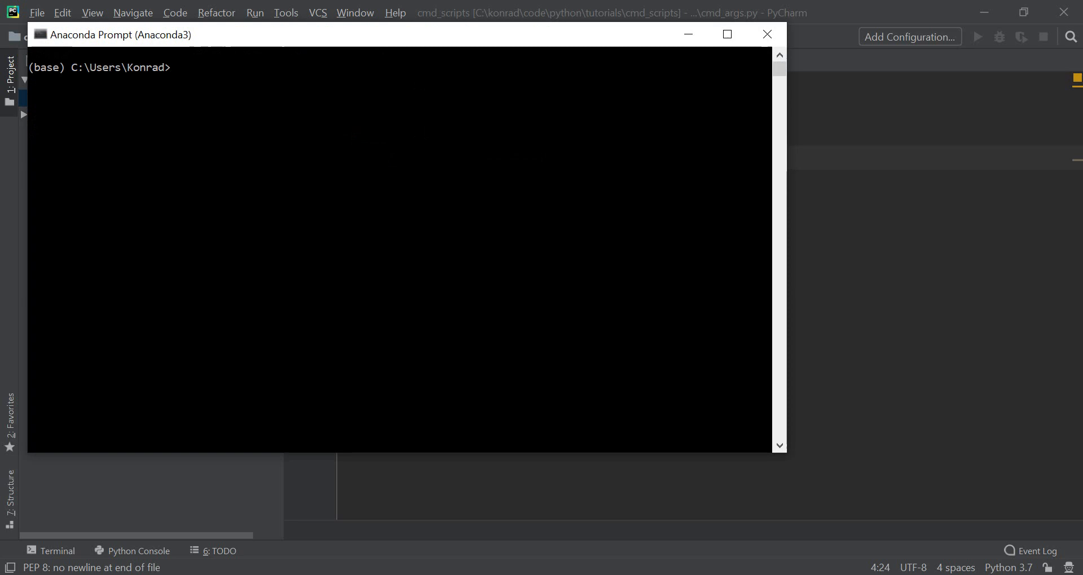
# Change the prompt's directory to c:/konrad/code/python/tutorials
pyautogui.write('cd c:')
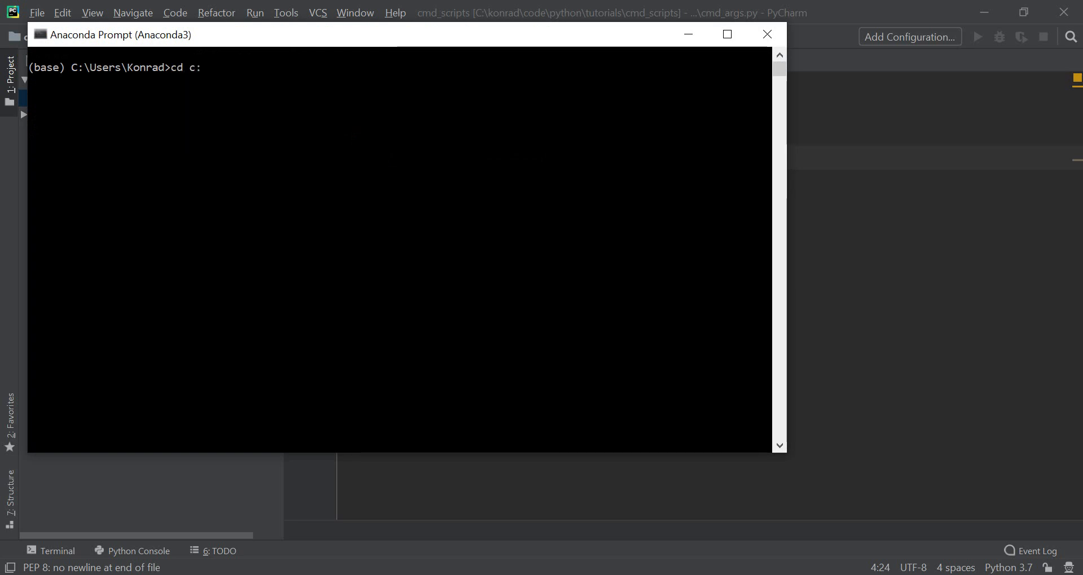
pyautogui.write('/konrad/')
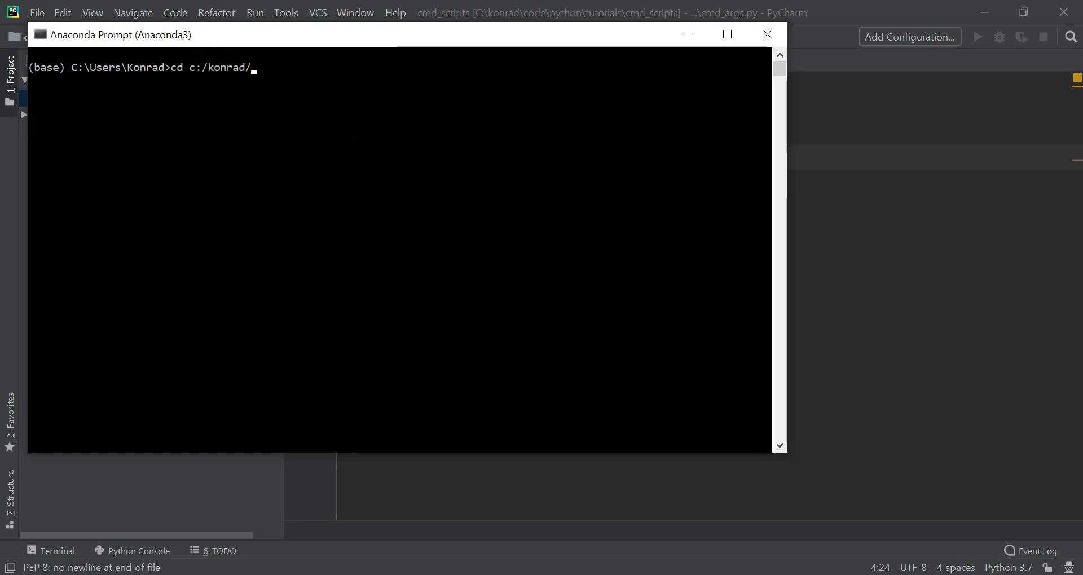
pyautogui.write('code/pytho')
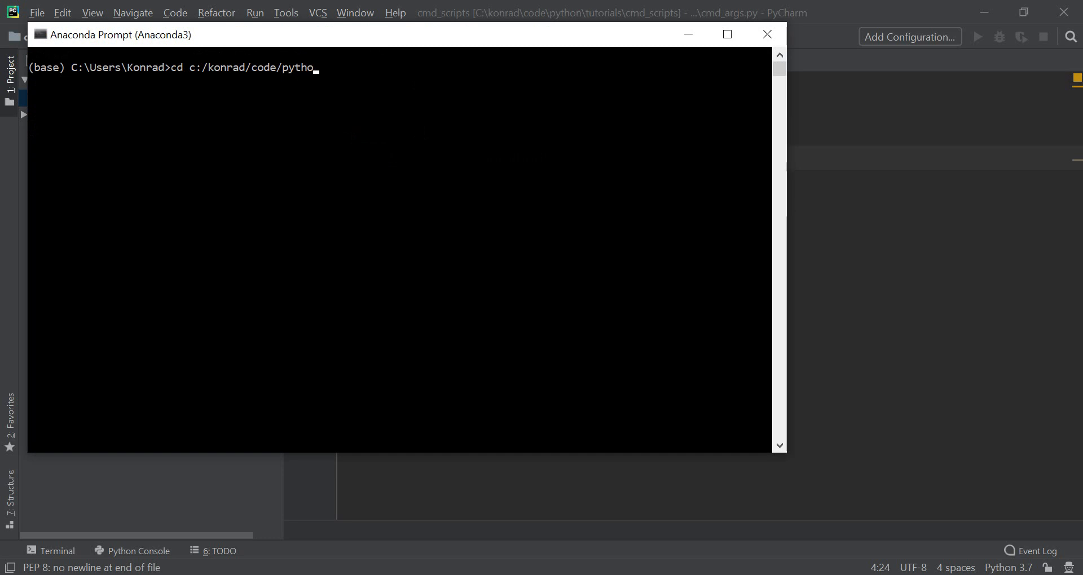
pyautogui.write('n/tutorials')
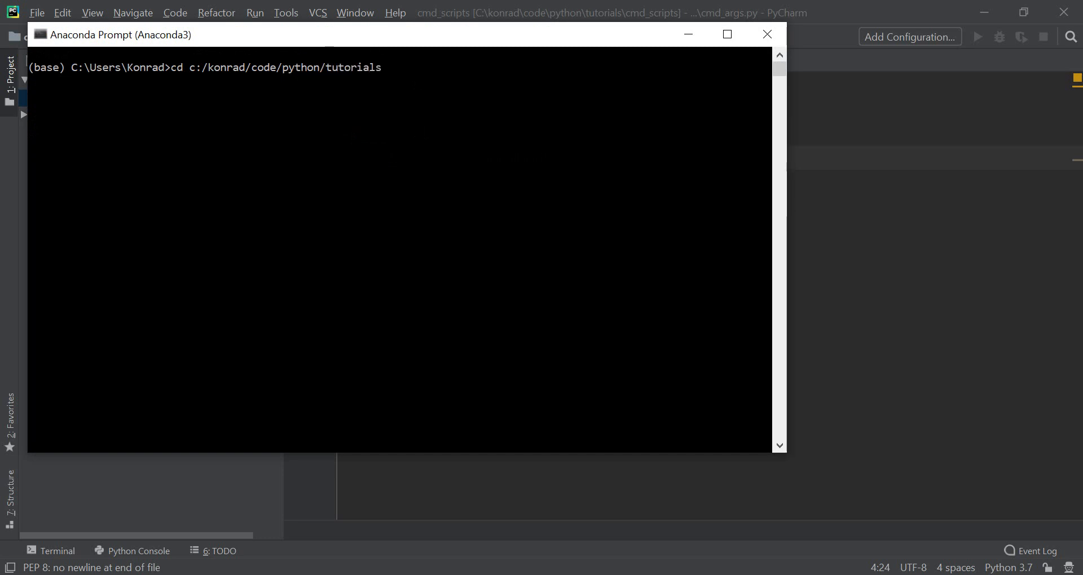
# List the tutorials folder with dir and move into cmd_scripts
pyautogui.write('dir')
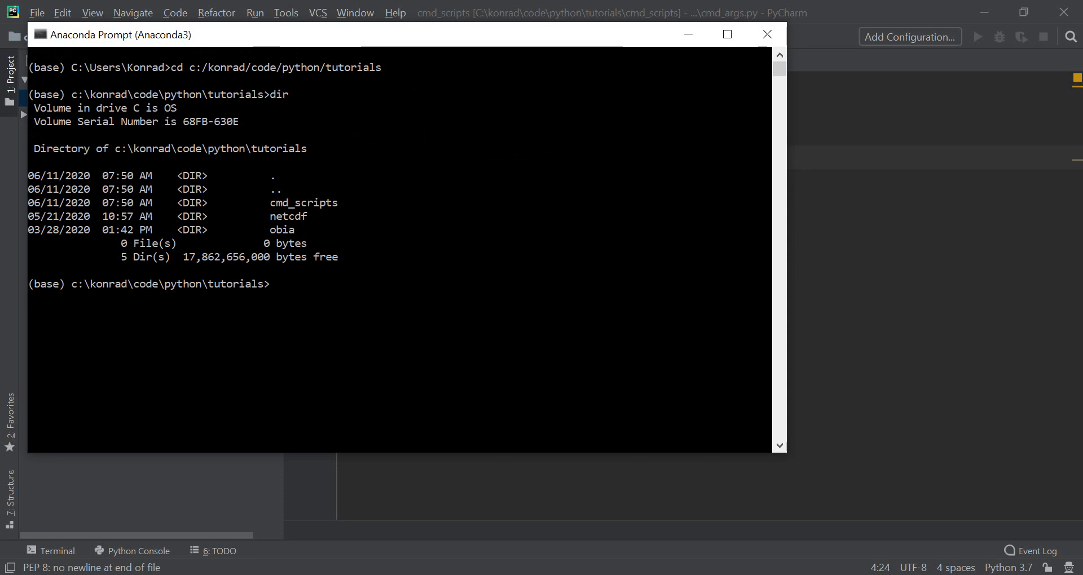
pyautogui.write('cd')
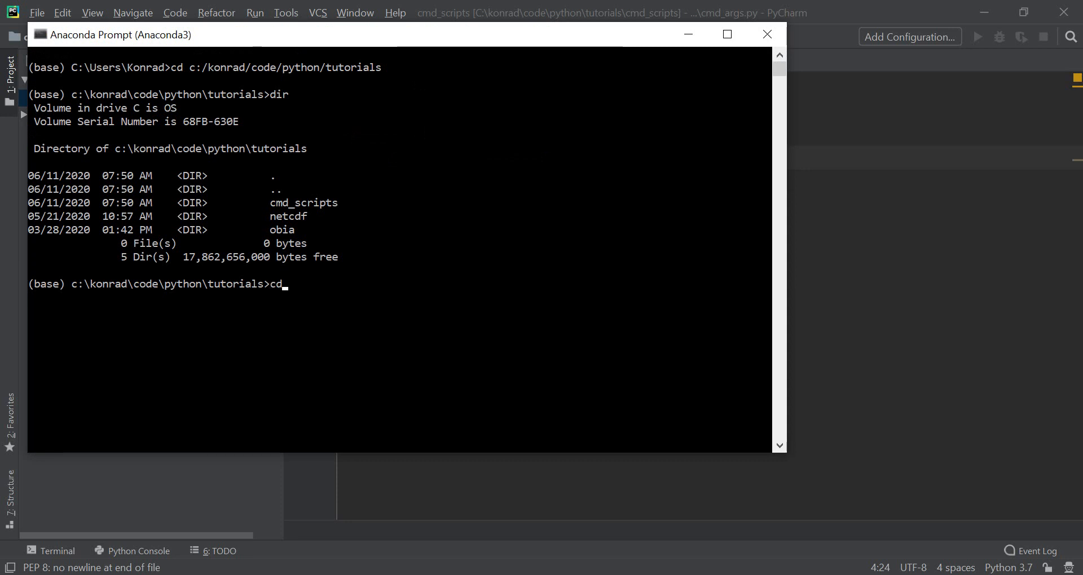
pyautogui.write('cmd_scripts')
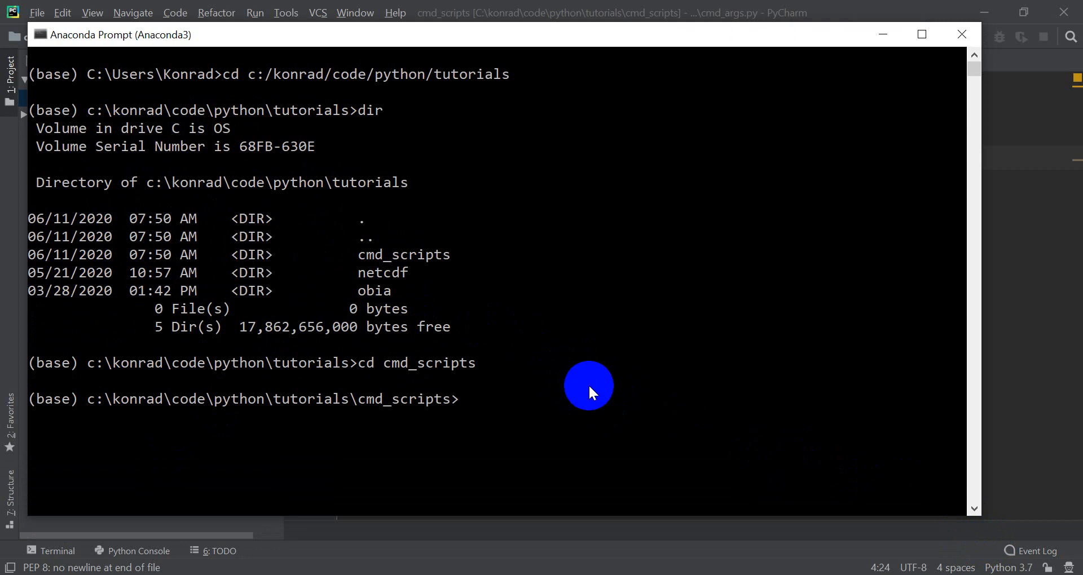
# Run python cmd_args.py from the prompt, which prints 'number 1'
pyautogui.write('cmd')
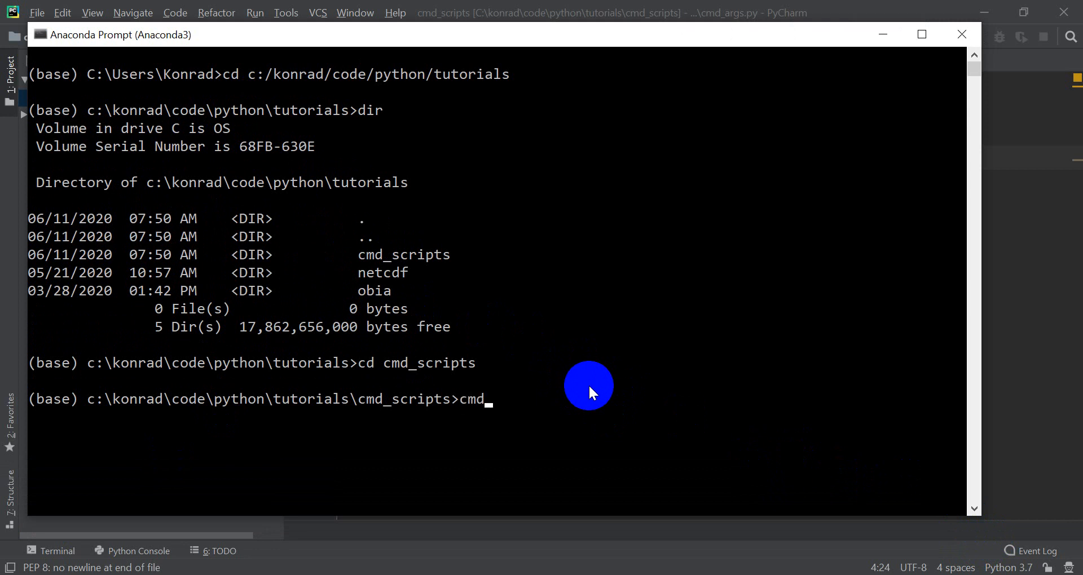
pyautogui.write('_ar')
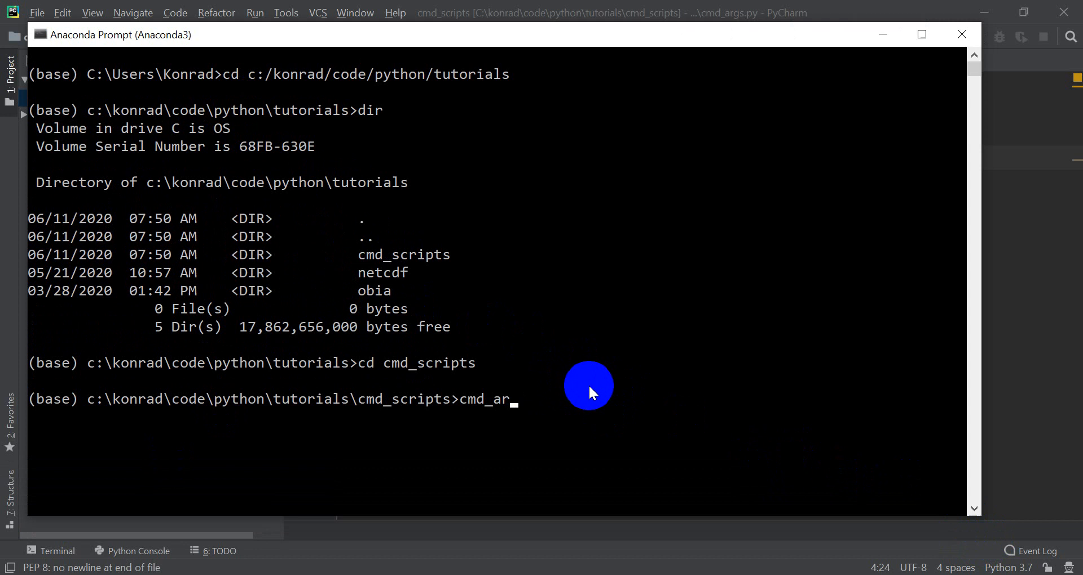
pyautogui.write('python')
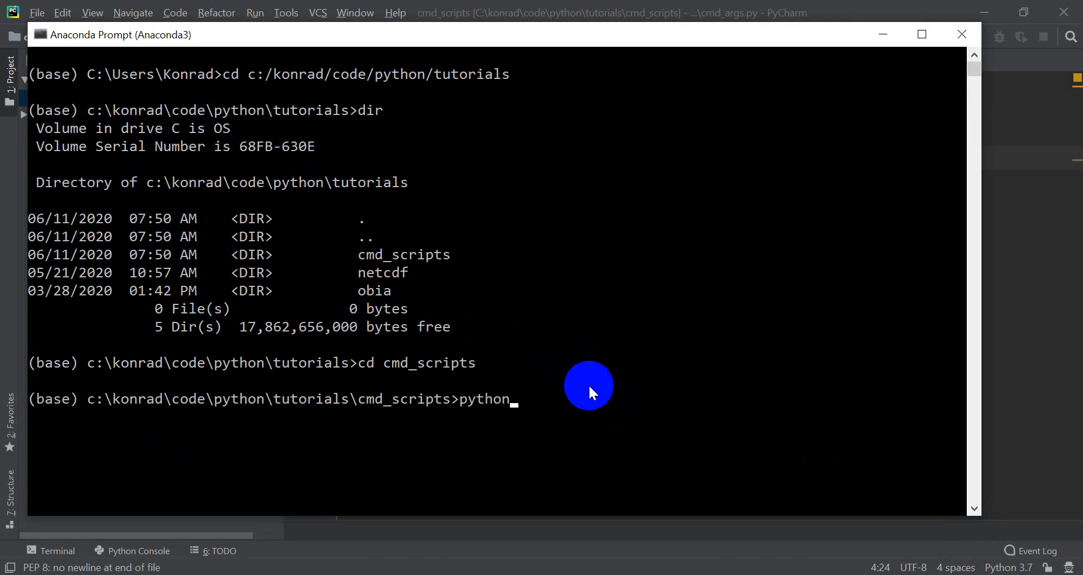
pyautogui.write('cmd_args.py')
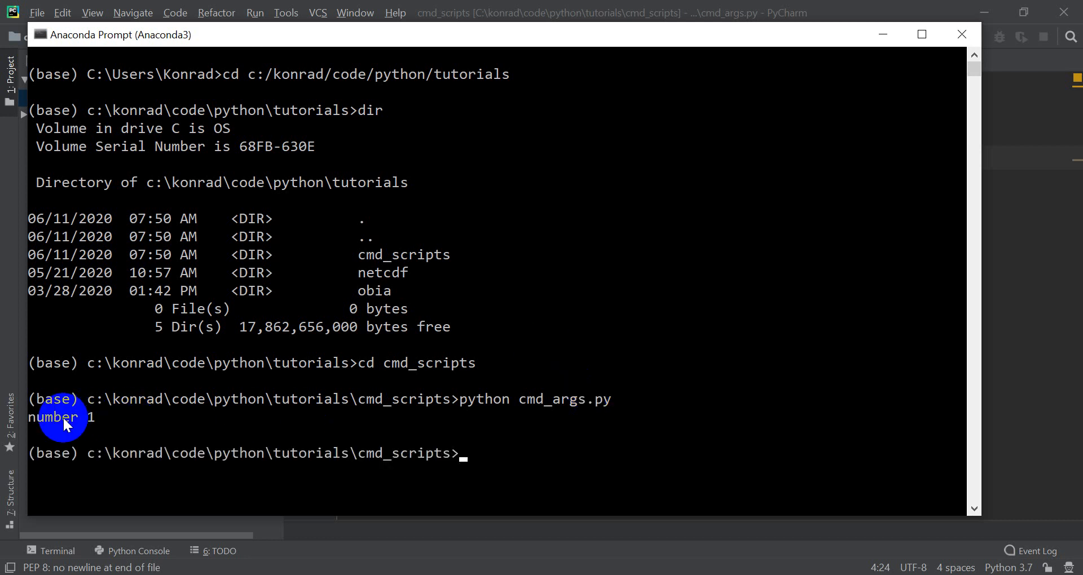
pyautogui.moveTo(159, 445)
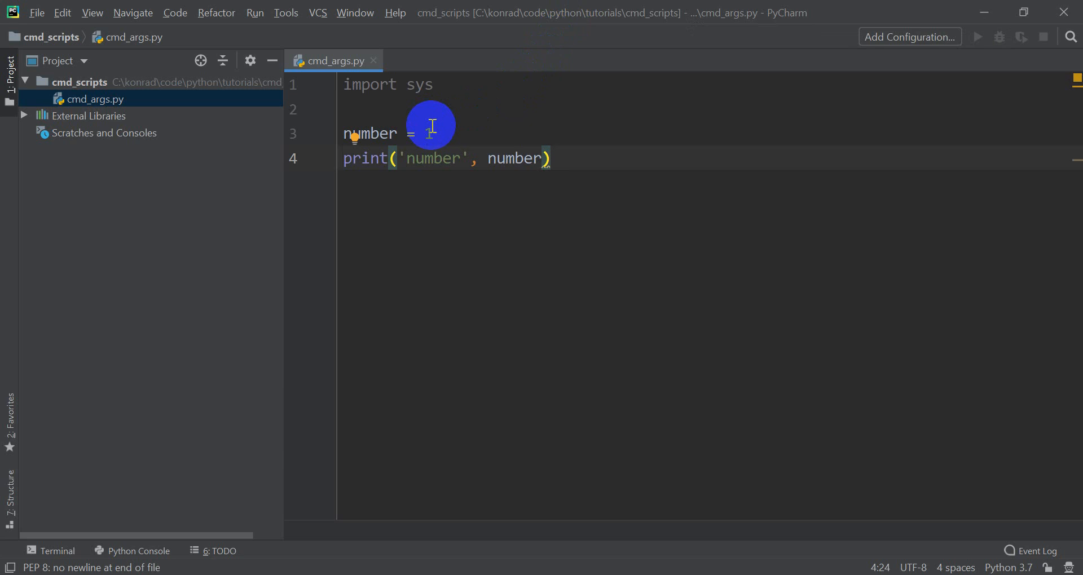
# Insert script_name = sys.argv[0] above number = 1 and highlight the print line
pyautogui.write('1')
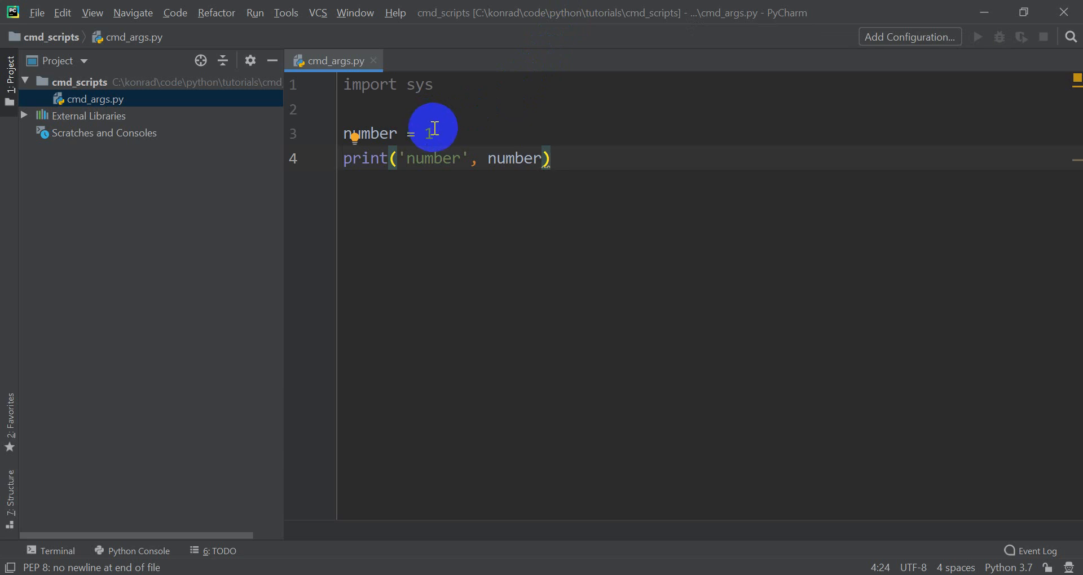
pyautogui.moveTo(412, 123)
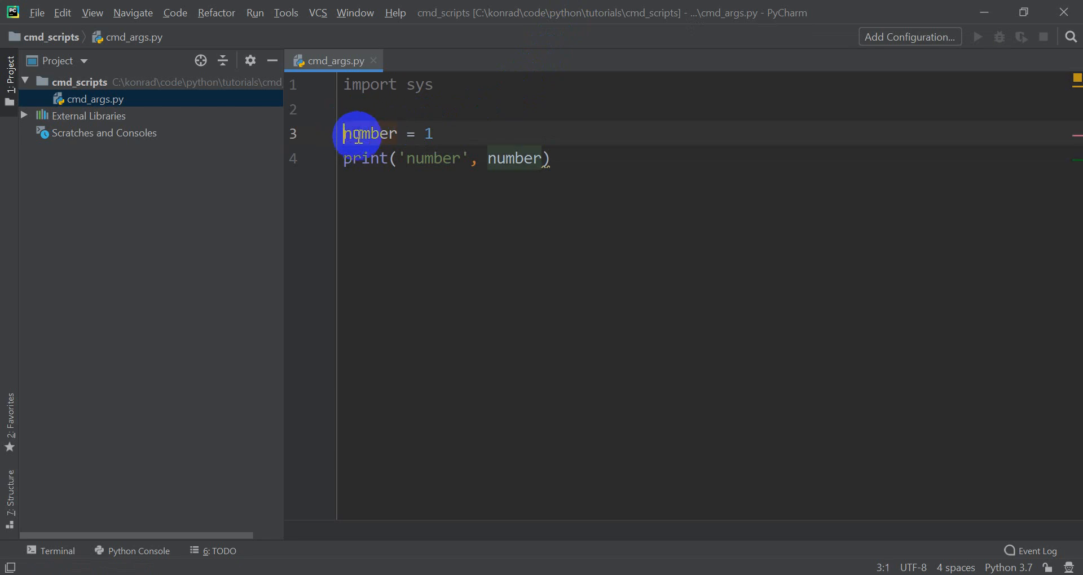
pyautogui.press('enter')
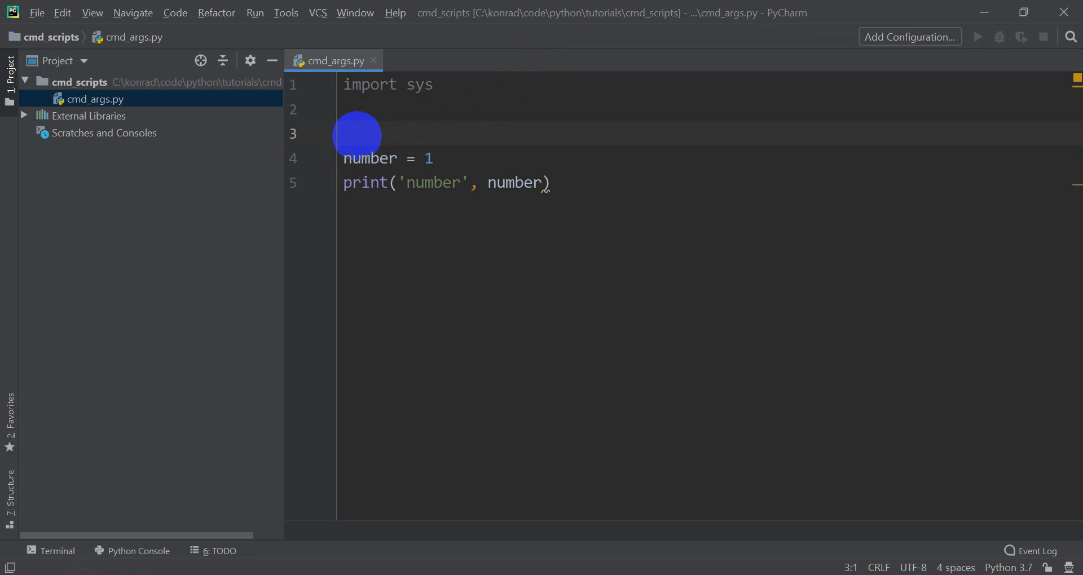
pyautogui.write('script_name')
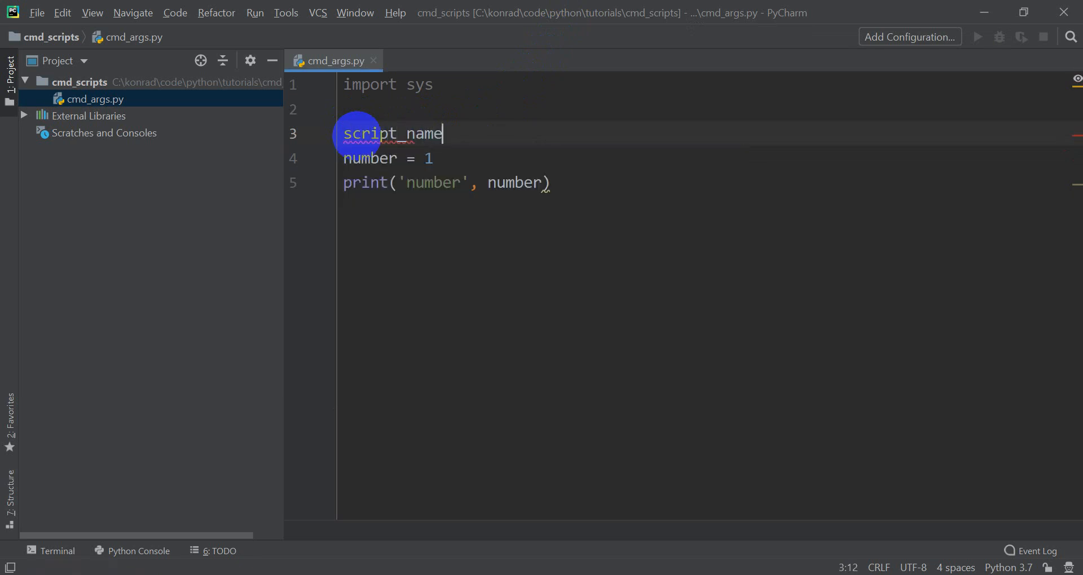
pyautogui.write('= sys')
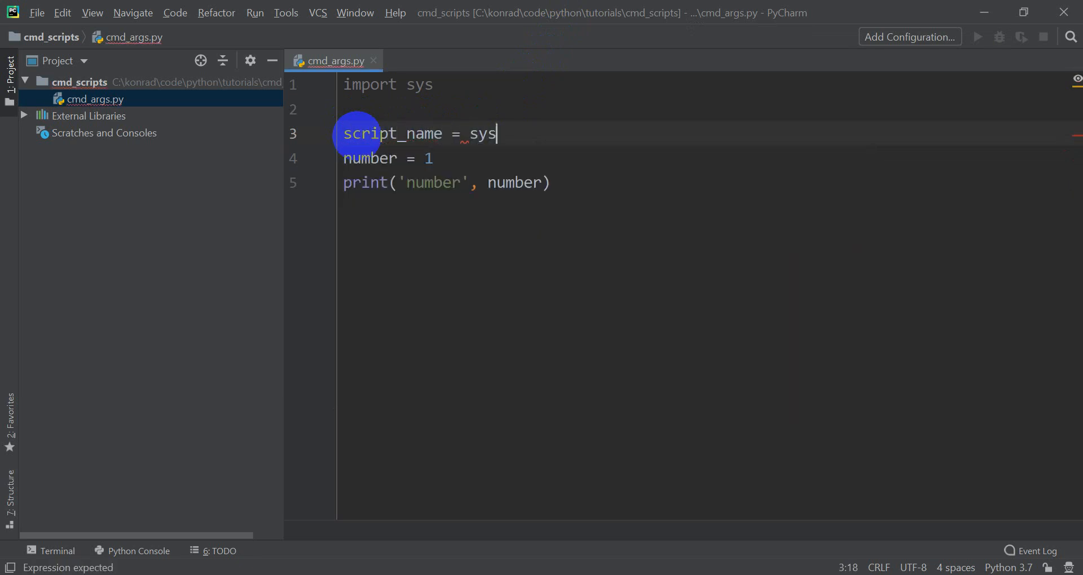
pyautogui.write('.argv')
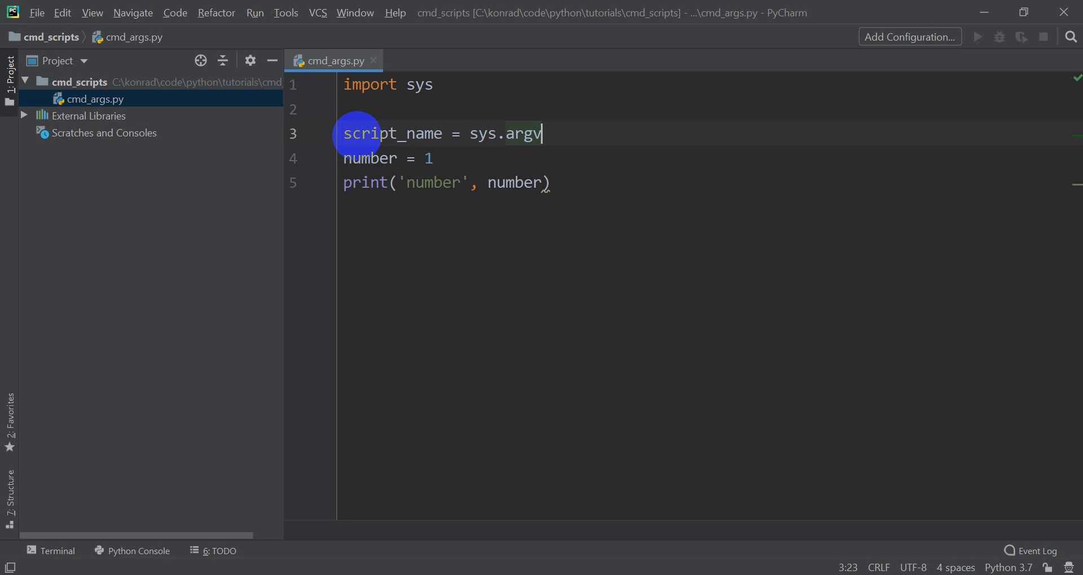
pyautogui.write('[')
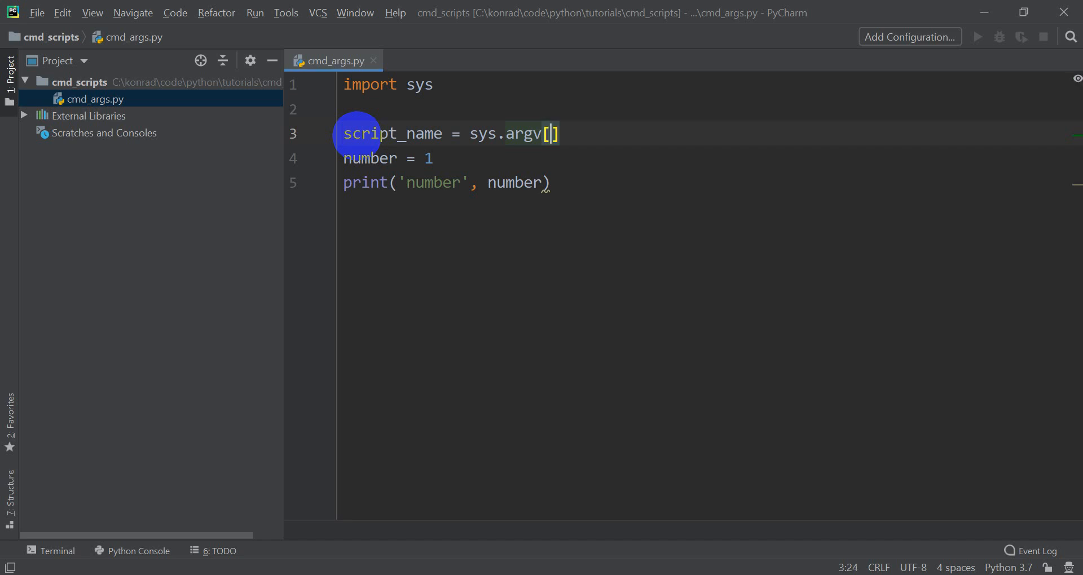
pyautogui.write('0')
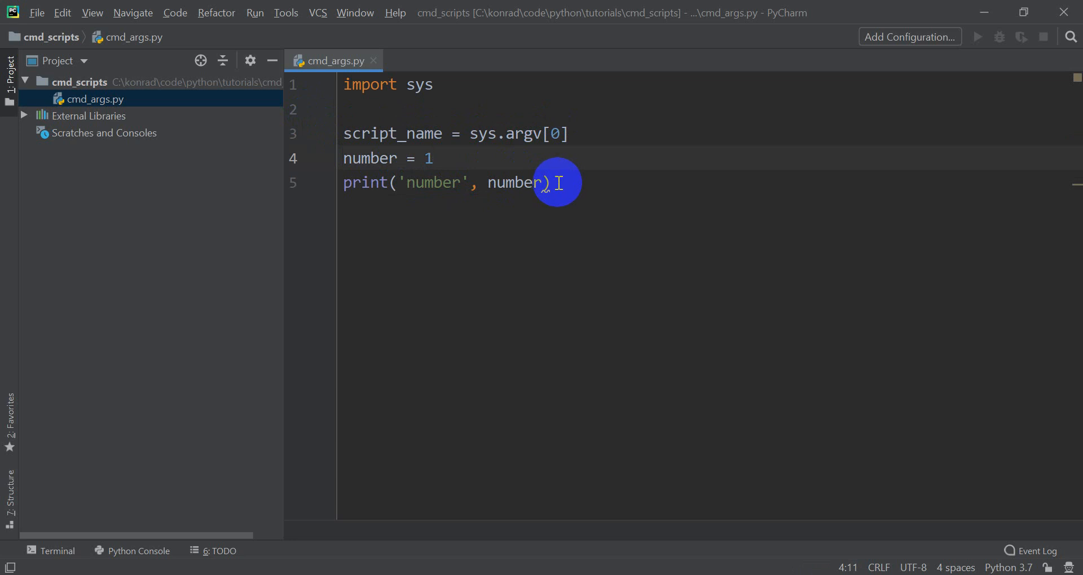
pyautogui.moveTo(559, 182); pyautogui.dragTo(442, 186)
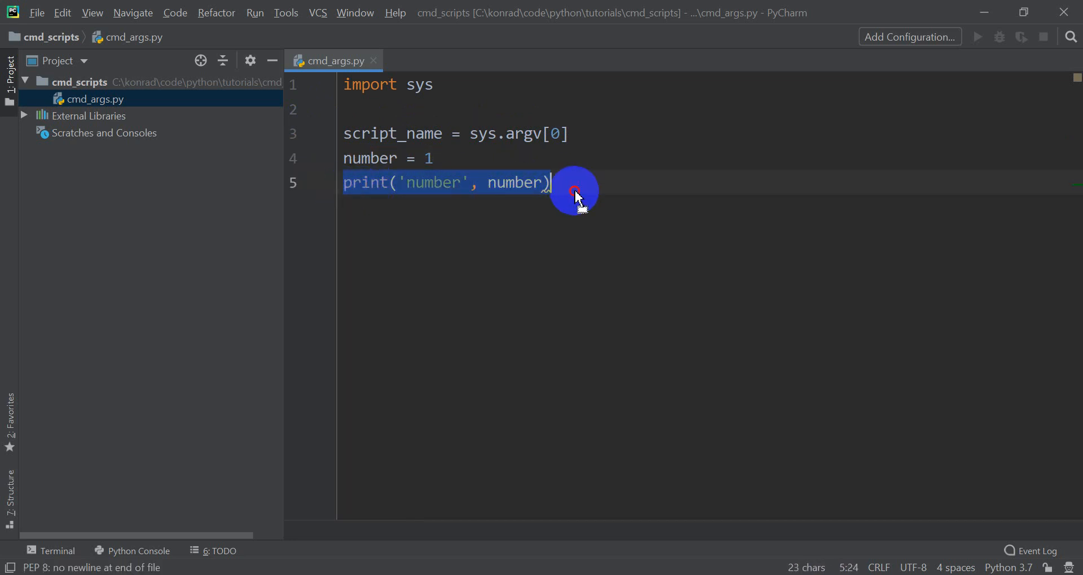
pyautogui.click(553, 183)
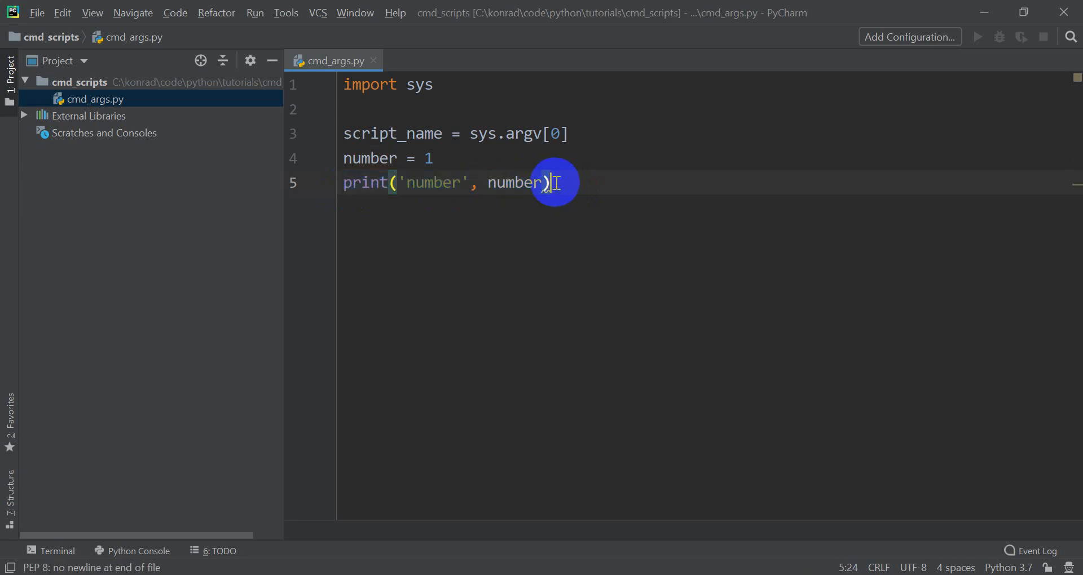
# Replace the code below the import with print('arguments', sys.argv)
pyautogui.moveTo(548, 182); pyautogui.dragTo(351, 158)
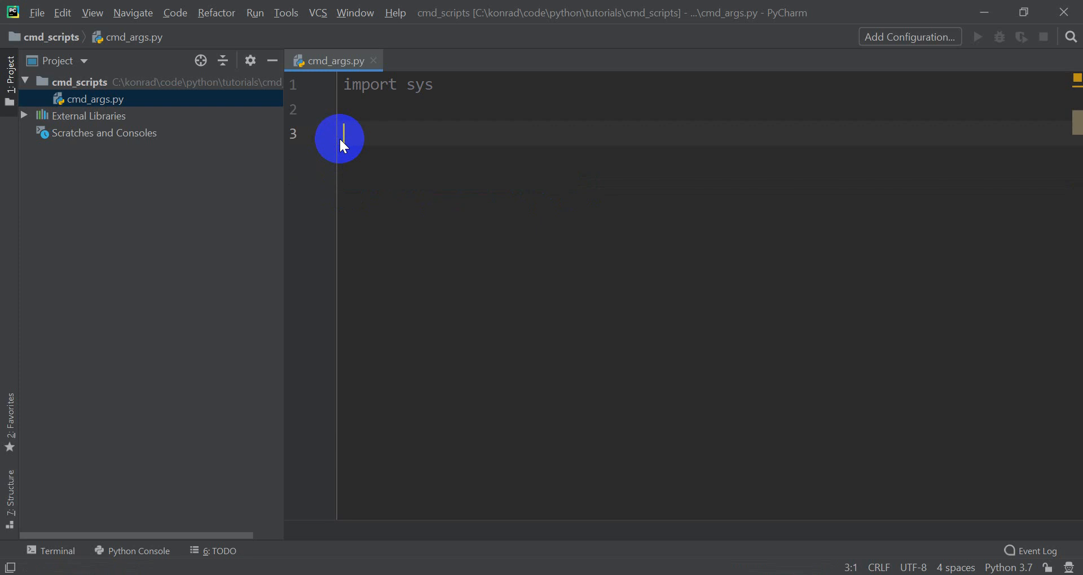
pyautogui.write('print(')
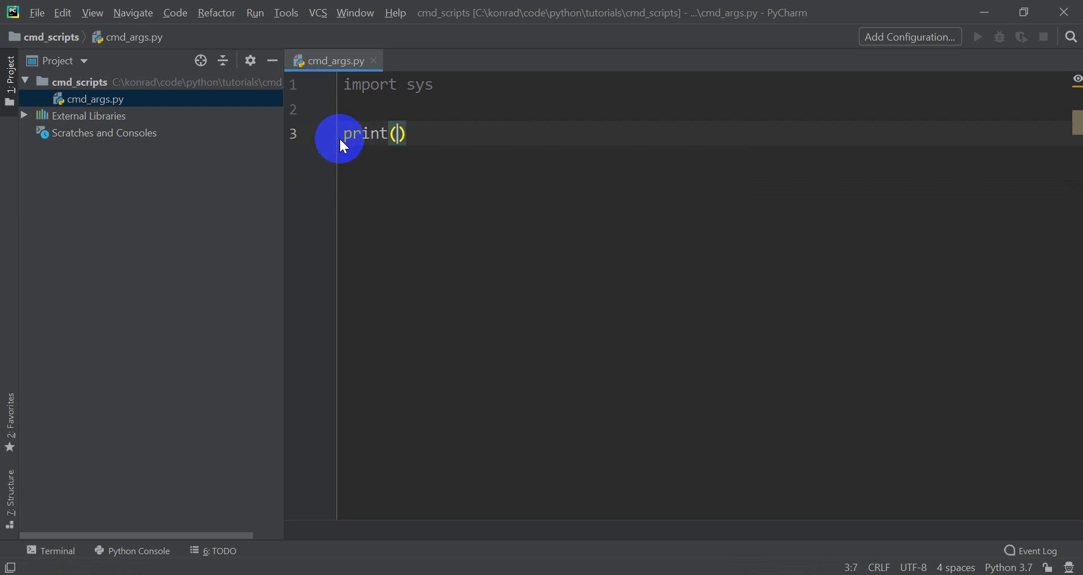
pyautogui.write("'arguments' =")
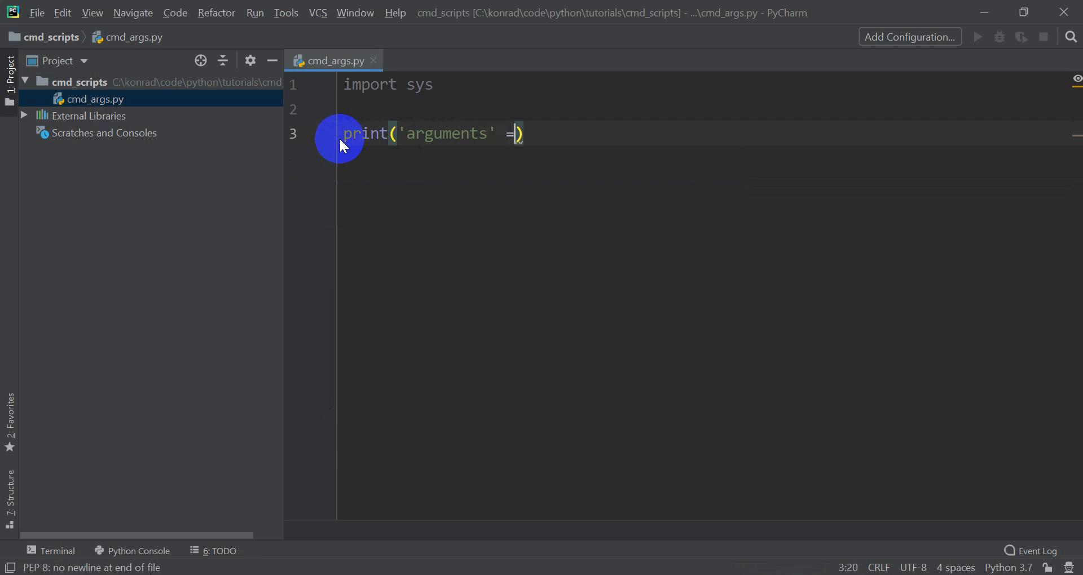
pyautogui.write('sys.argv')
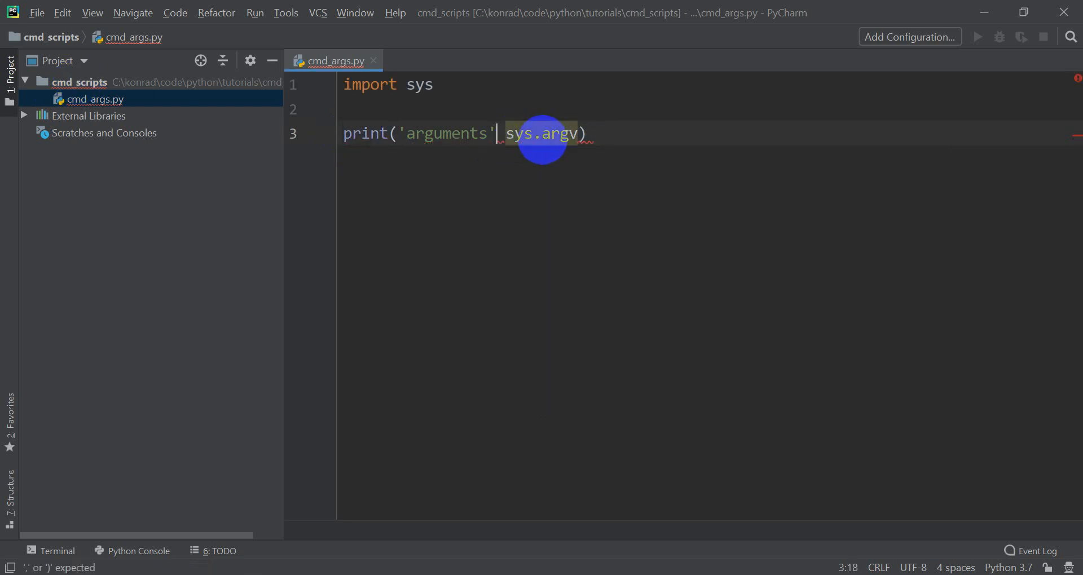
pyautogui.write(',')
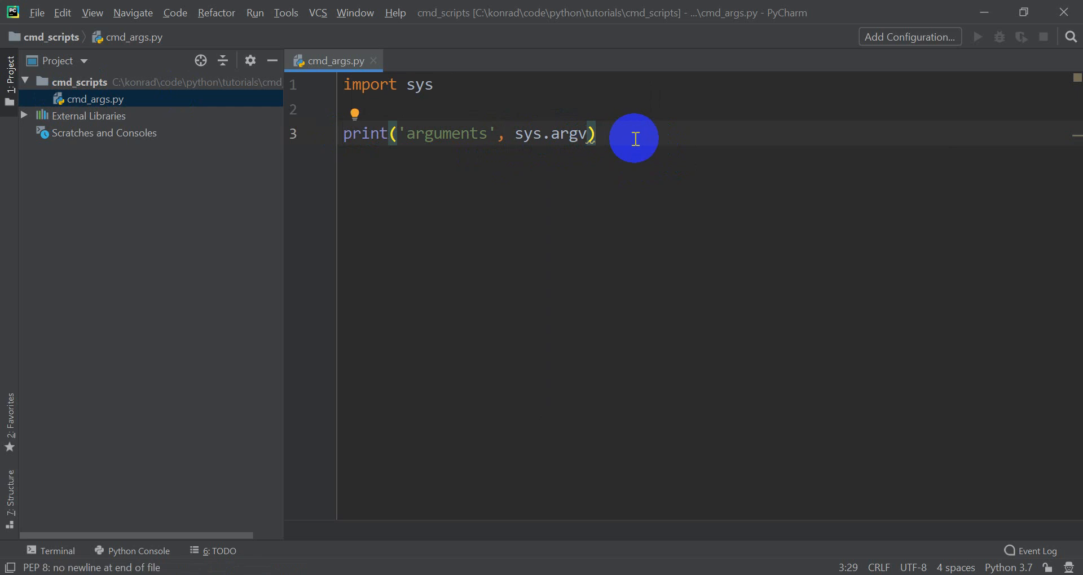
# Add a 'for arg in sys.argv:' loop that prints each arg
pyautogui.press('enter')
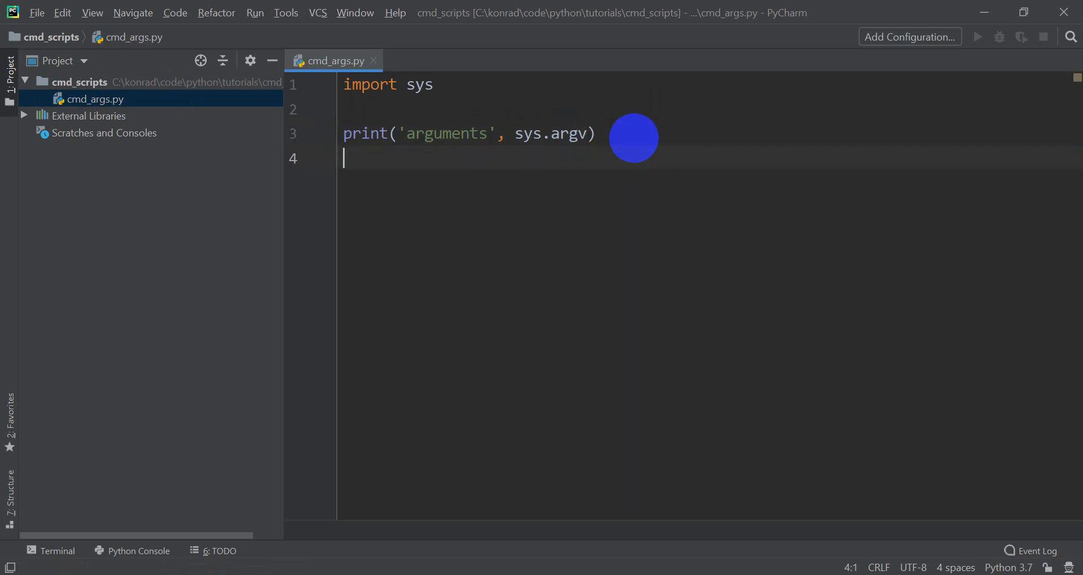
pyautogui.write('for arg')
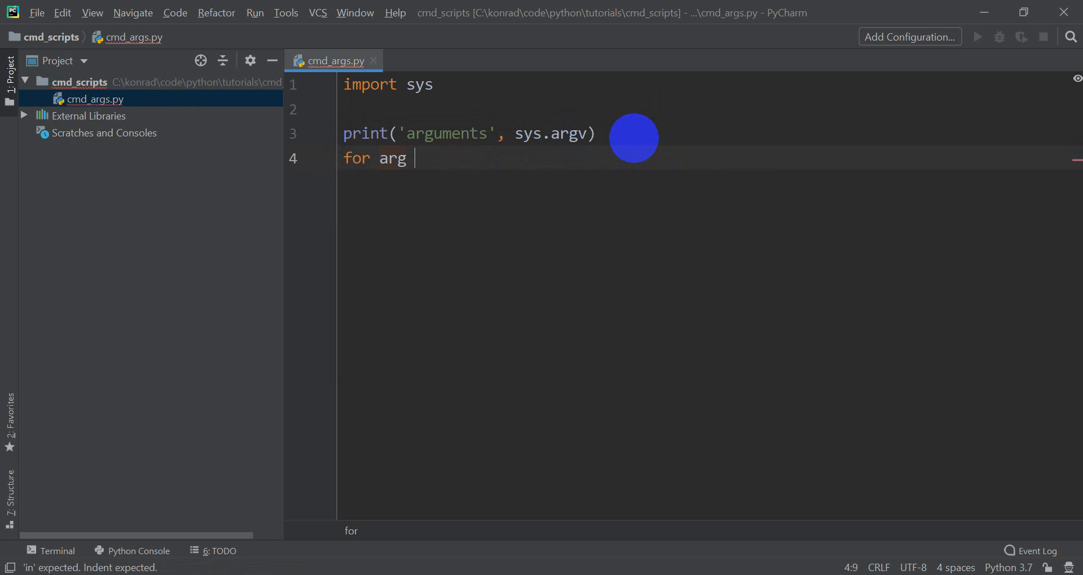
pyautogui.write('in sys.argv')
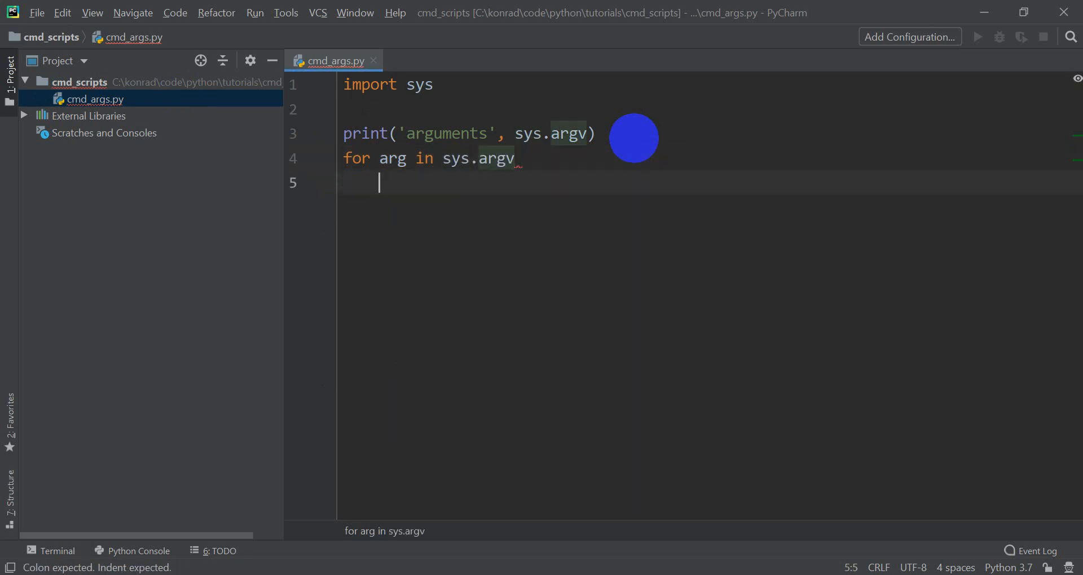
pyautogui.write('print(')
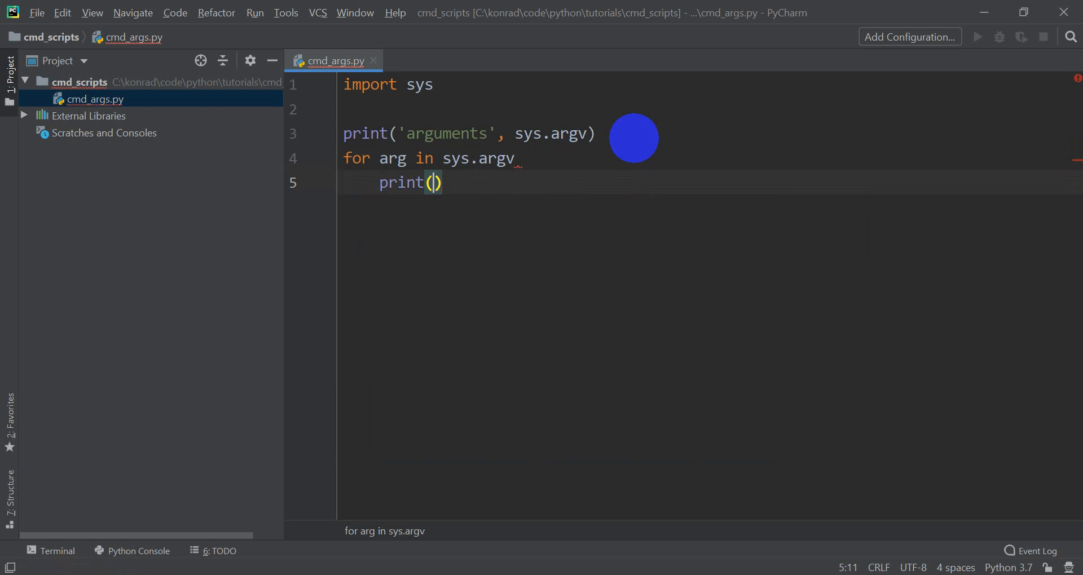
pyautogui.write('a')
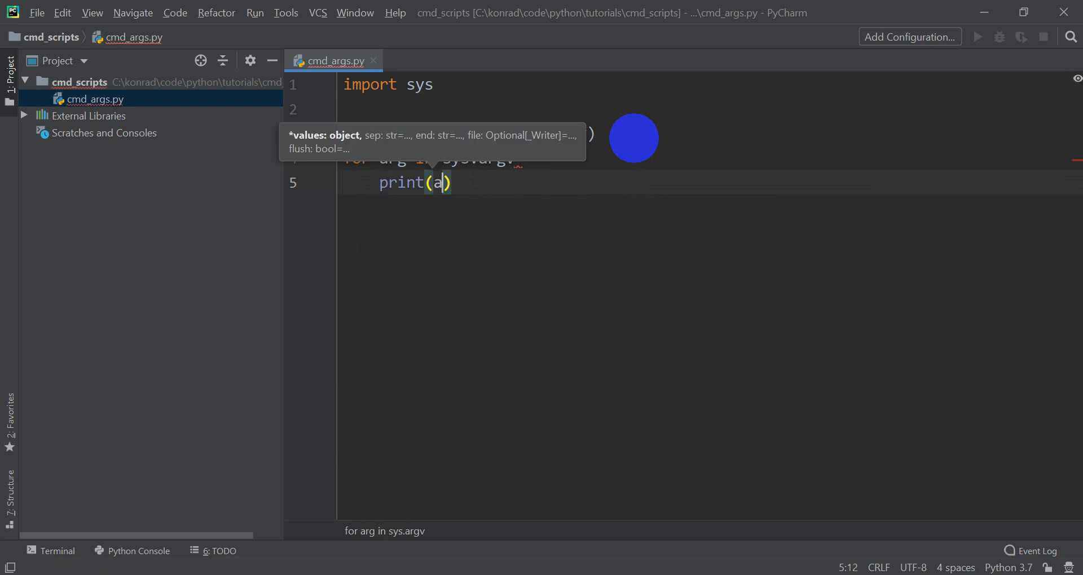
pyautogui.write('sy')
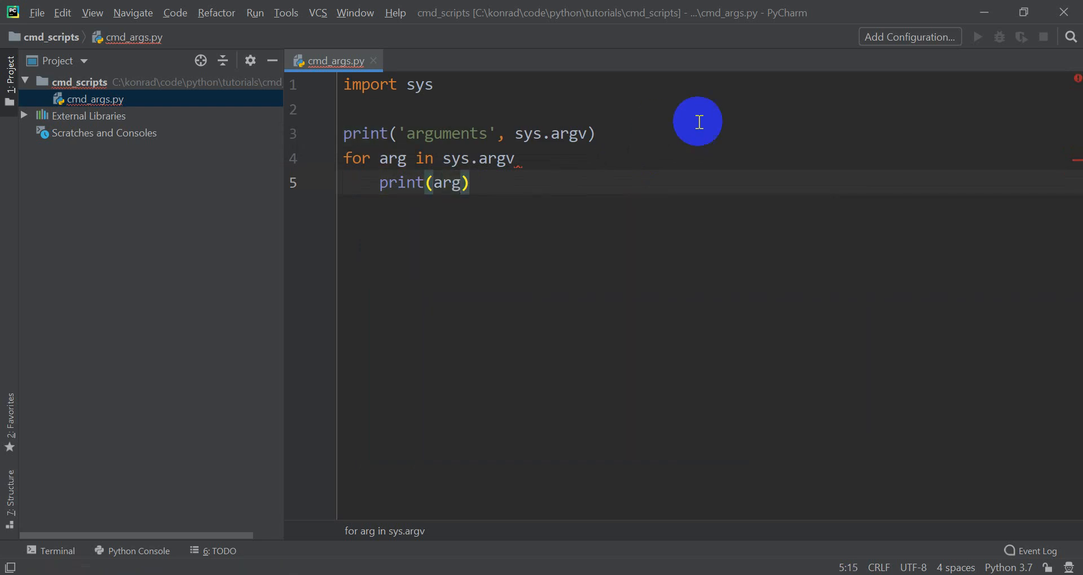
pyautogui.write(':')
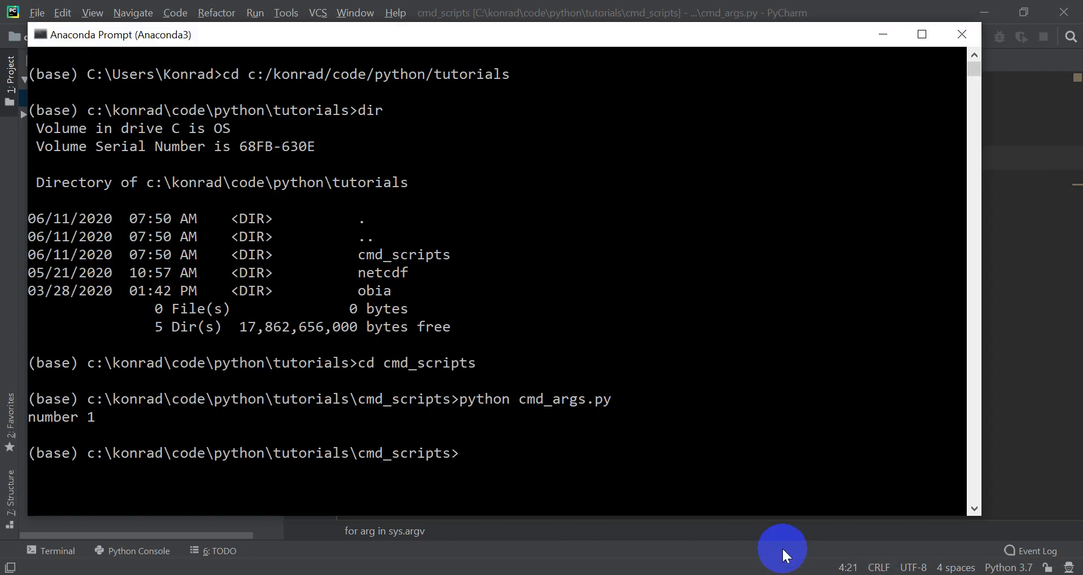
pyautogui.moveTo(481, 475)
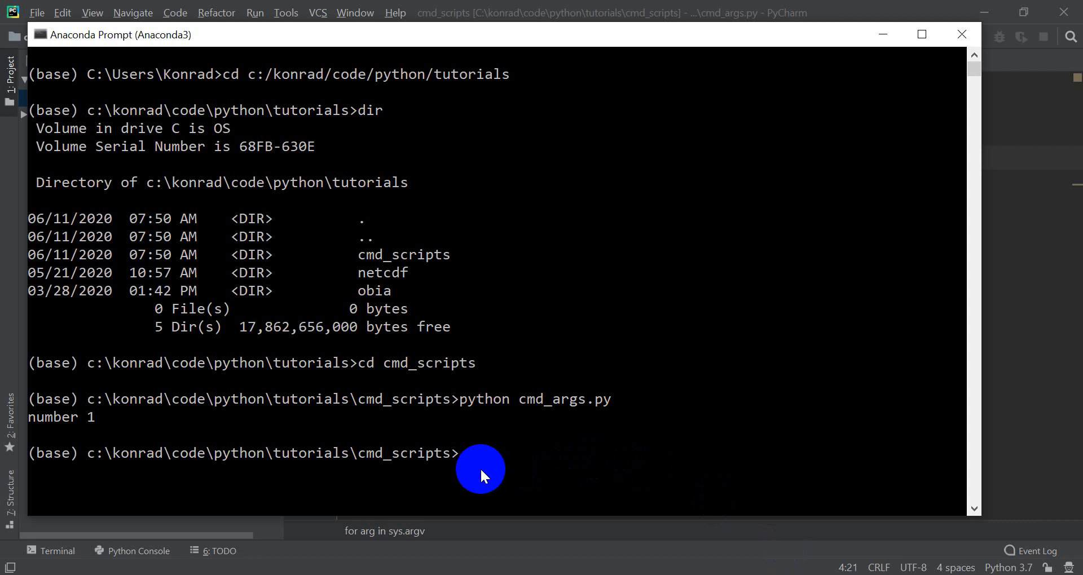
# Run python cmd_args.py without arguments, printing ['cmd_args.py'] and cmd_args.py
pyautogui.write('python cmd_args.py')
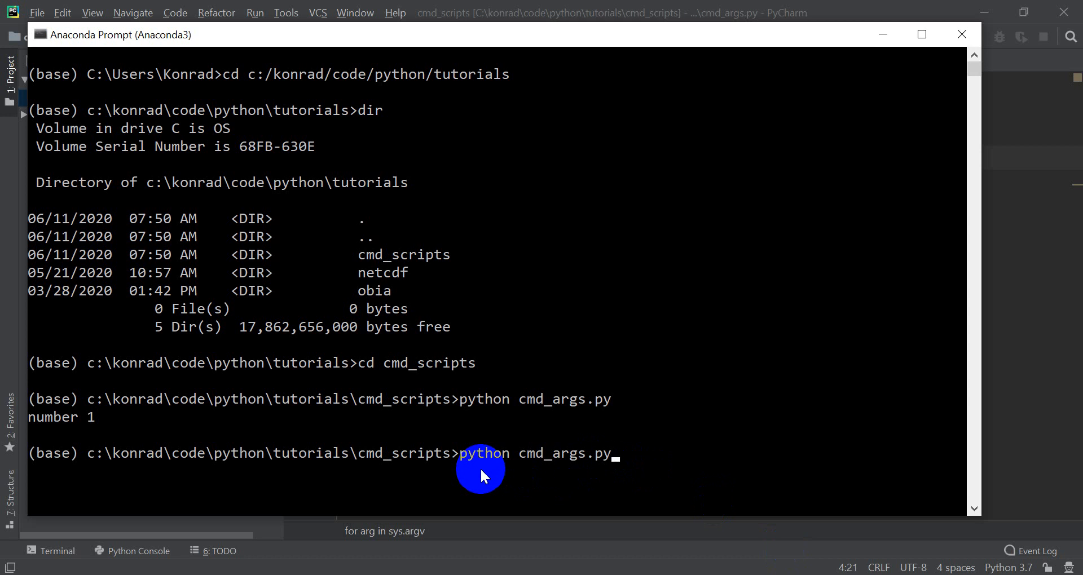
pyautogui.press('enter')
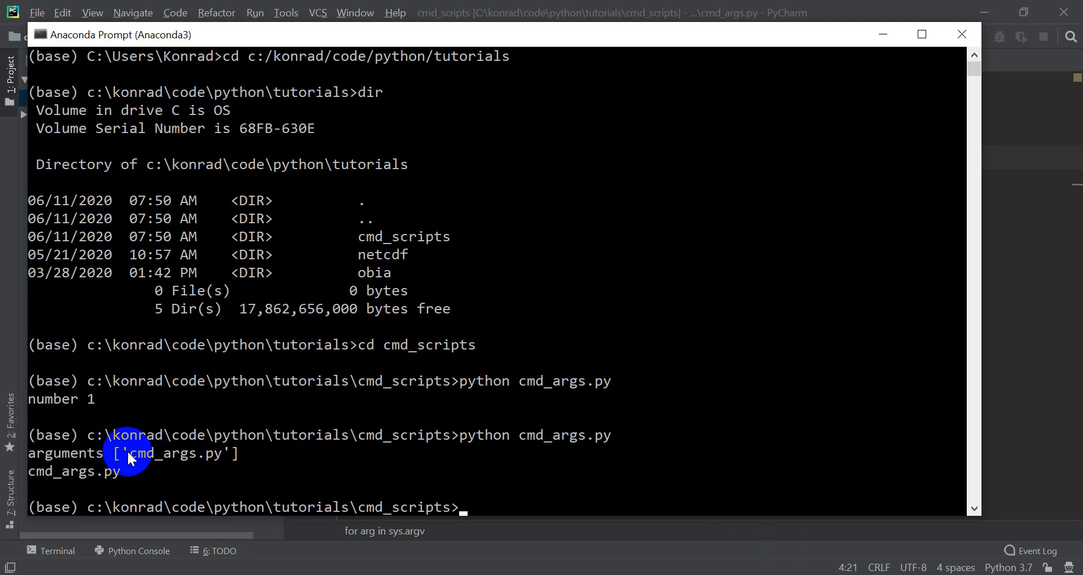
pyautogui.moveTo(504, 510)
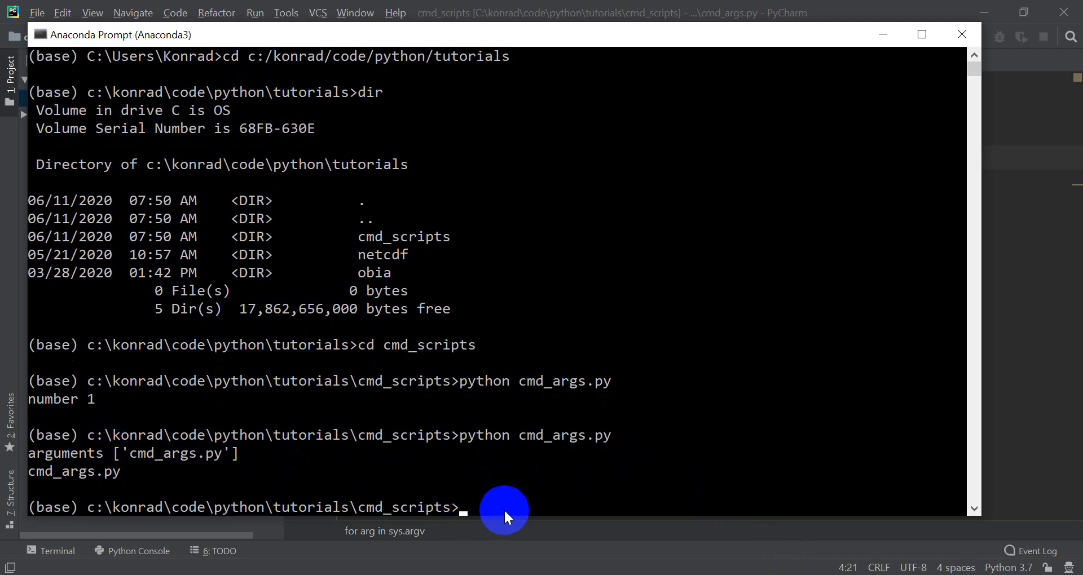
# Type python cmd_args.py "my name is" "oso" "number is" 2 without running it
pyautogui.write('python cmd_args.py')
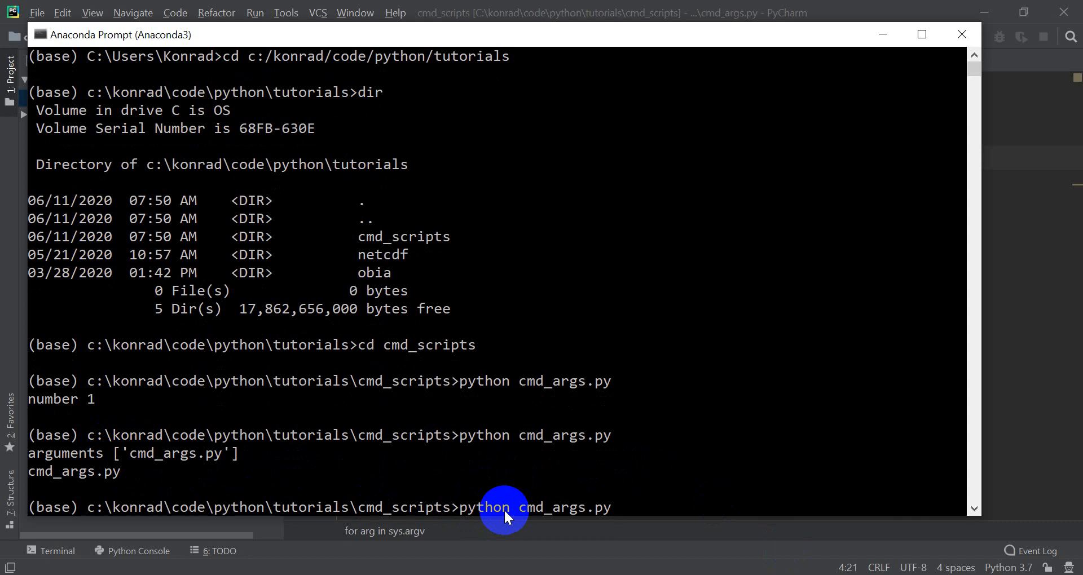
pyautogui.write('"')
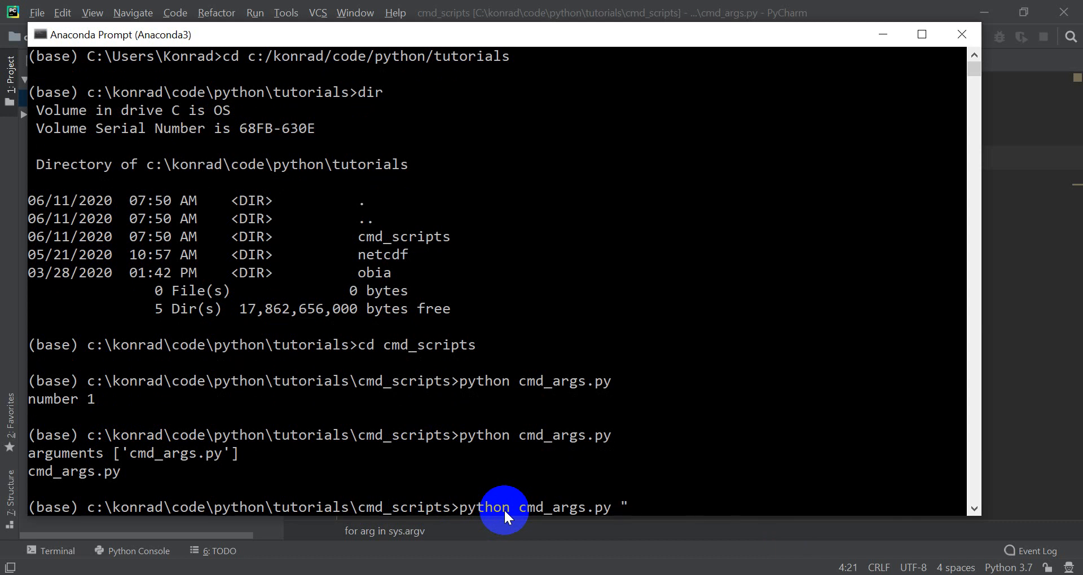
pyautogui.write('my name is"')
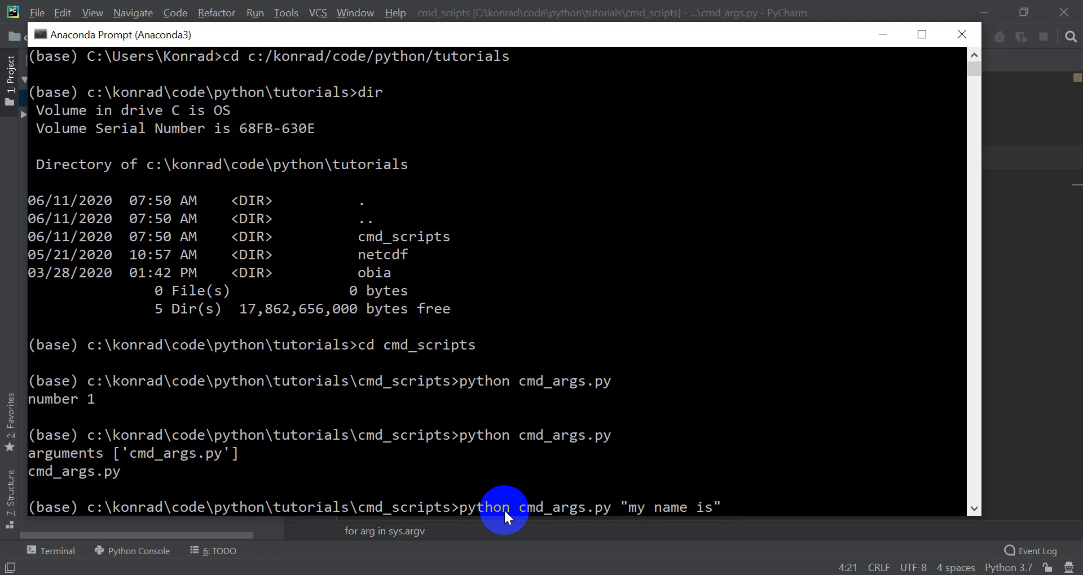
pyautogui.write('"oso')
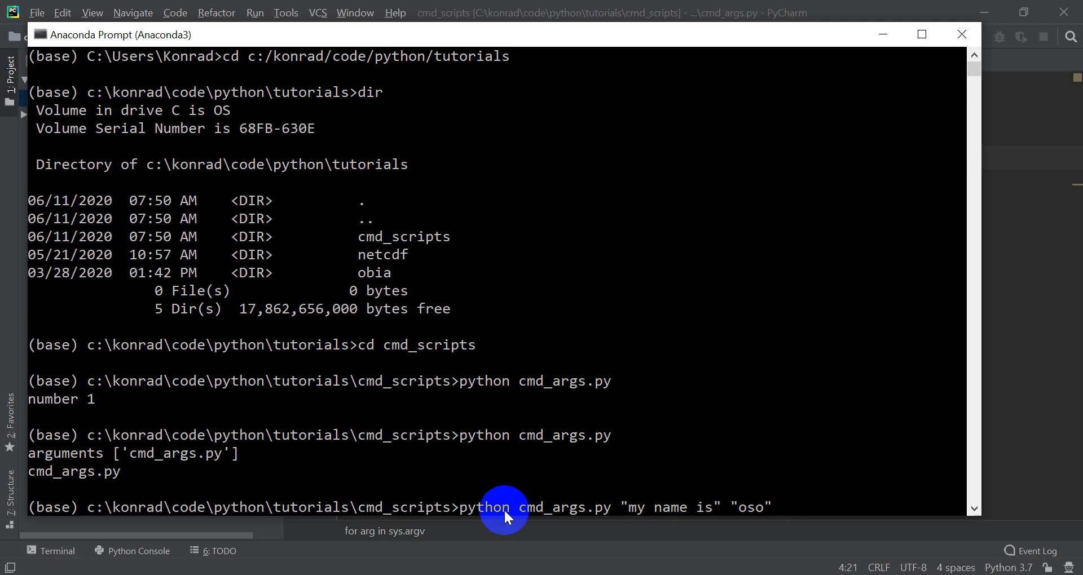
pyautogui.write('"numb')
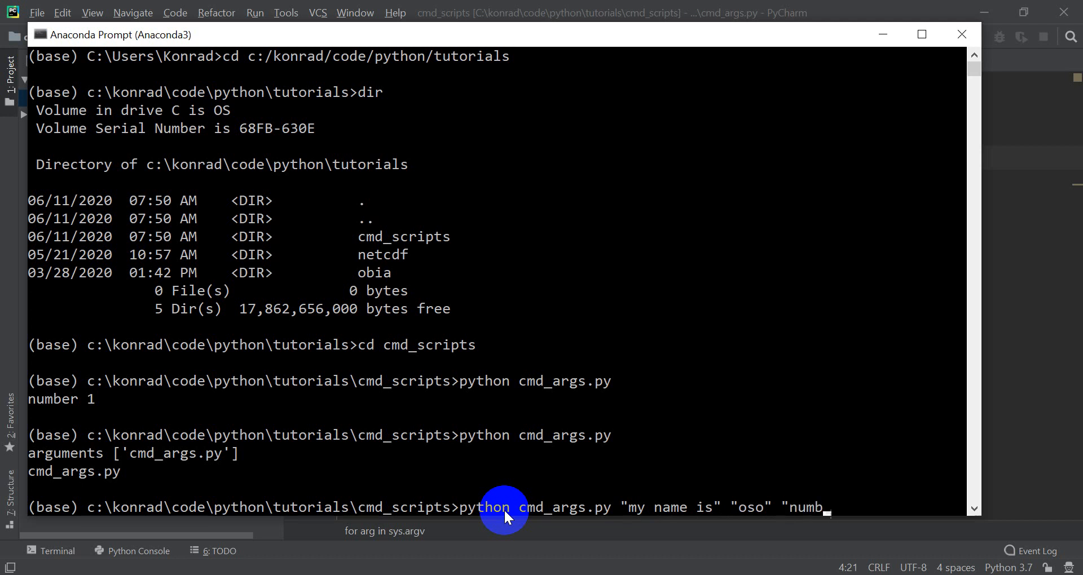
pyautogui.write('er is"')
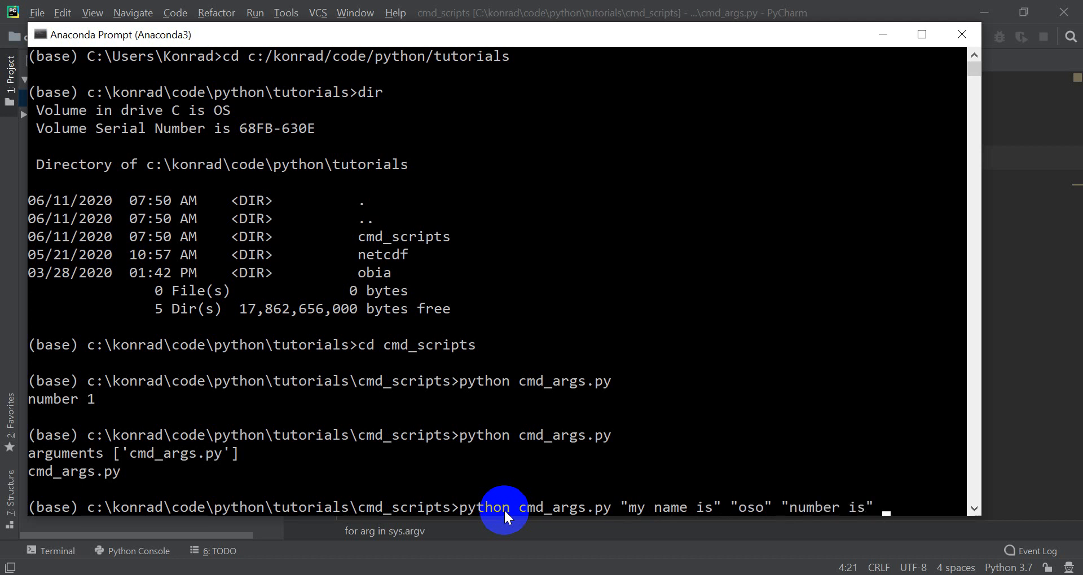
pyautogui.write('2')
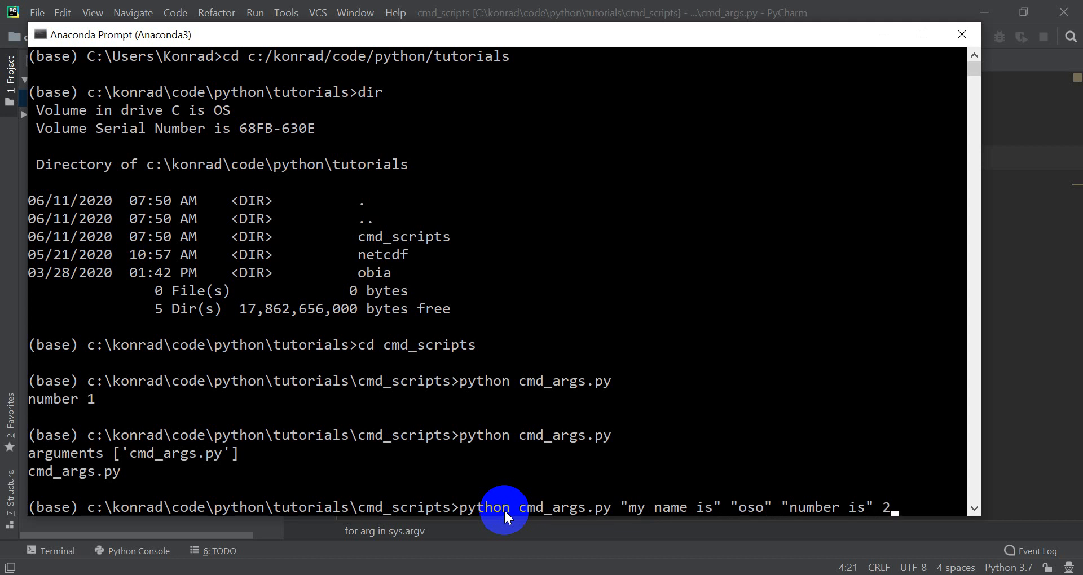
# Run cmd_args.py with 'my name is', 'oso', 'number is' and '2' to print the arguments
pyautogui.press('enter')
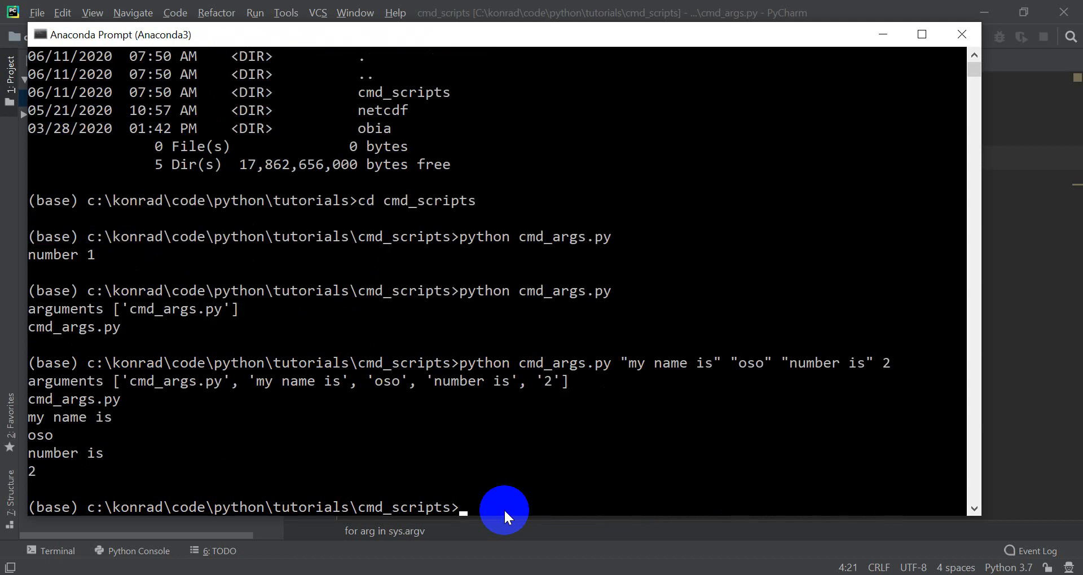
pyautogui.moveTo(309, 387)
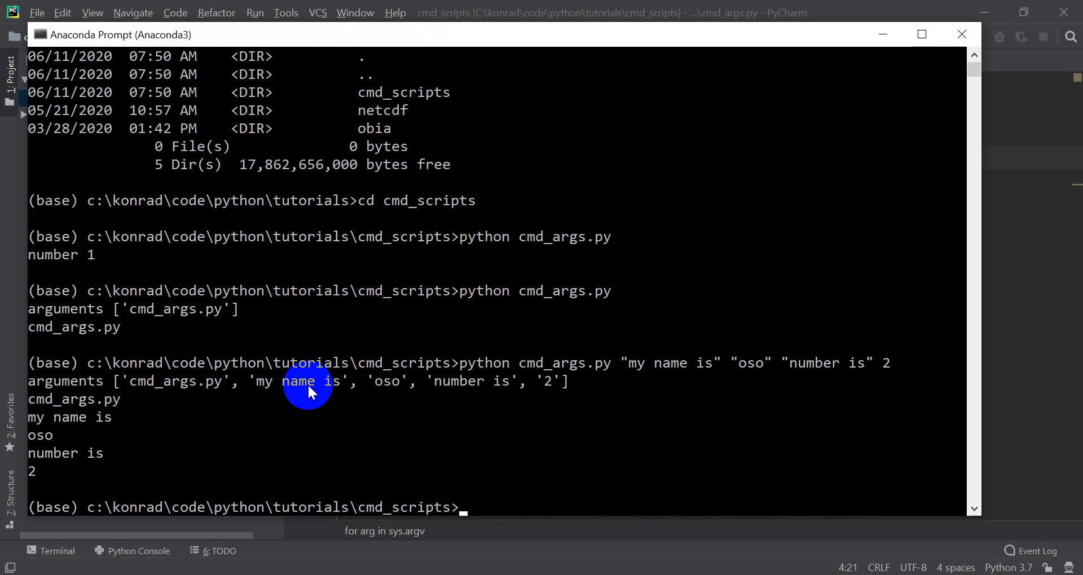
pyautogui.moveTo(551, 390)
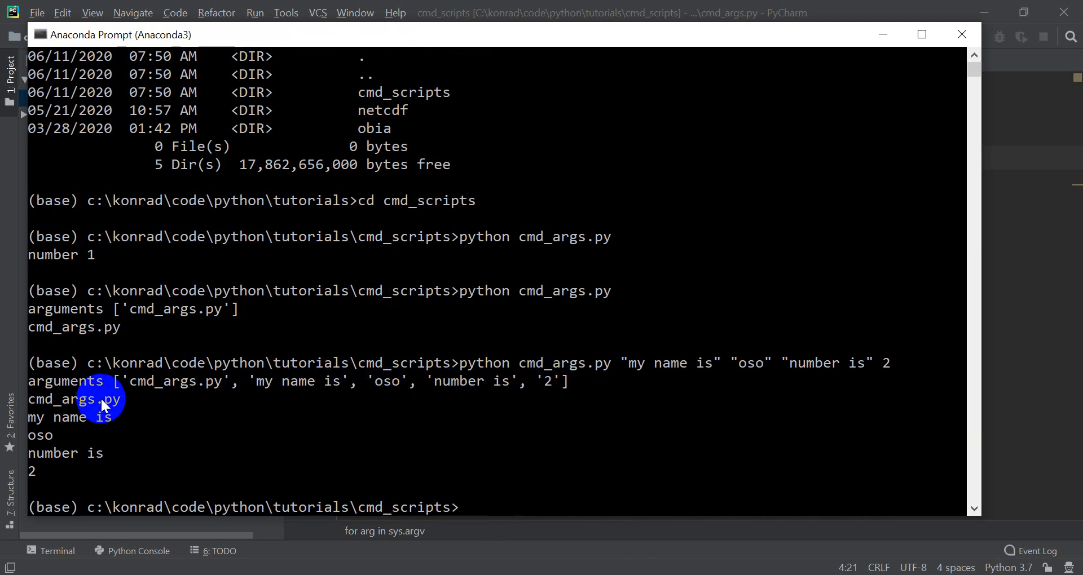
pyautogui.moveTo(59, 424)
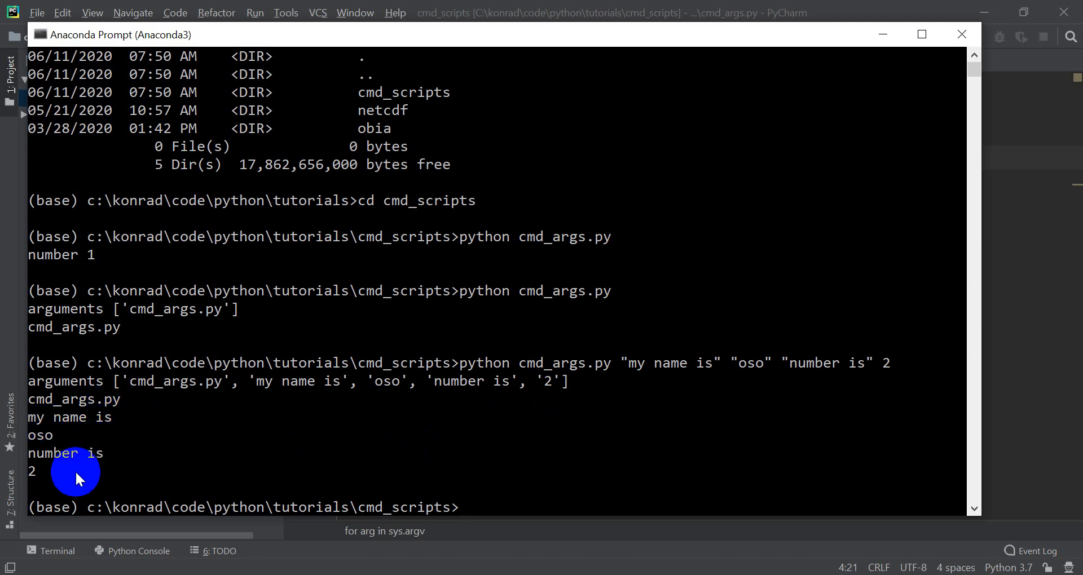
pyautogui.moveTo(253, 270)
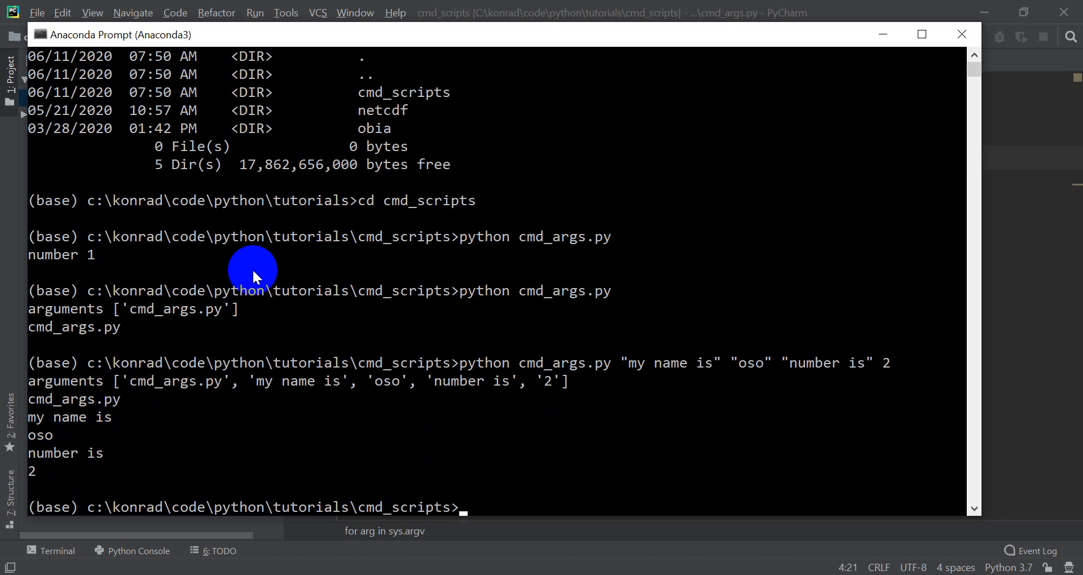
pyautogui.moveTo(568, 13)
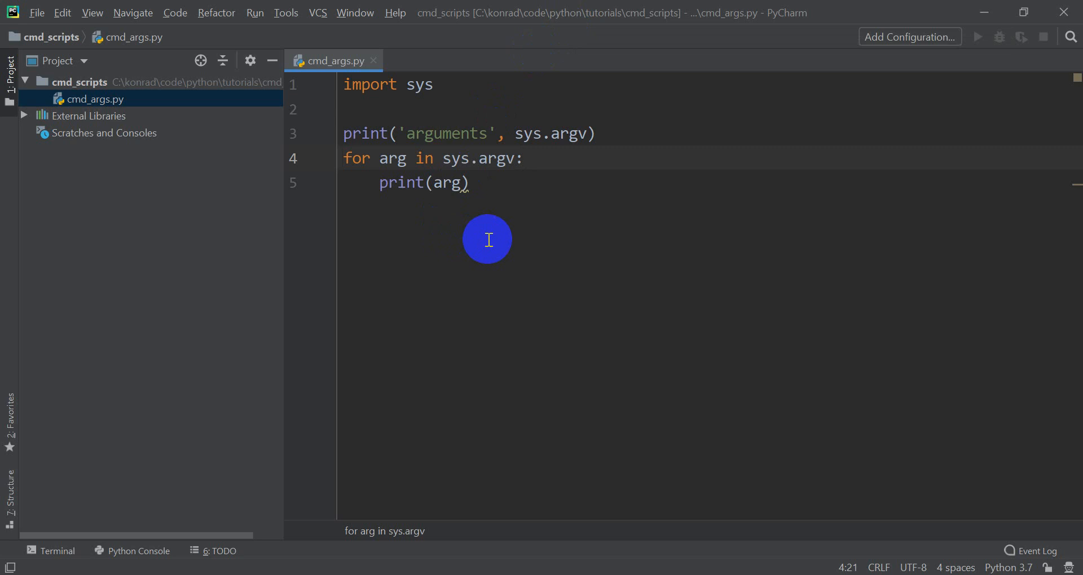
pyautogui.moveTo(526, 180)
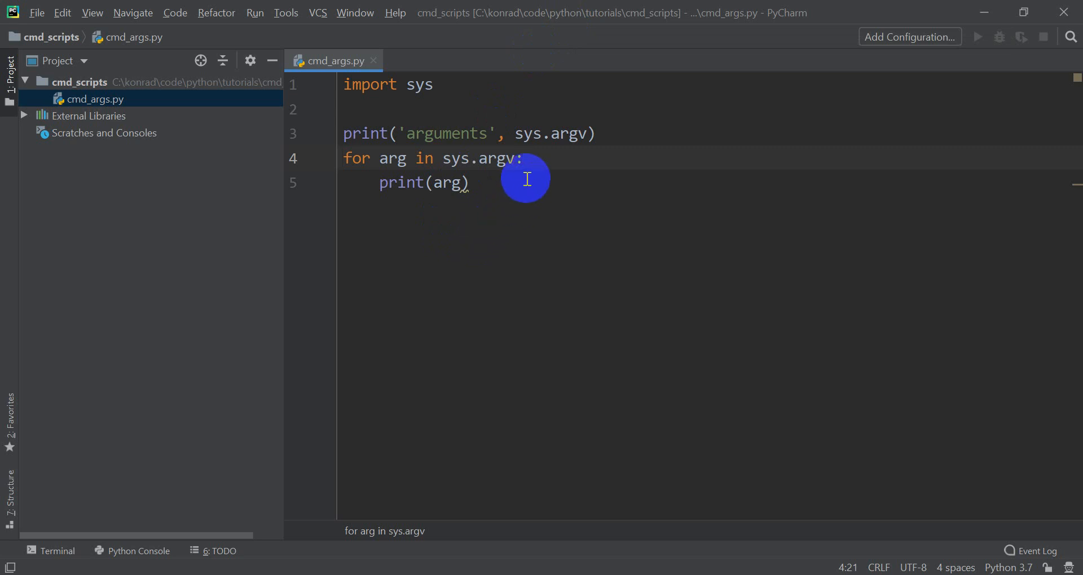
pyautogui.moveTo(385, 222)
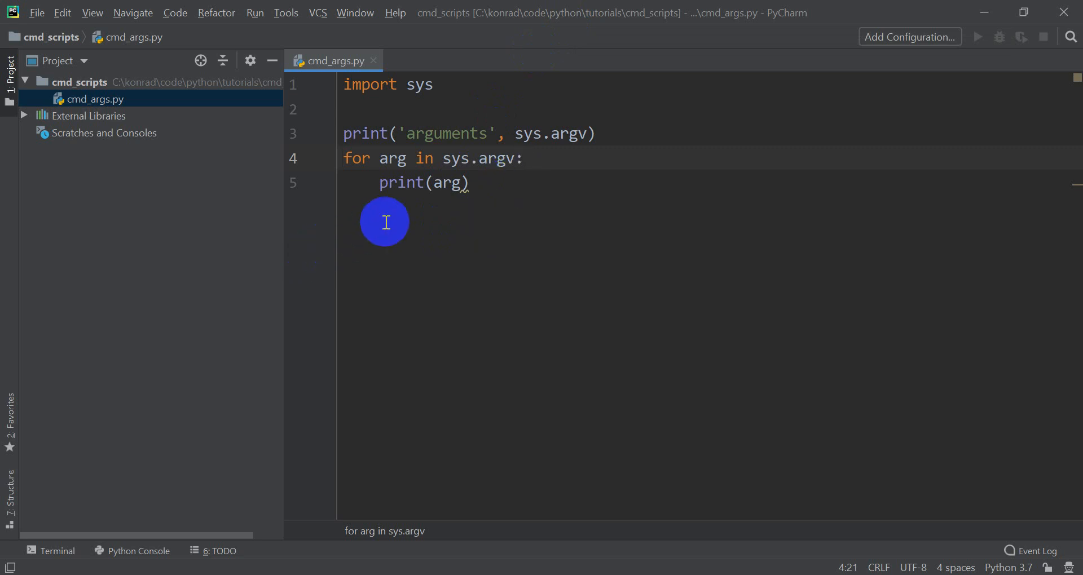
pyautogui.moveTo(365, 157)
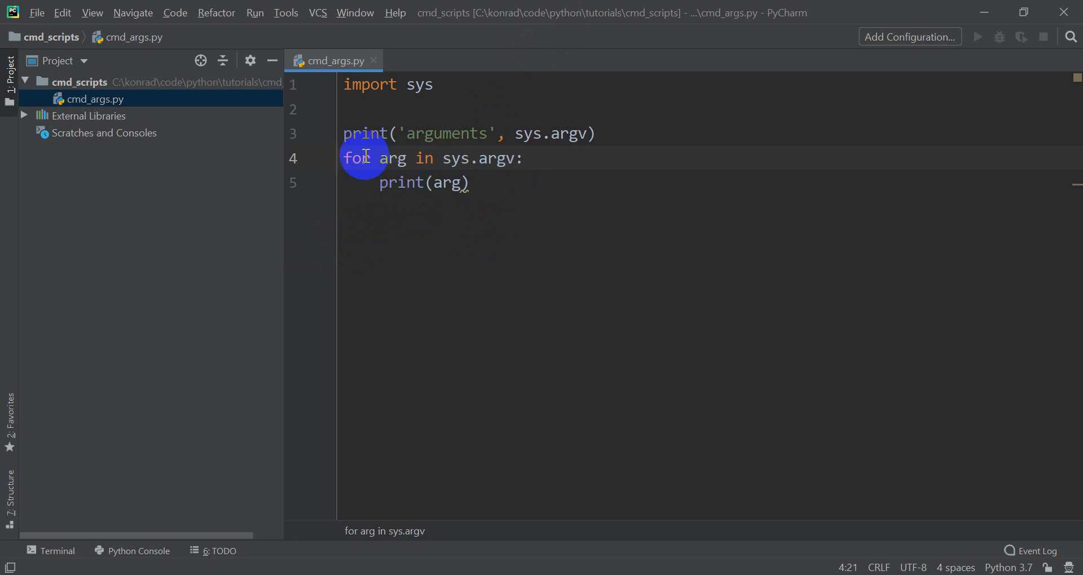
# Add the line number = sys.argv[1] after the arguments print statement
pyautogui.click(596, 133)
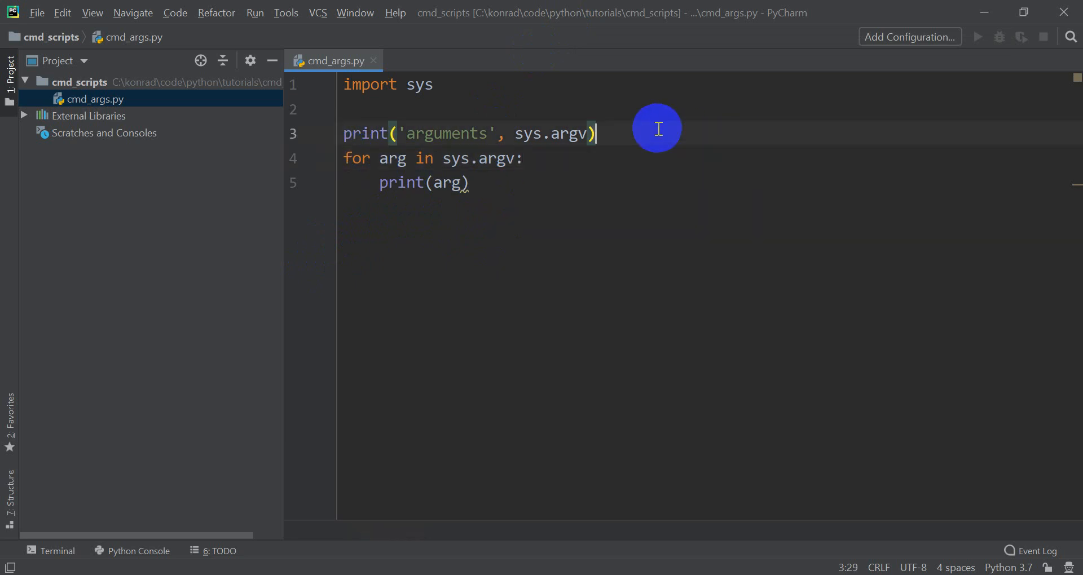
pyautogui.write('scr')
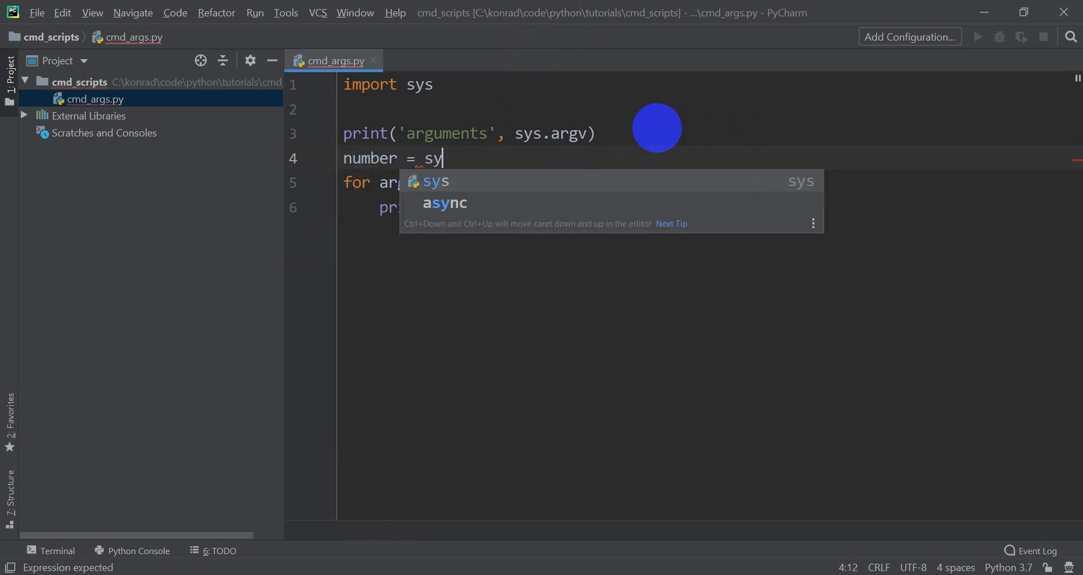
pyautogui.write('.argv[')
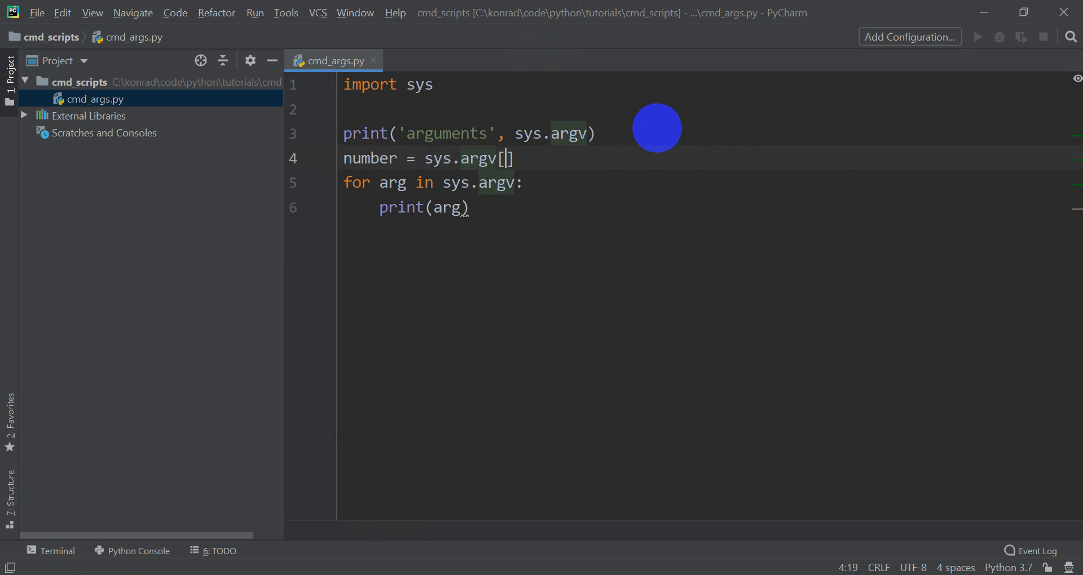
pyautogui.write('1')
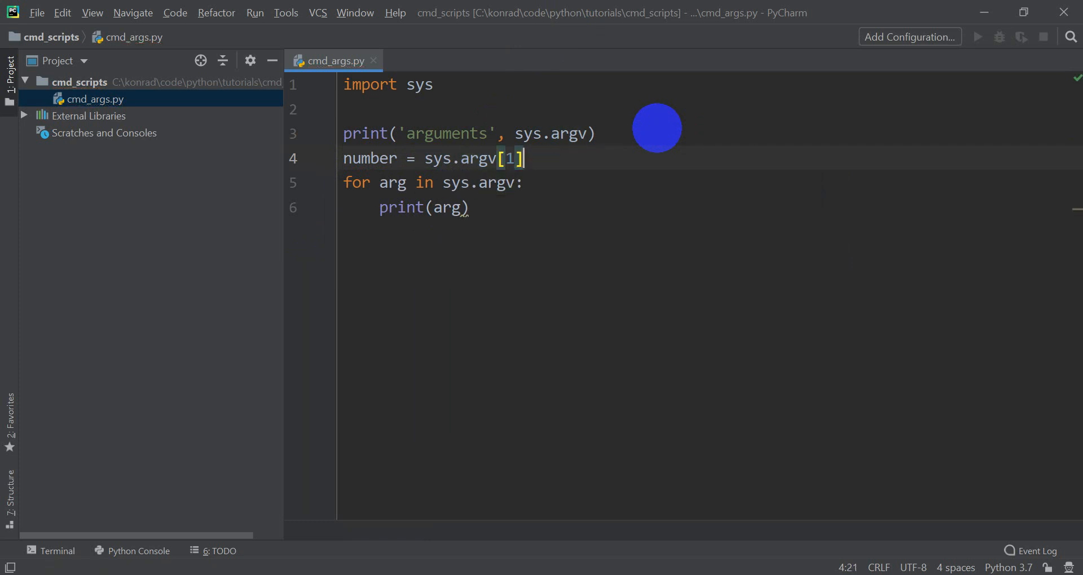
pyautogui.moveTo(529, 151)
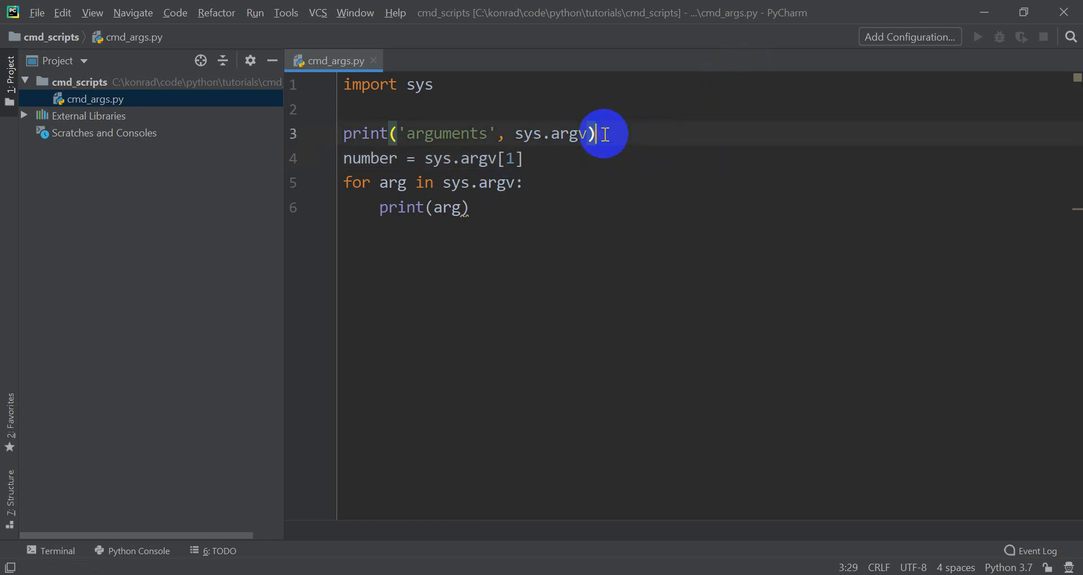
pyautogui.moveTo(316, 52)
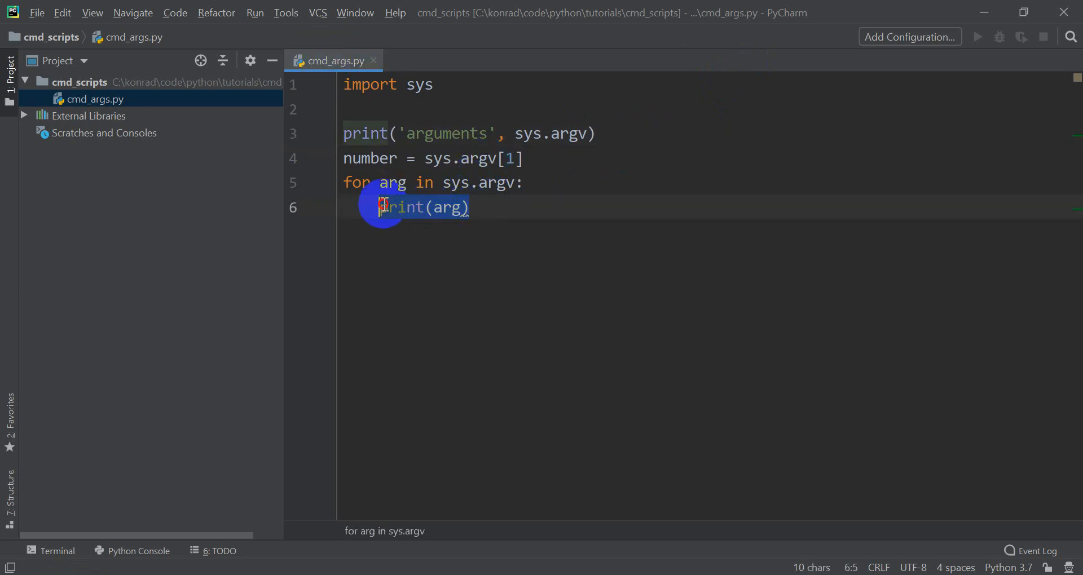
# Delete the argument loop and print 'the number entered was:' followed by number
pyautogui.press('Delete')
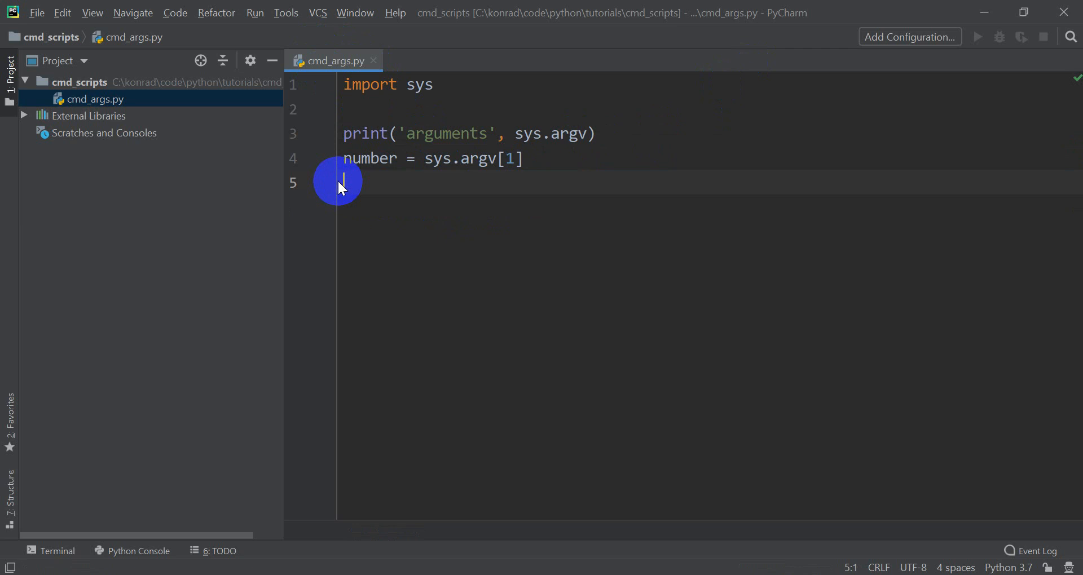
pyautogui.write('print(')
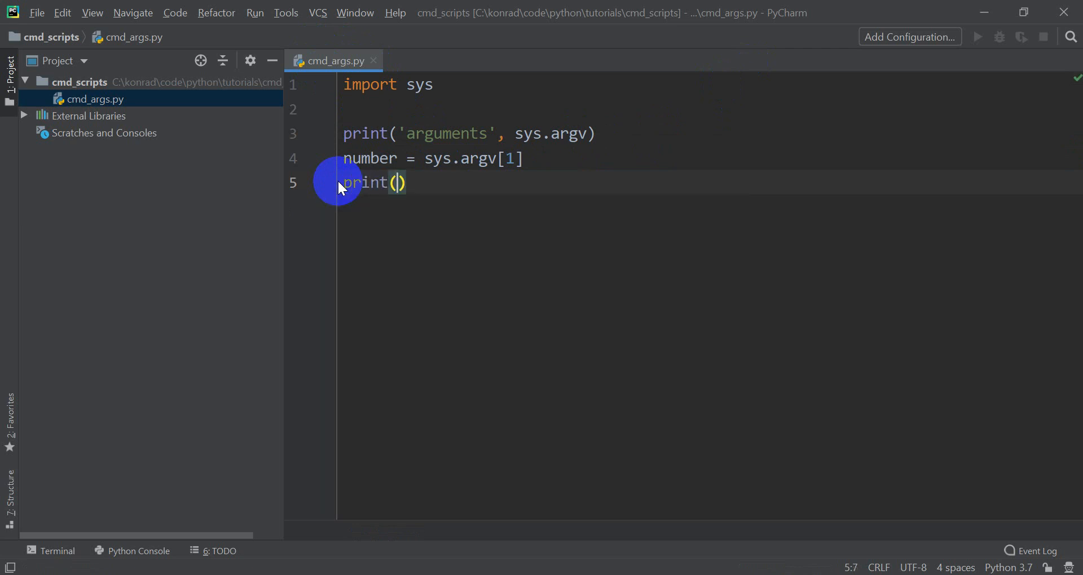
pyautogui.write("'the n")
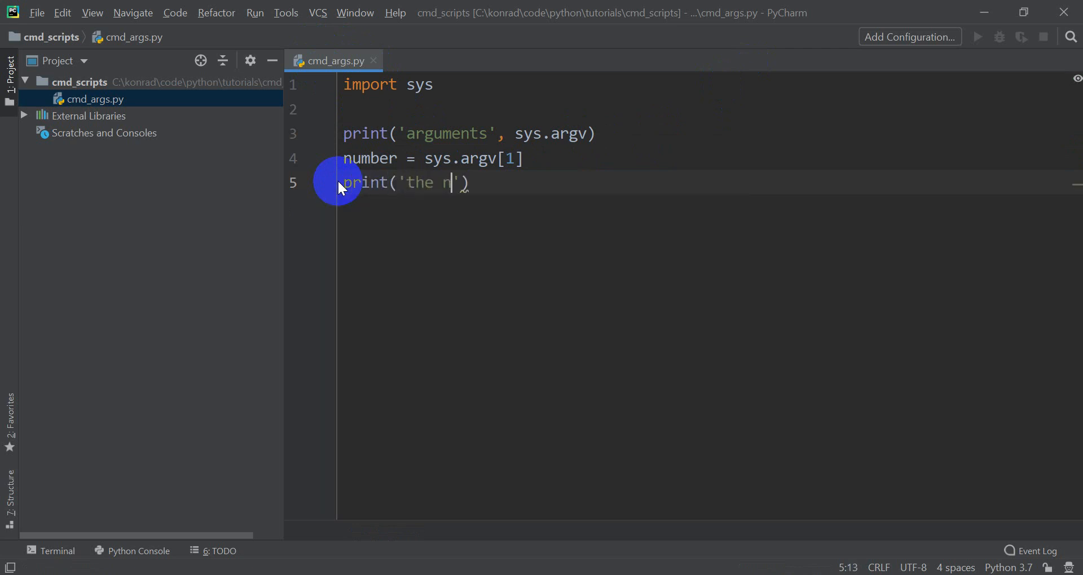
pyautogui.write('umber ene')
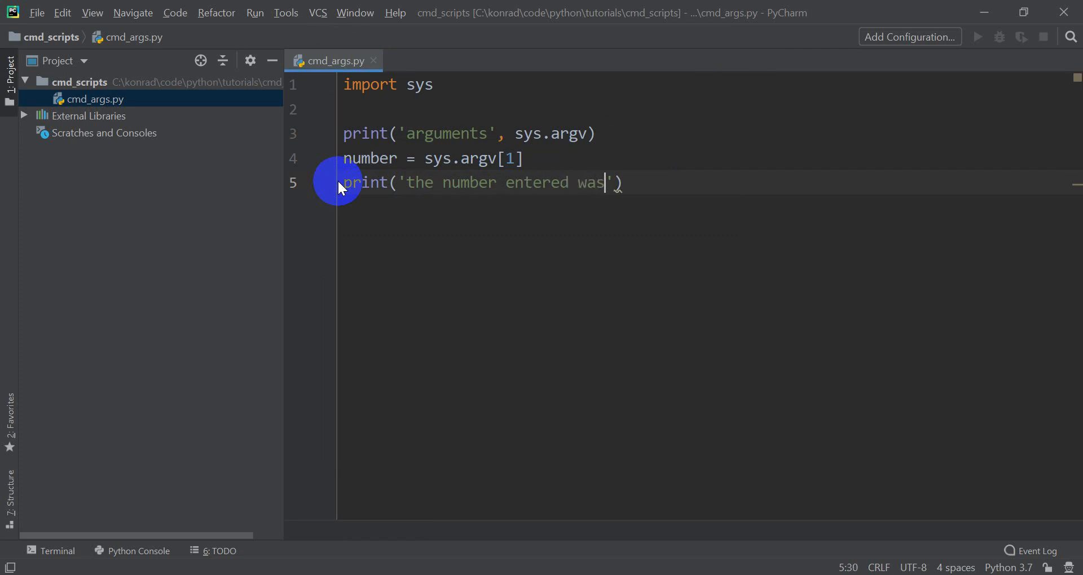
pyautogui.write(':')
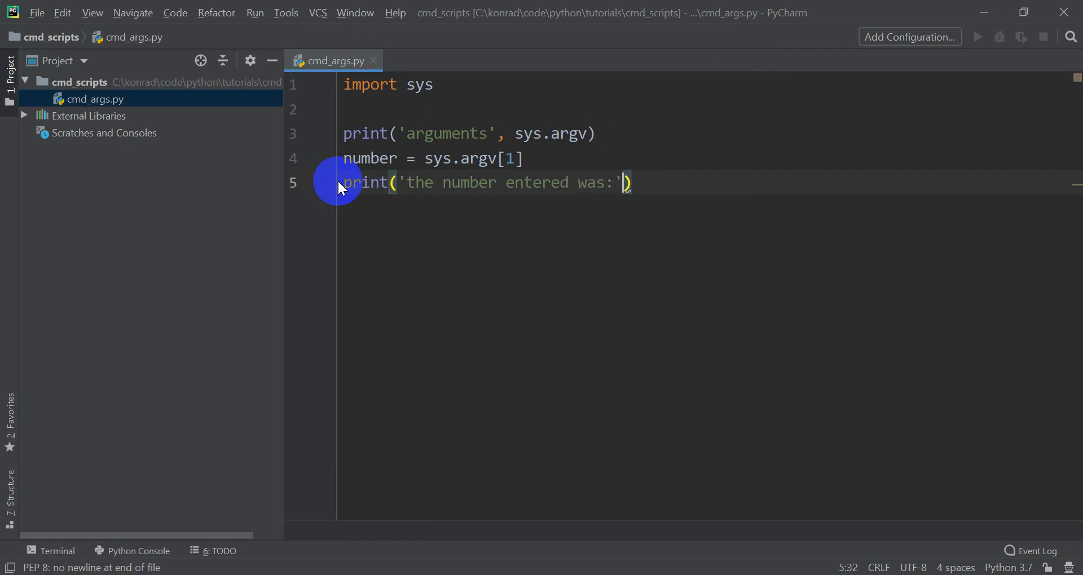
pyautogui.write(', number')
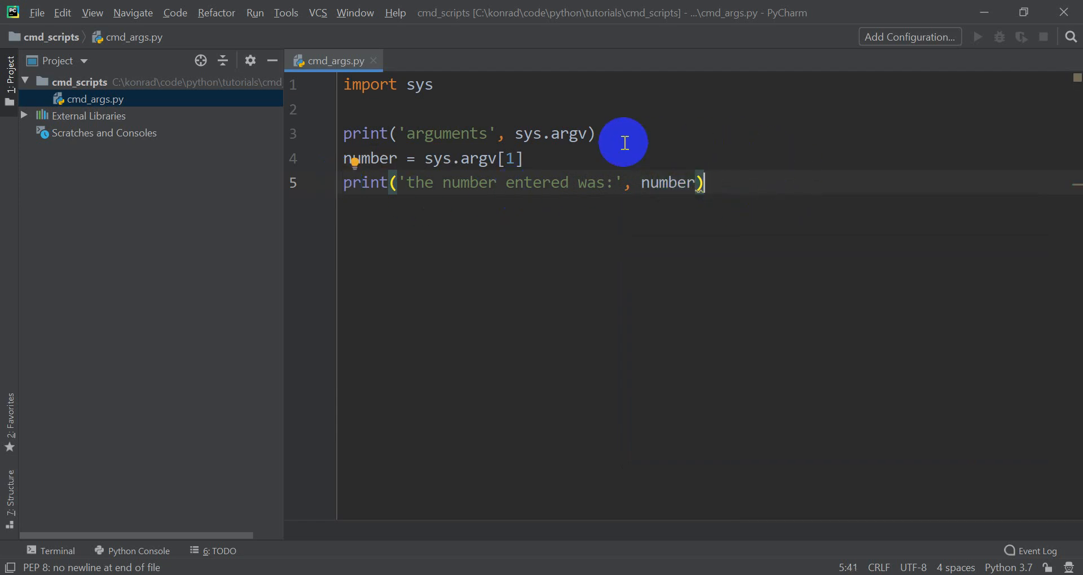
pyautogui.moveTo(606, 433)
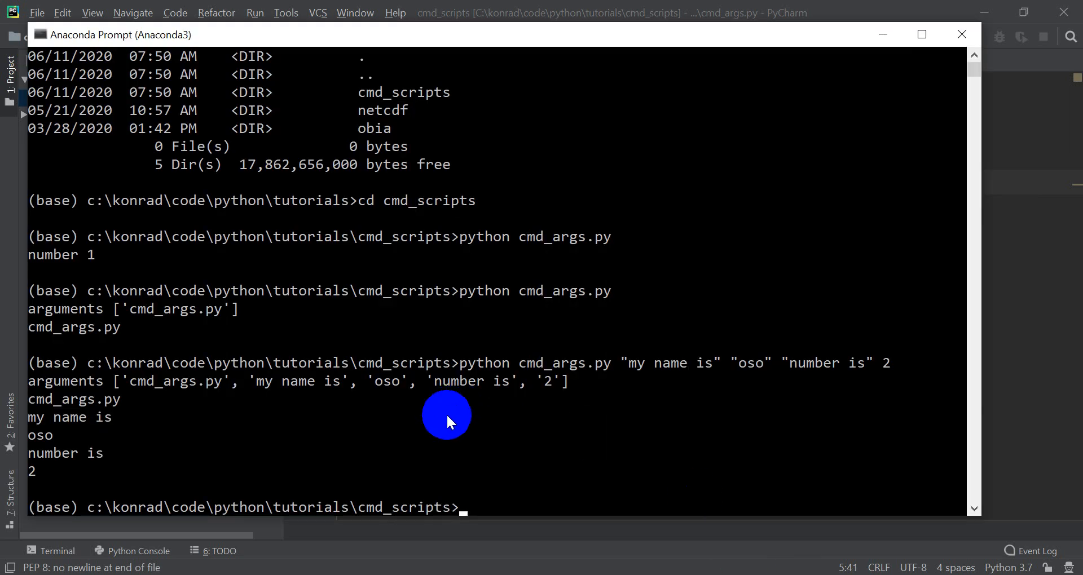
# Run cmd_args.py with argument 3, then start the command again for 100
pyautogui.write('python cmd_args.py "my name is" "oso" "number')
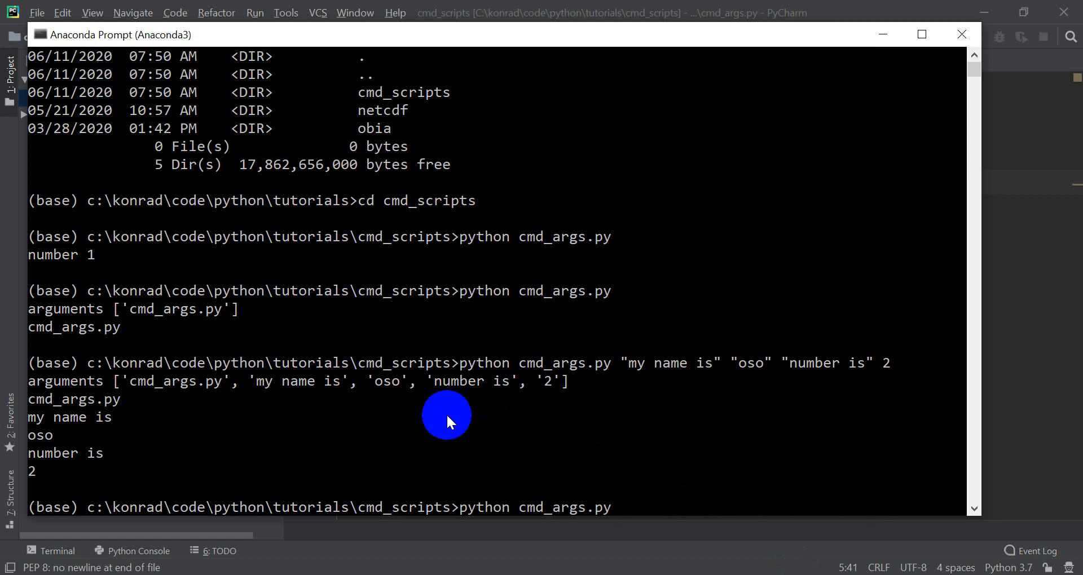
pyautogui.write('3')
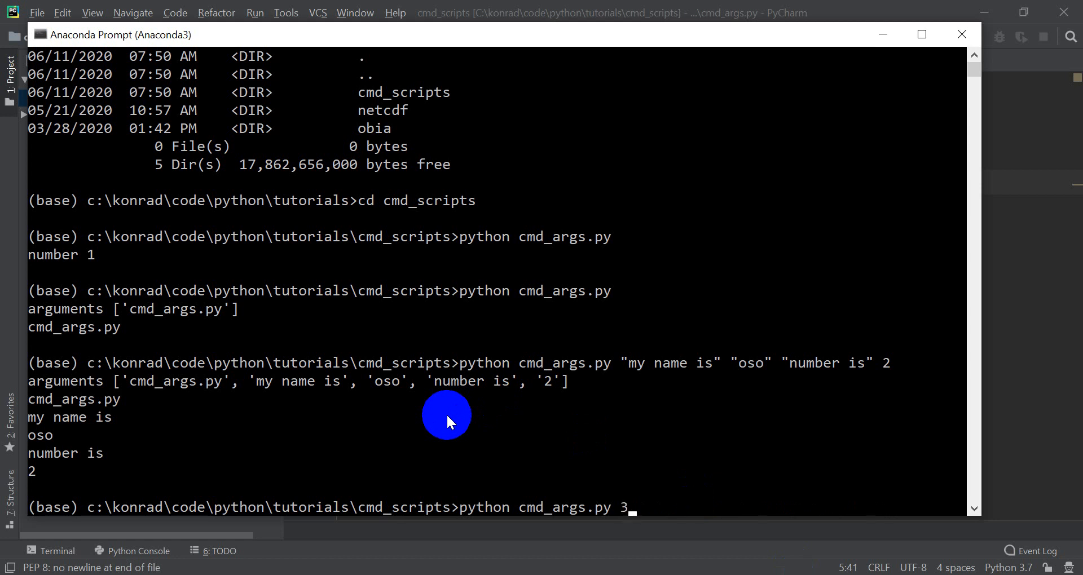
pyautogui.press('enter')
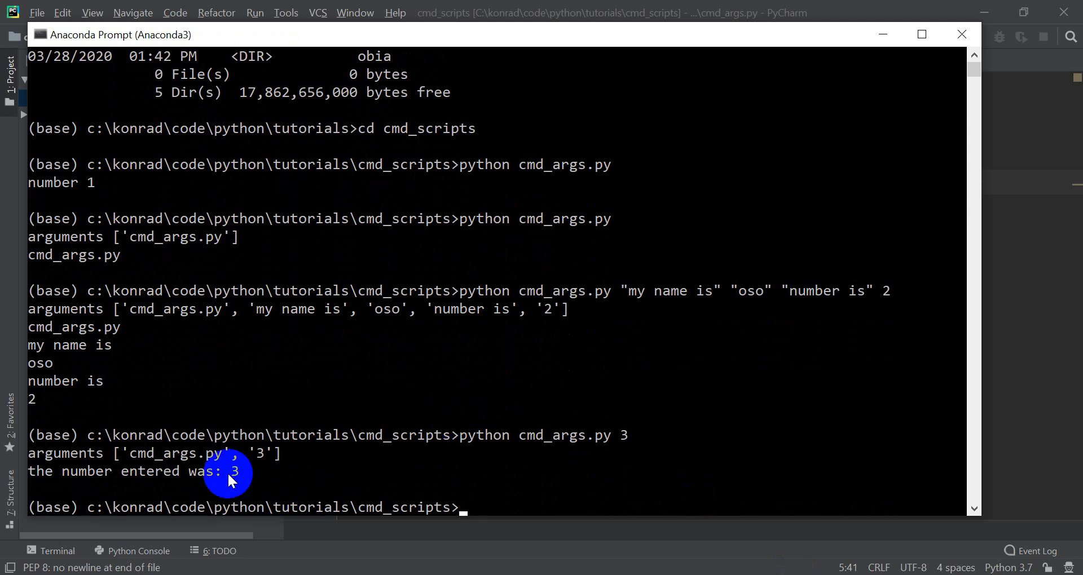
pyautogui.moveTo(182, 466)
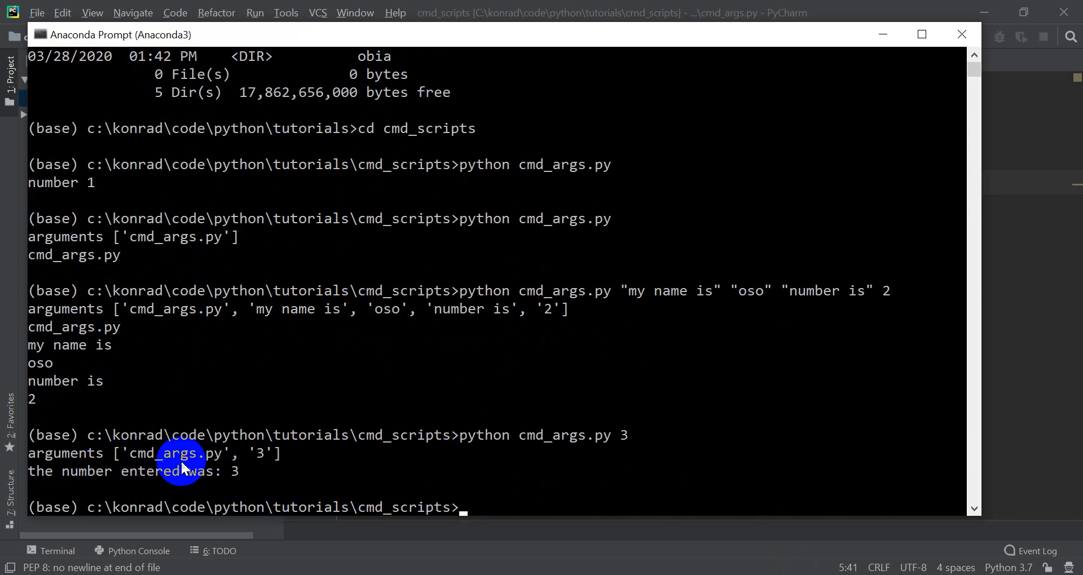
pyautogui.moveTo(245, 474)
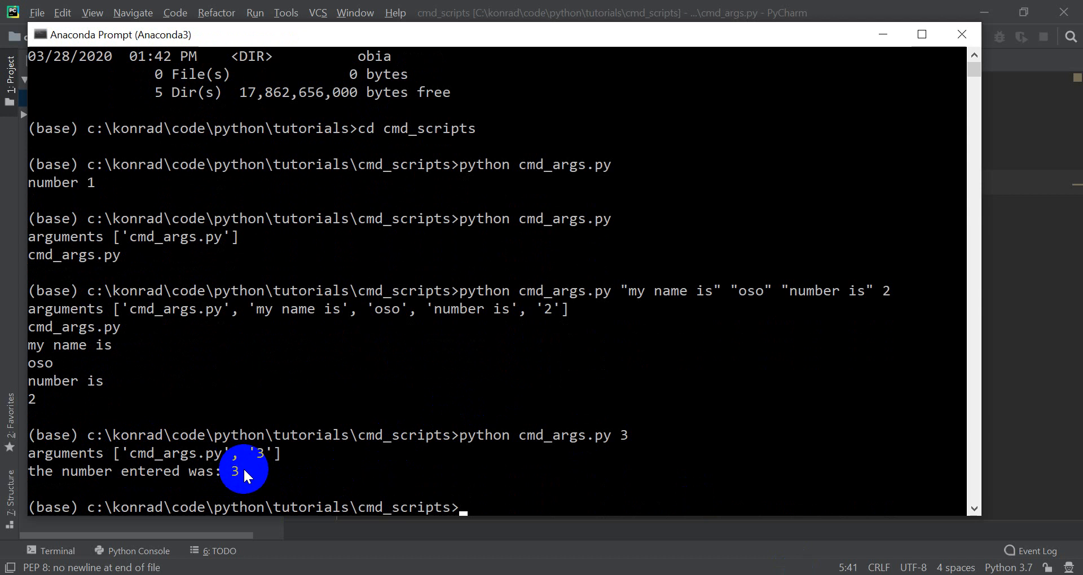
pyautogui.write('python cmd_args.py 100')
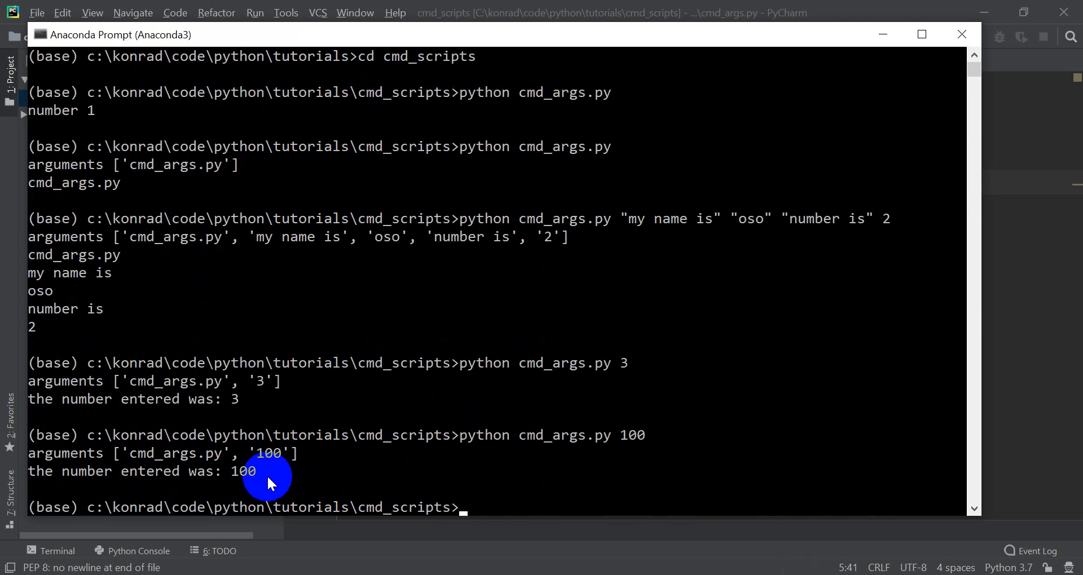
pyautogui.moveTo(360, 343)
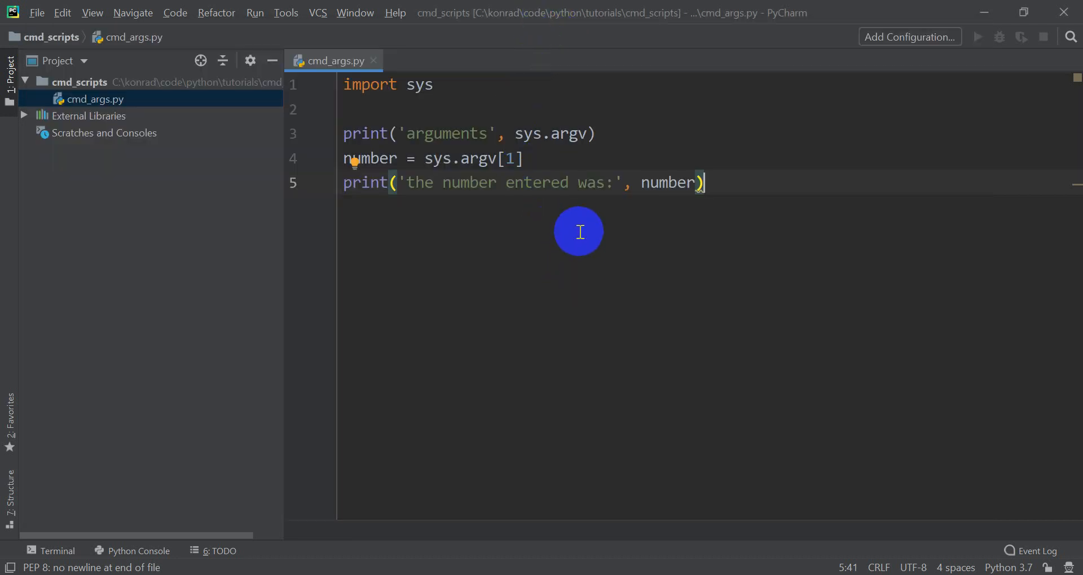
pyautogui.moveTo(536, 166)
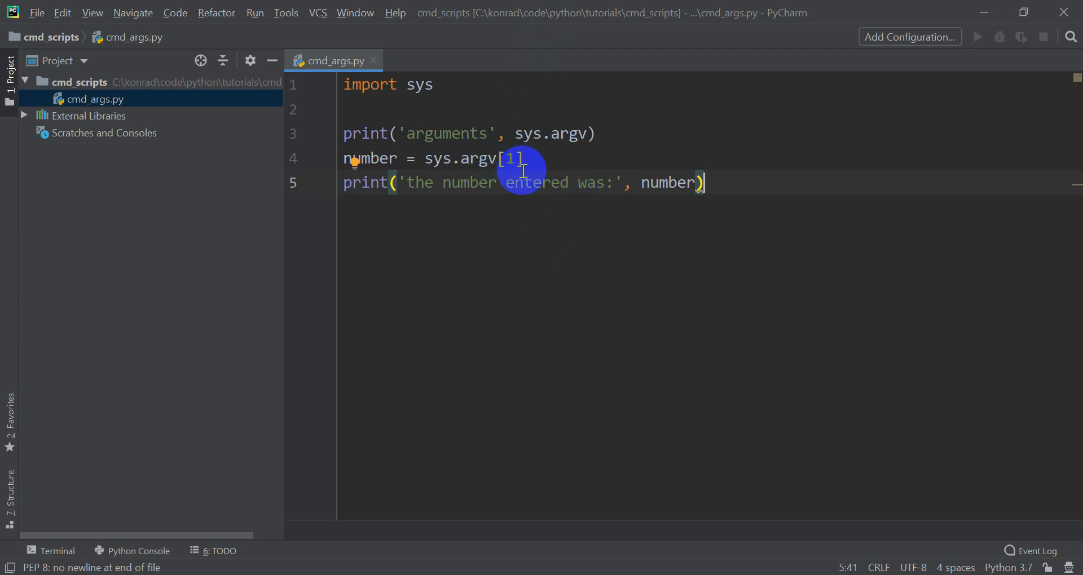
# Insert a blank line and append type(number) to the final print call
pyautogui.press('Enter')
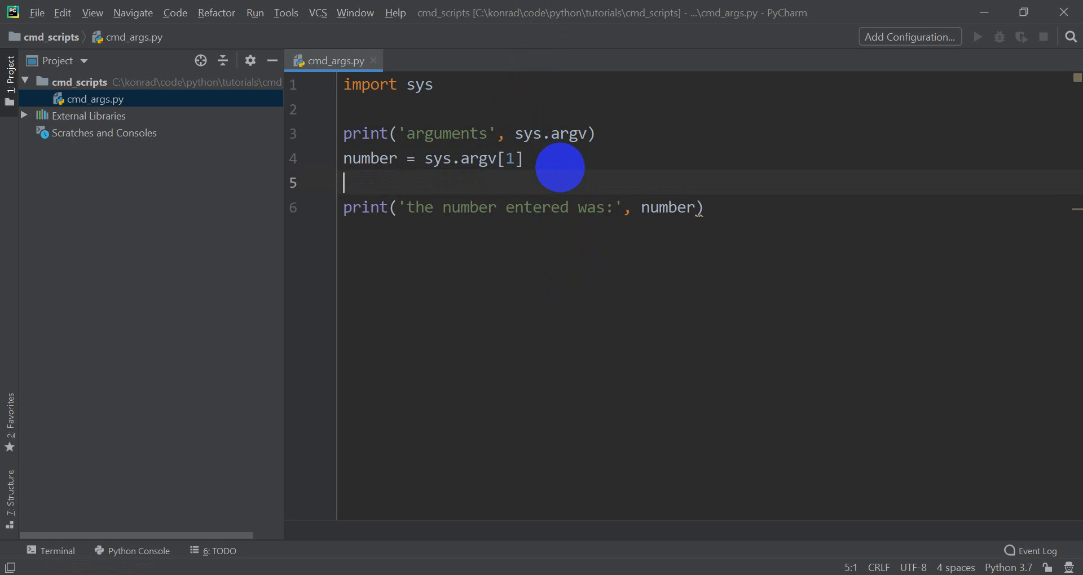
pyautogui.write('i')
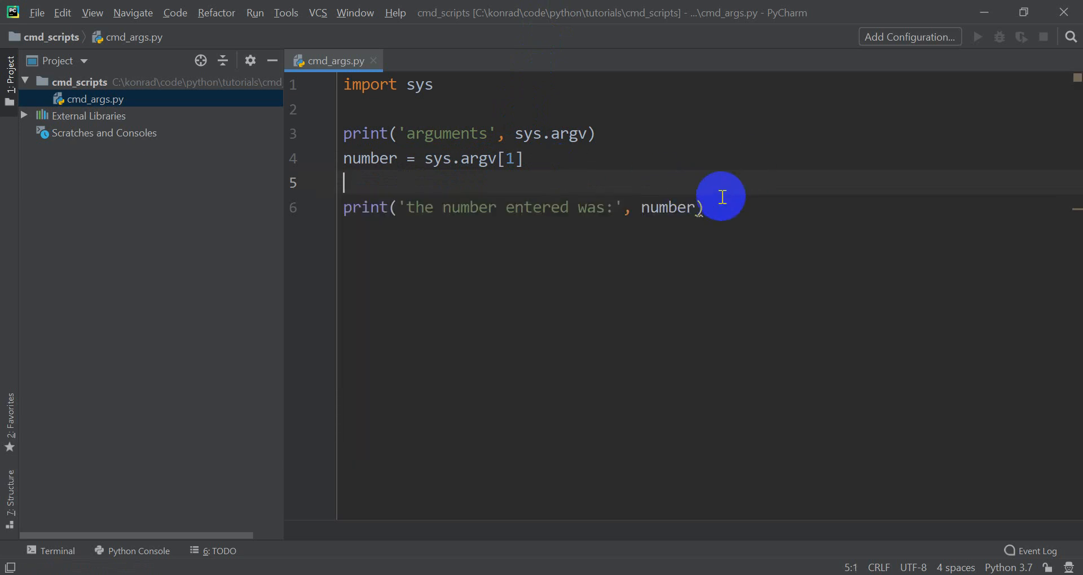
pyautogui.write(', type')
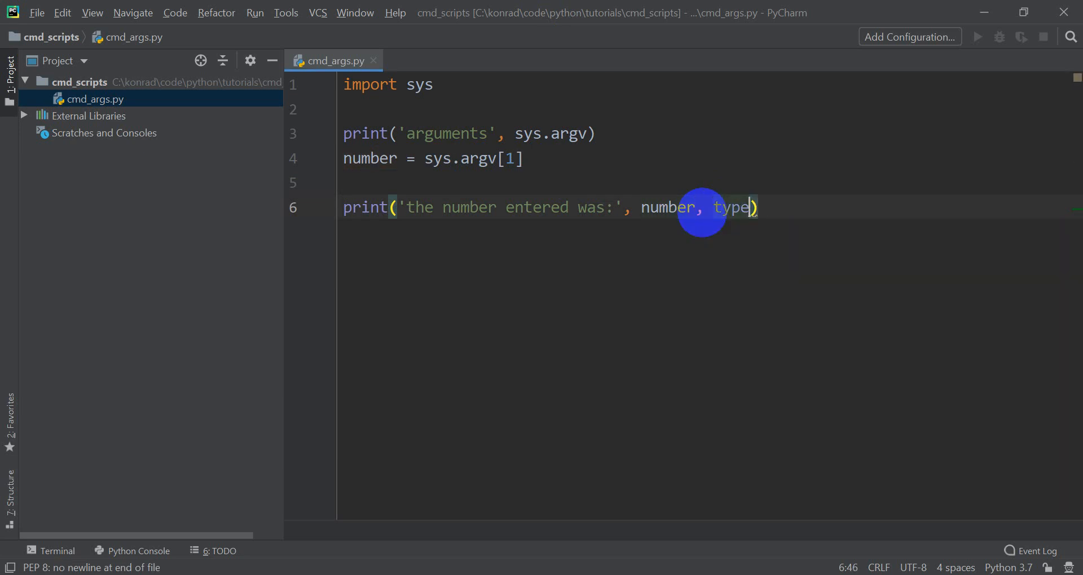
pyautogui.write('(number')
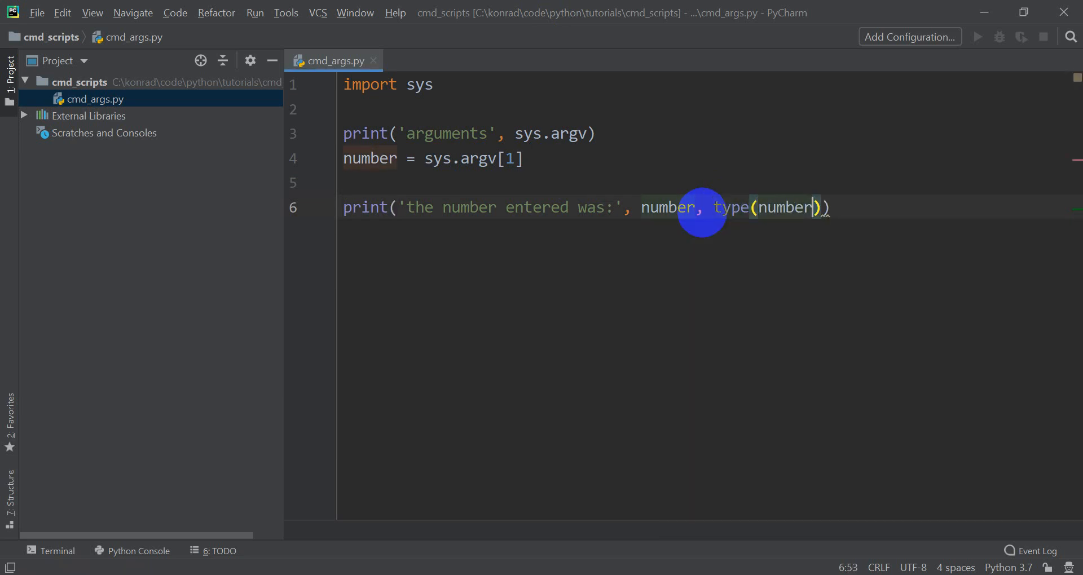
pyautogui.moveTo(744, 171)
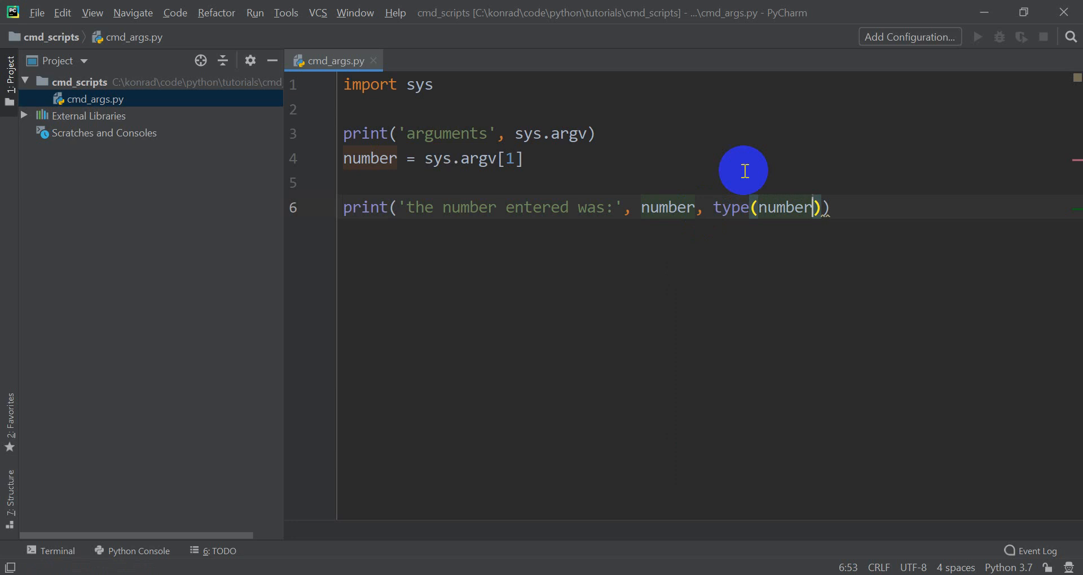
pyautogui.moveTo(503, 219)
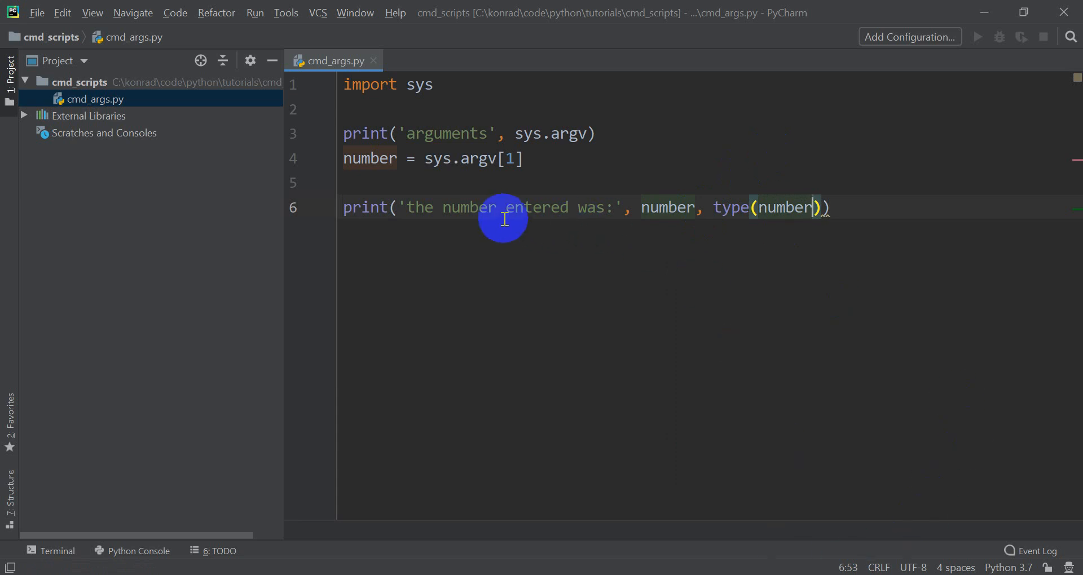
pyautogui.moveTo(857, 519)
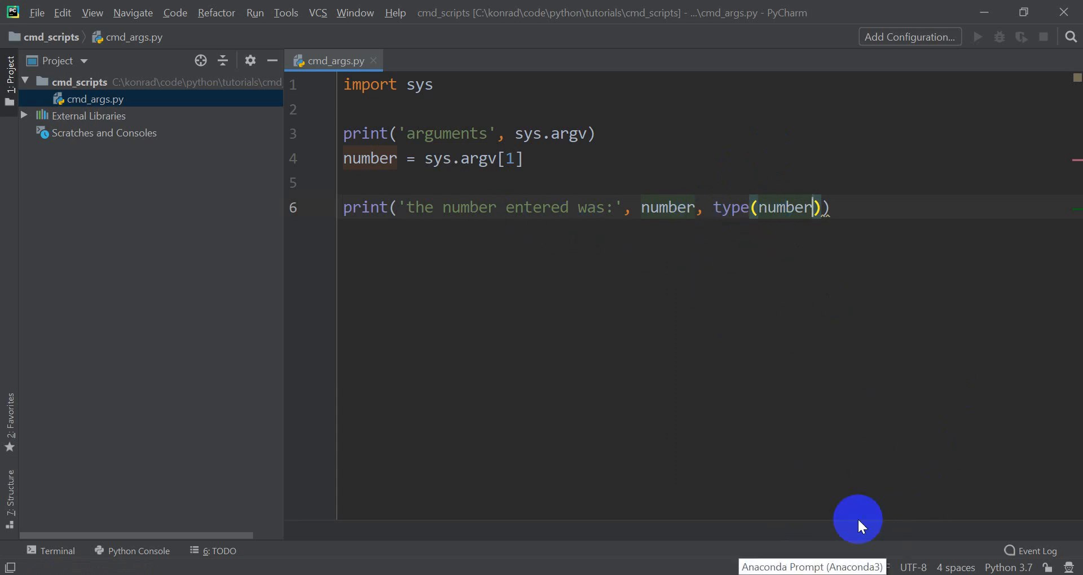
# Return to Anaconda Prompt to rerun cmd_args.py with 100
pyautogui.click(804, 207)
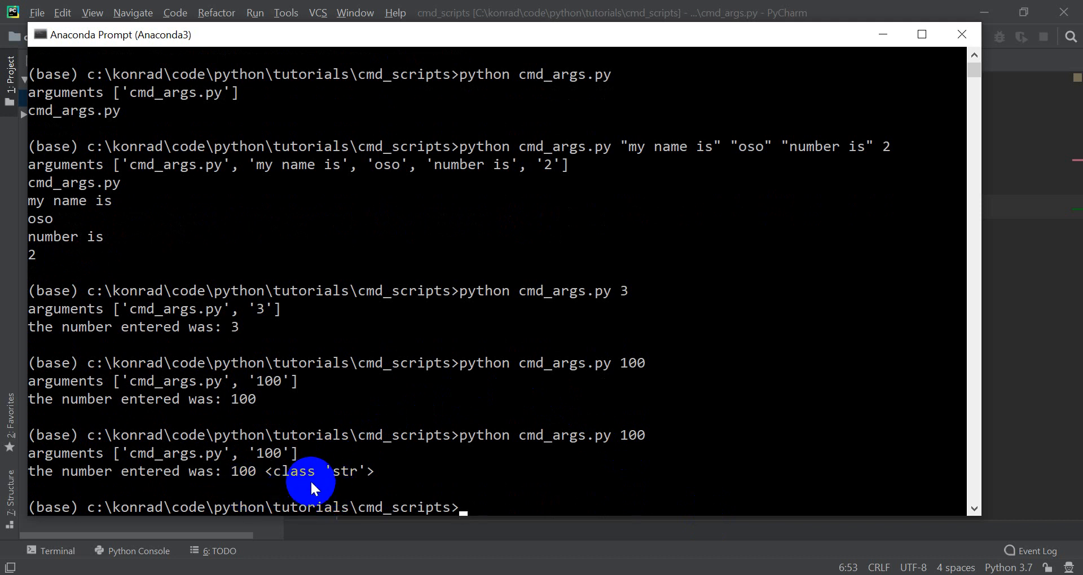
pyautogui.moveTo(319, 477)
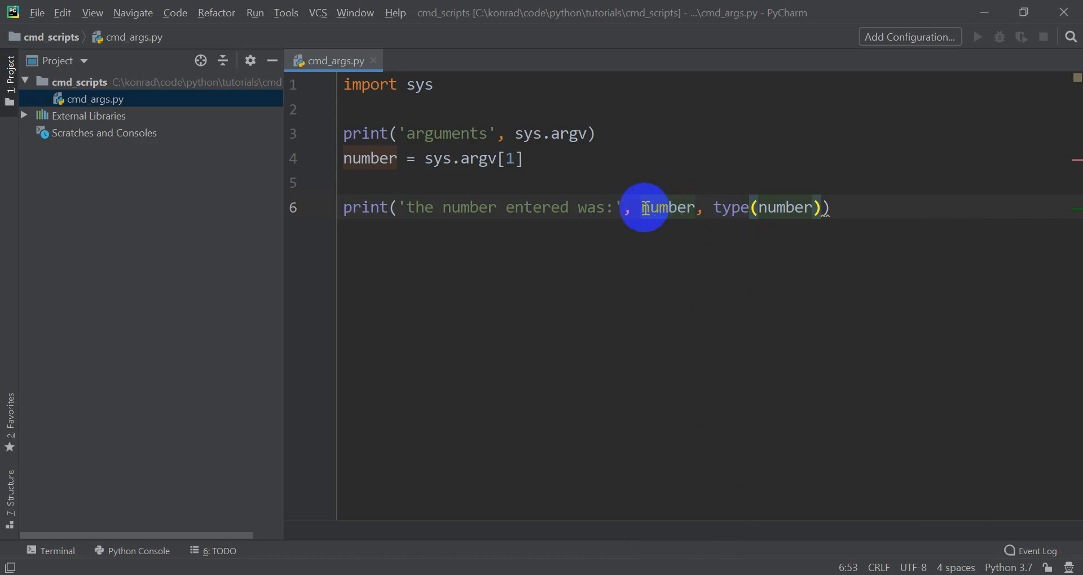
# Wrap the printed number in int() inside the final print call
pyautogui.write('int(')
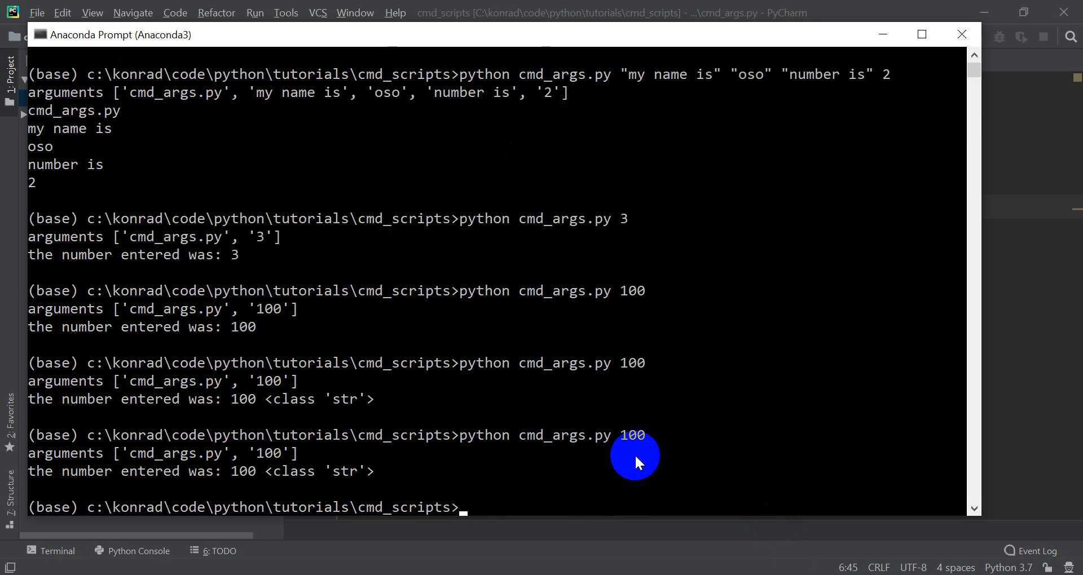
pyautogui.moveTo(304, 480)
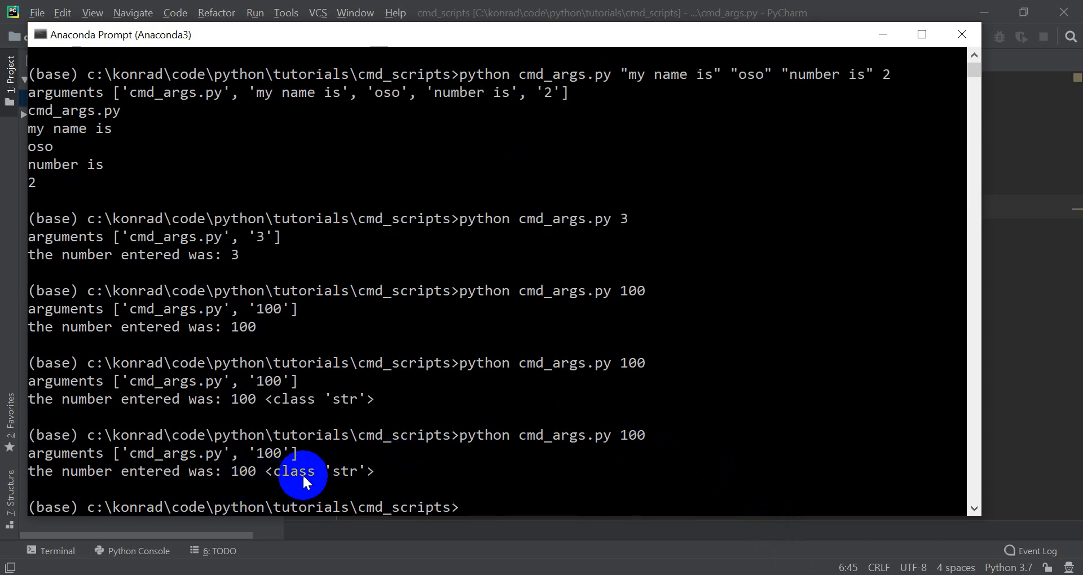
pyautogui.moveTo(259, 474)
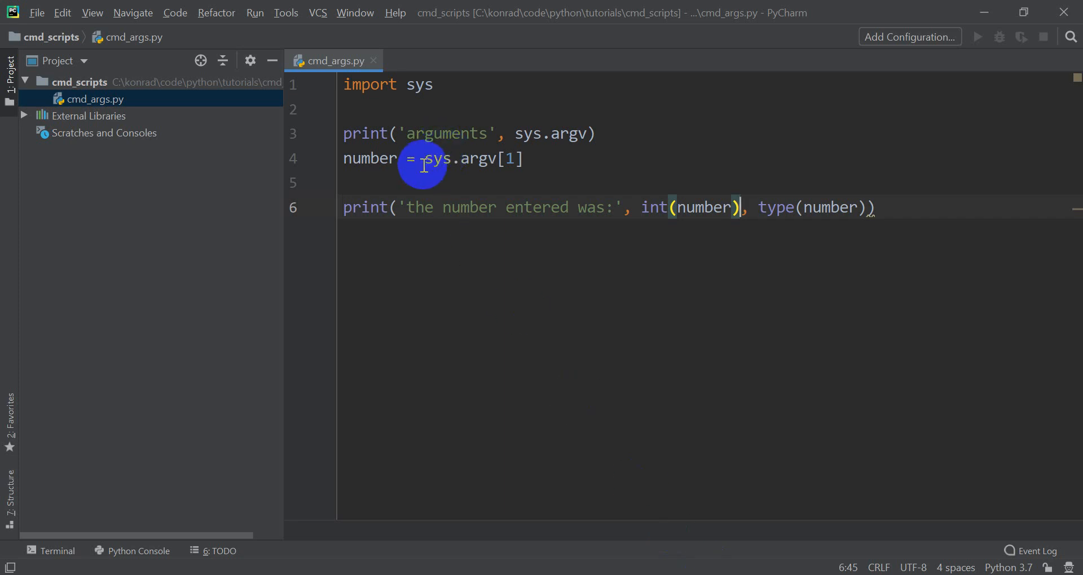
# Change the assignment to number = int(sys.argv[1])
pyautogui.write('int(')
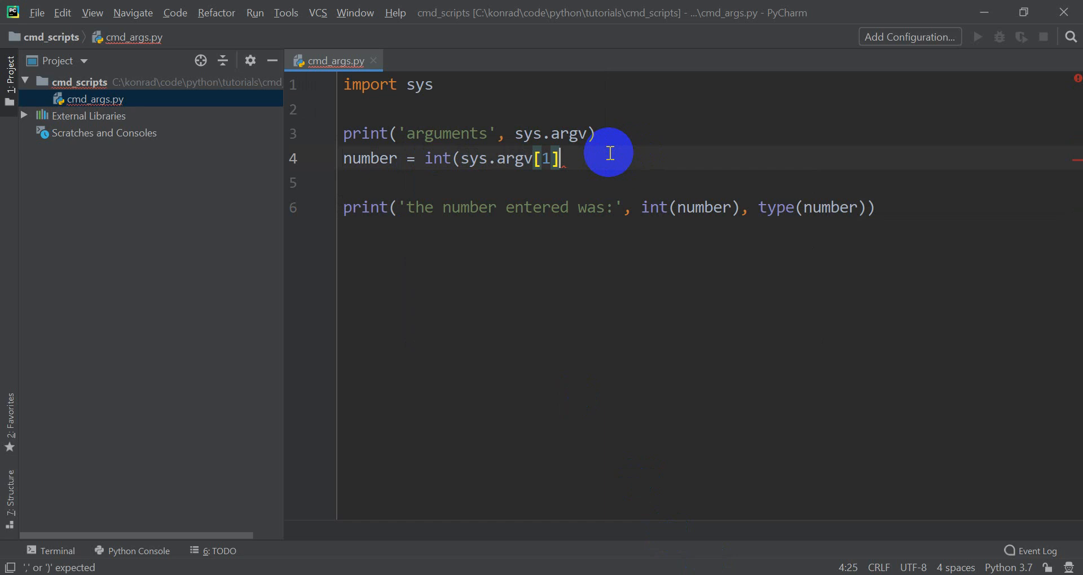
pyautogui.write(')')
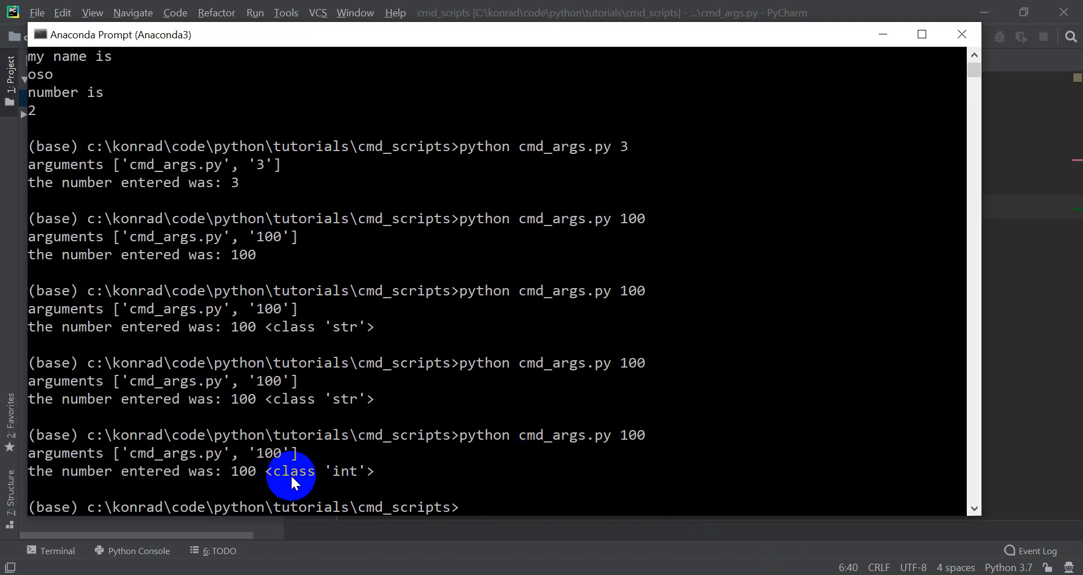
pyautogui.moveTo(363, 477)
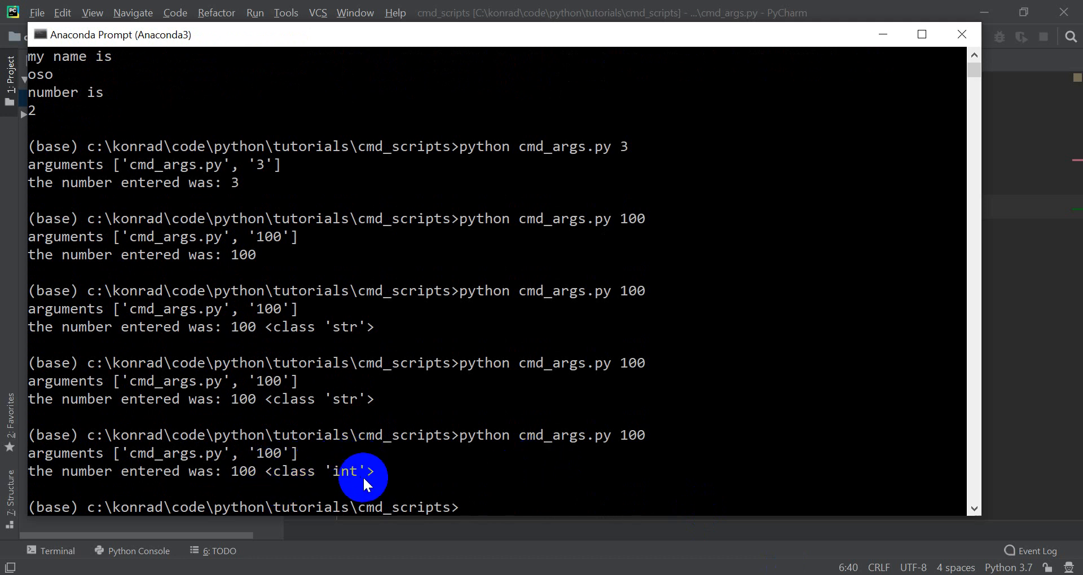
pyautogui.moveTo(449, 43)
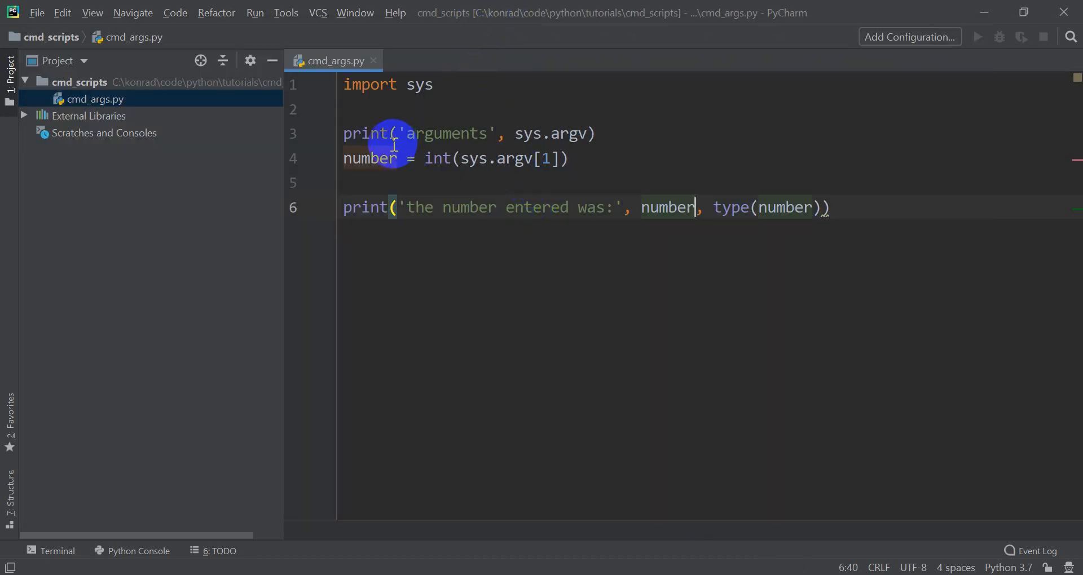
pyautogui.moveTo(479, 150)
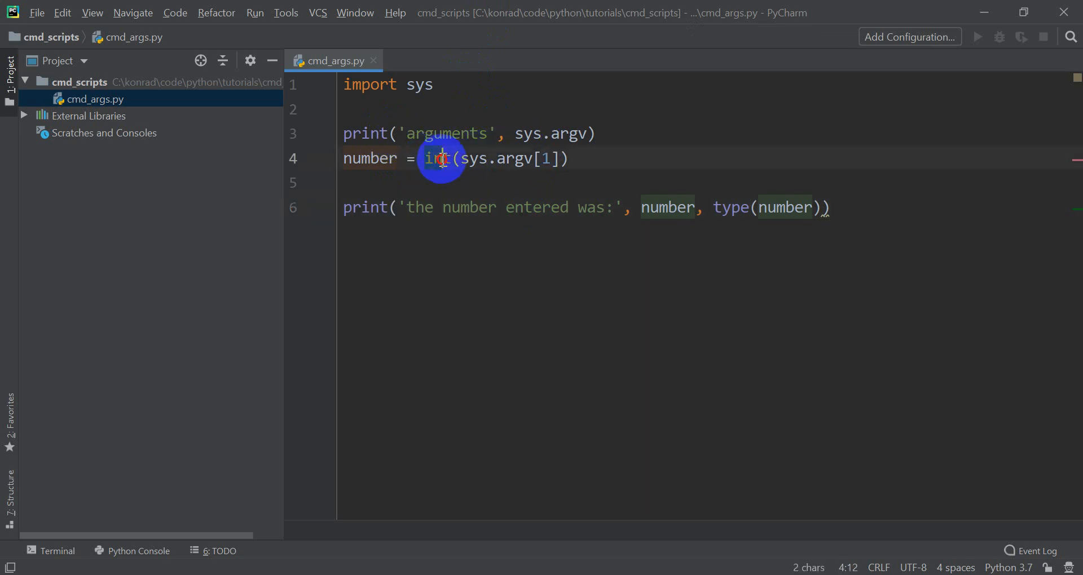
pyautogui.moveTo(428, 158); pyautogui.dragTo(569, 158)
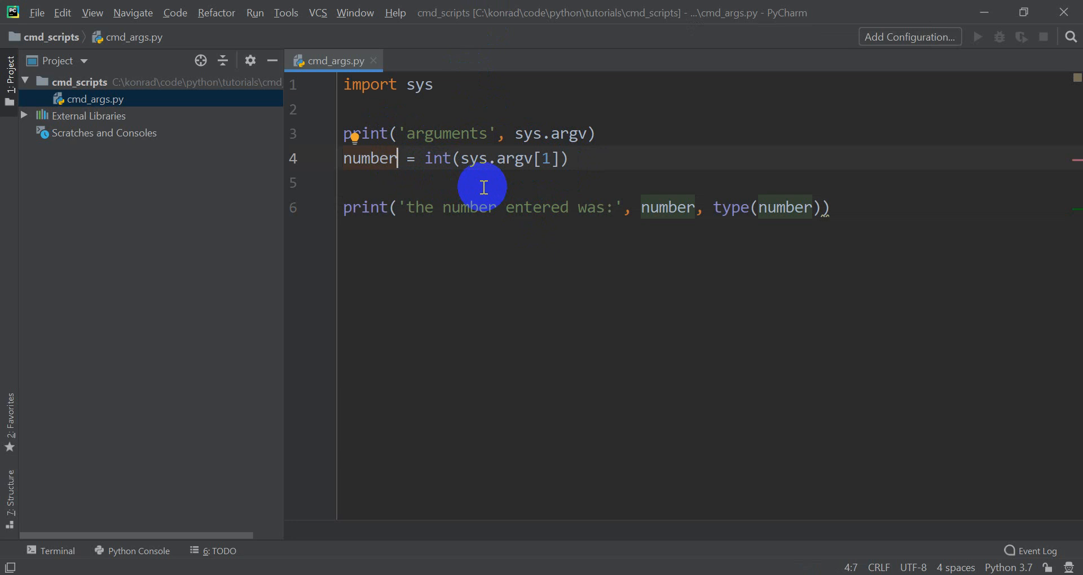
pyautogui.doubleClick(370, 158)
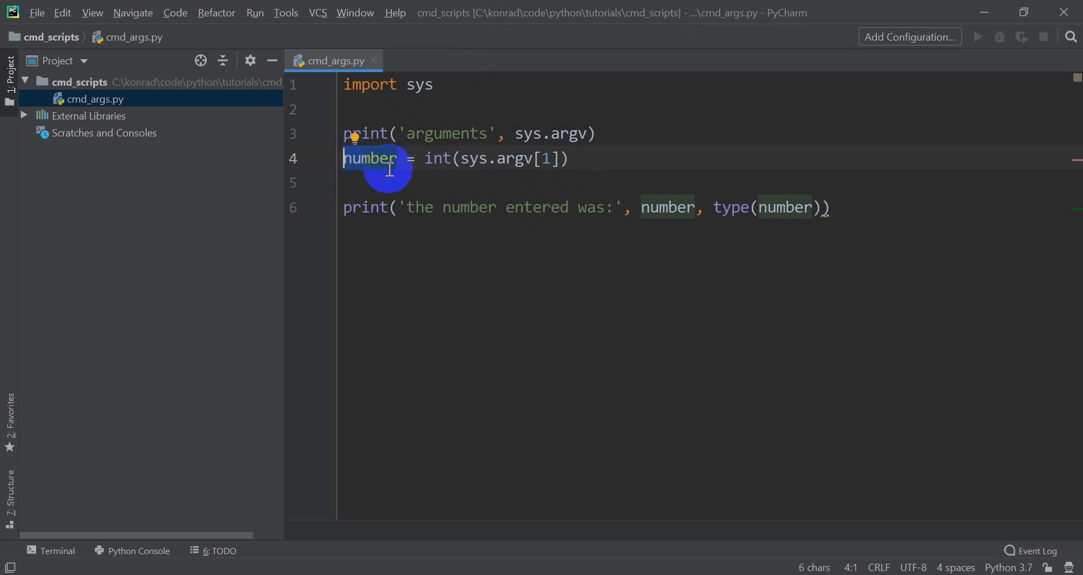